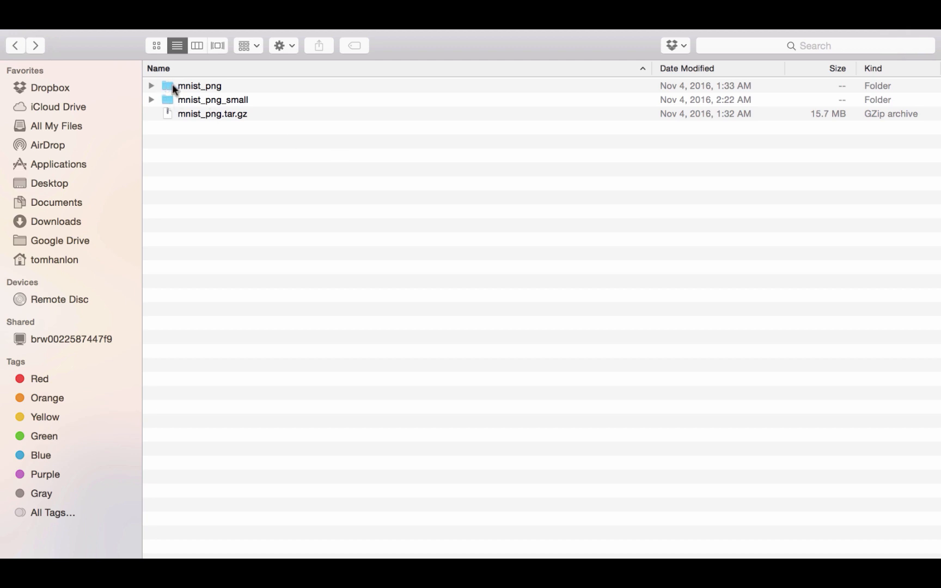
# Browse into the mnist_png folder, back out to the digit folders 0–9, and open one.
pyautogui.doubleClick(200, 85)
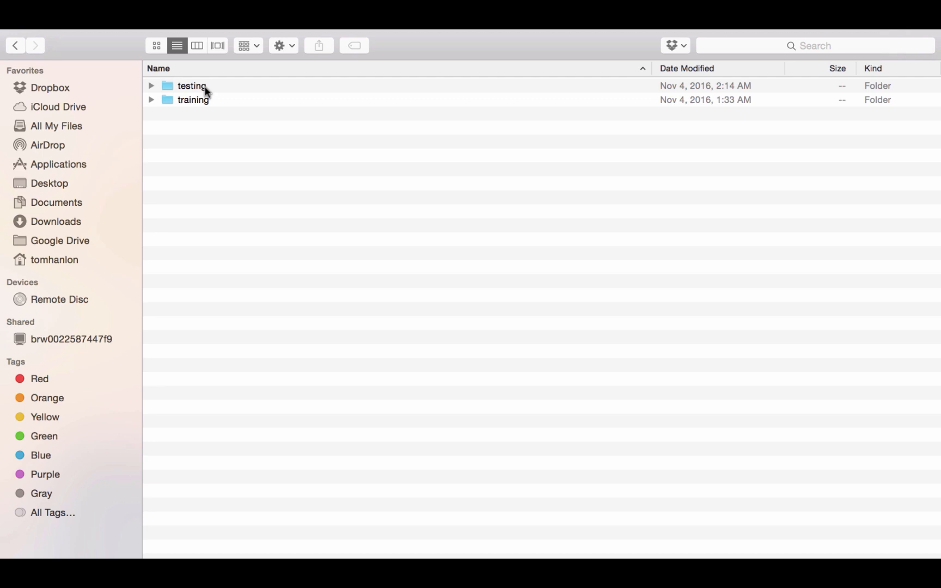
pyautogui.moveTo(211, 135)
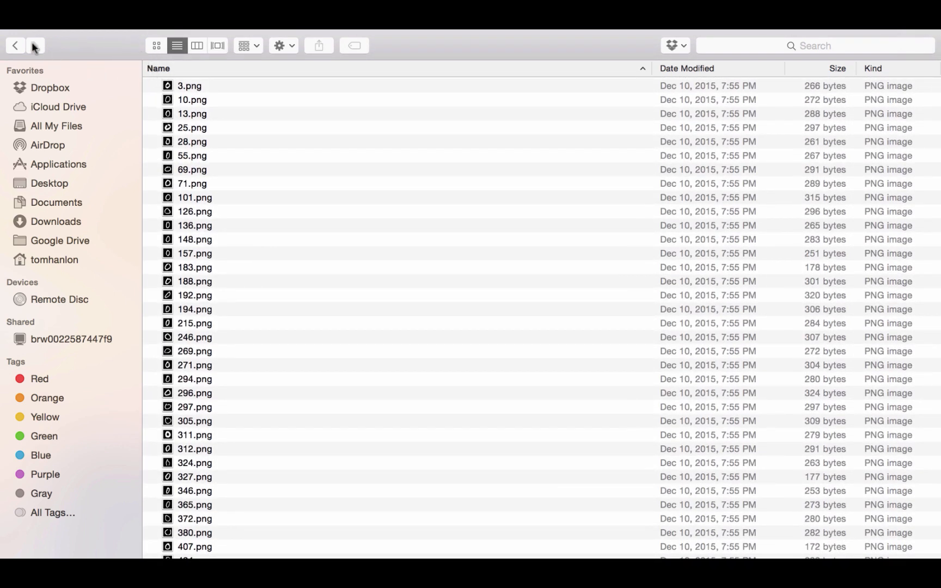
pyautogui.click(15, 45)
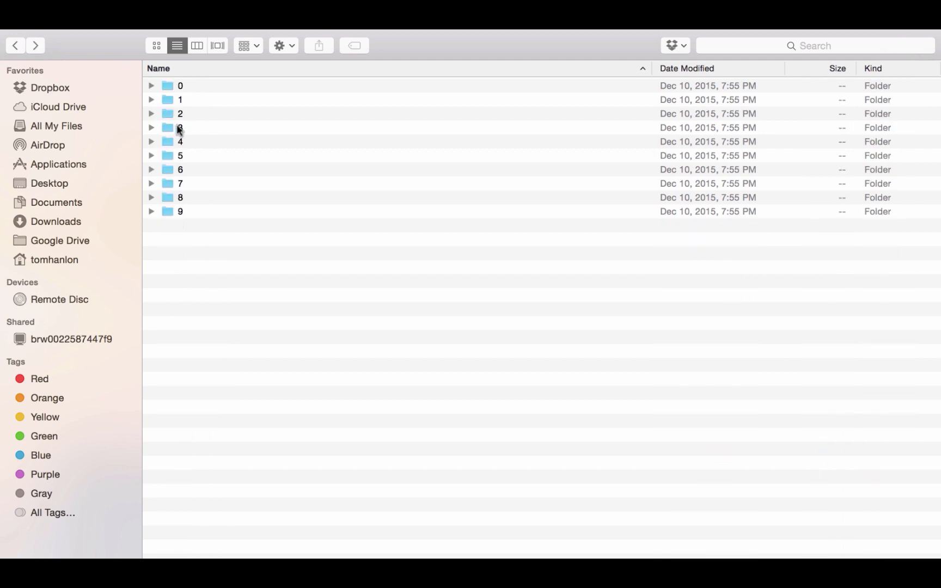
pyautogui.click(152, 114)
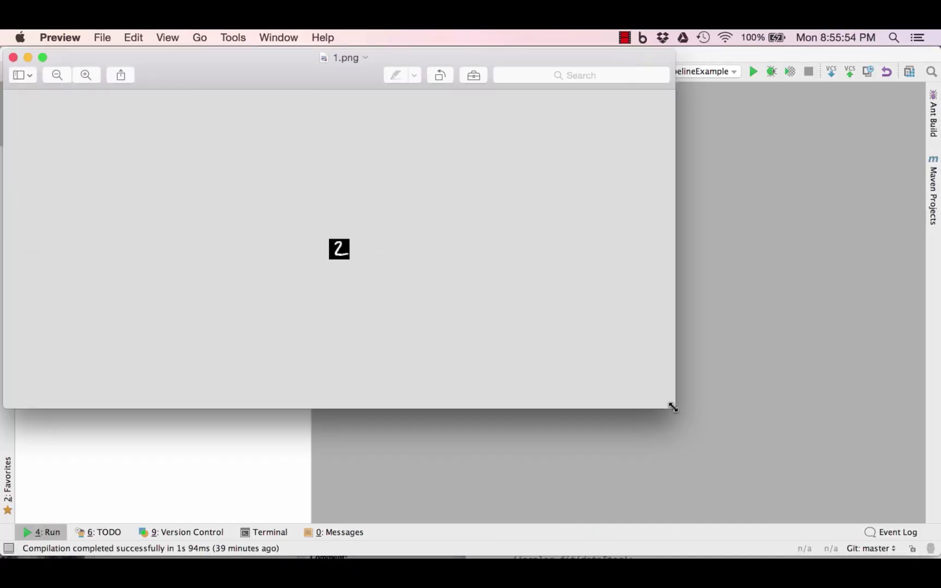
pyautogui.moveTo(206, 240)
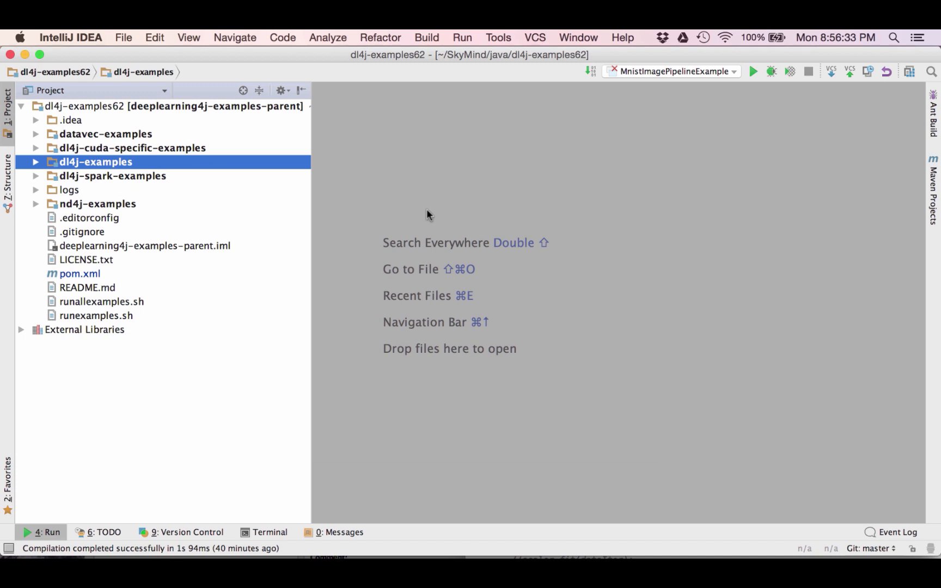
pyautogui.moveTo(68, 189)
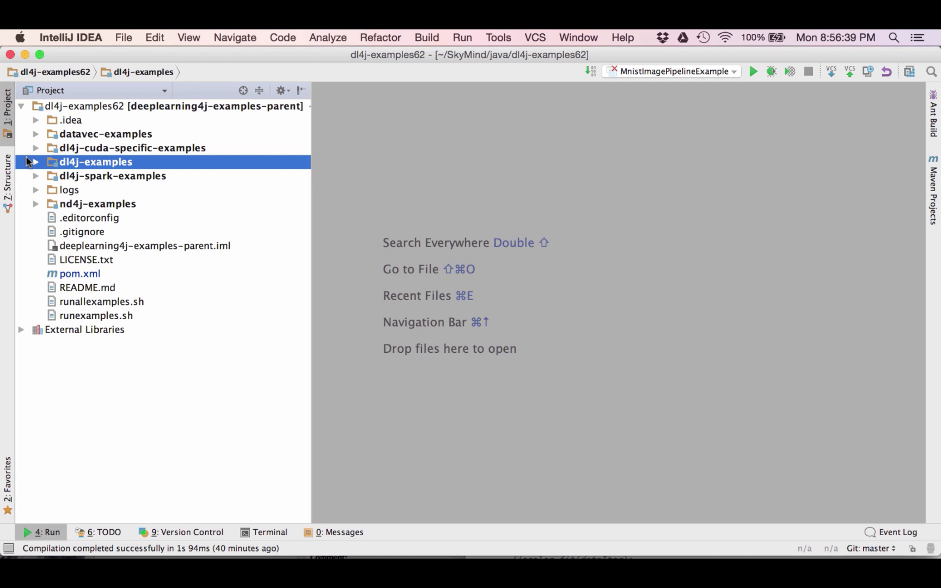
# Expand the dl4j-examples module and its src folder in the Project pane.
pyautogui.click(34, 162)
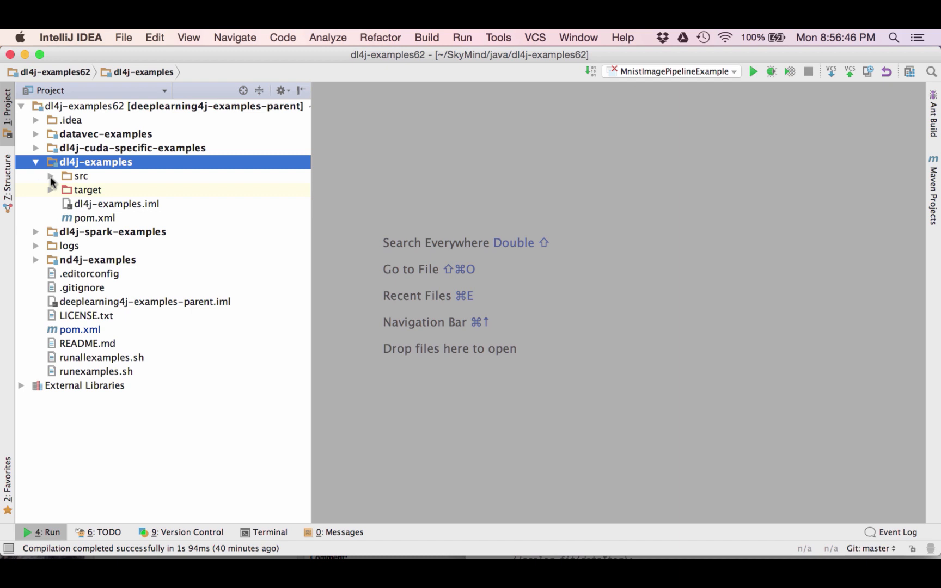
pyautogui.click(51, 176)
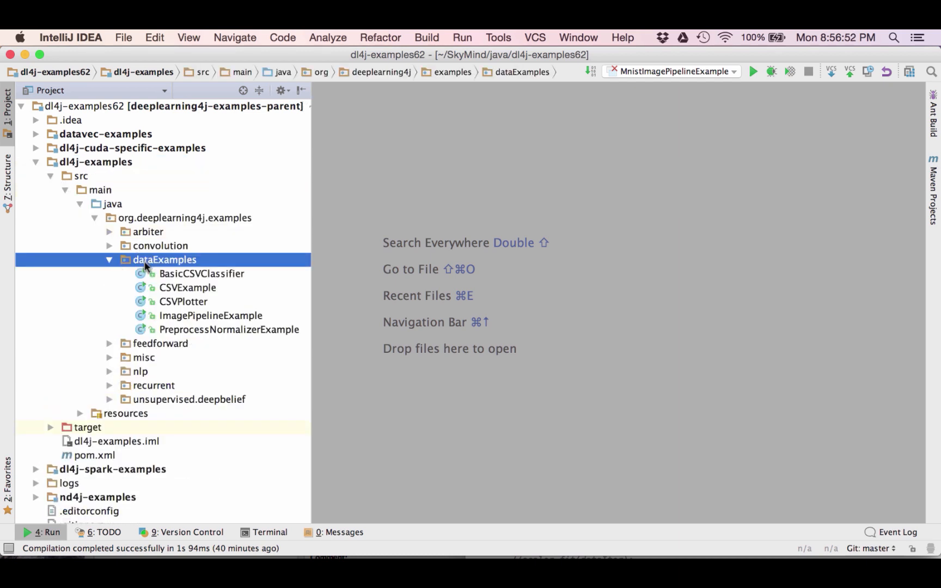
pyautogui.moveTo(162, 316)
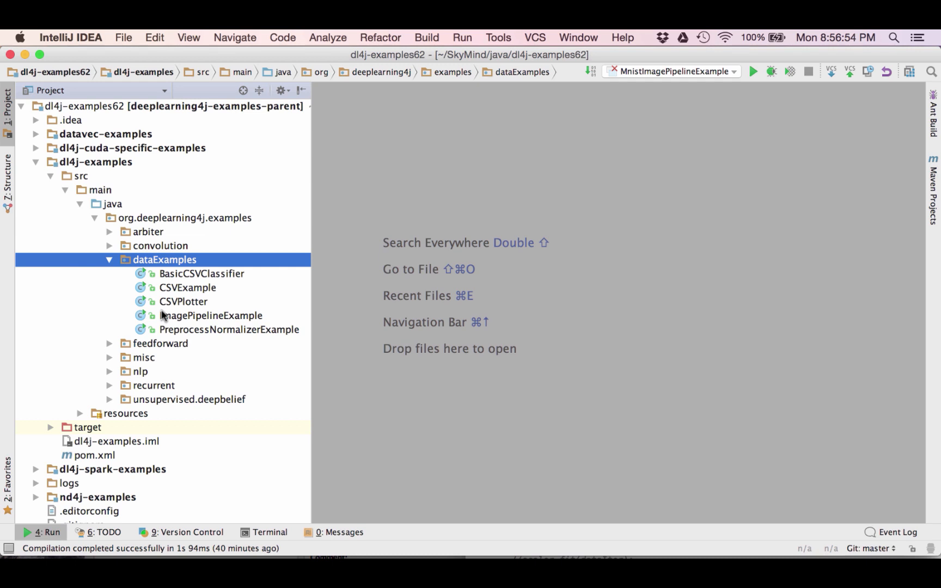
pyautogui.moveTo(223, 316)
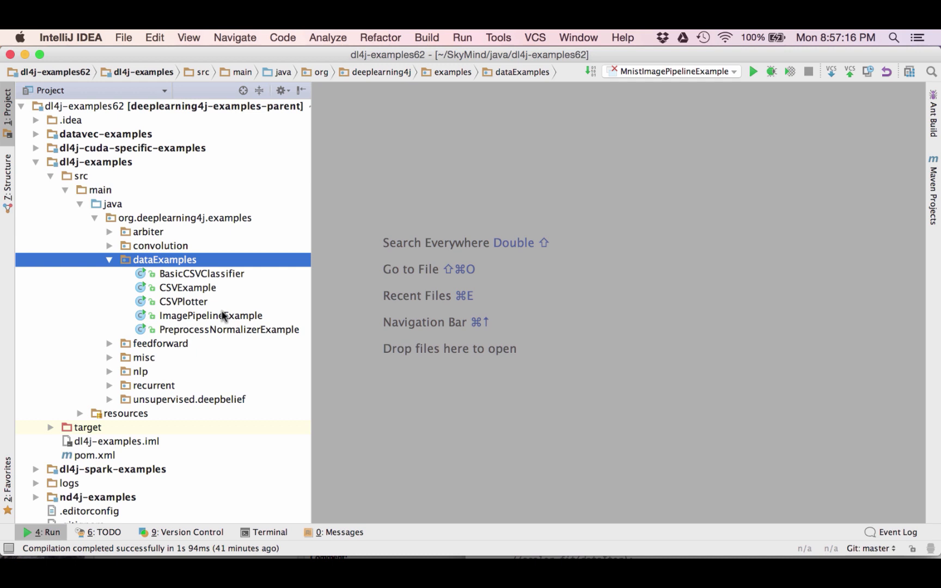
pyautogui.moveTo(123, 37)
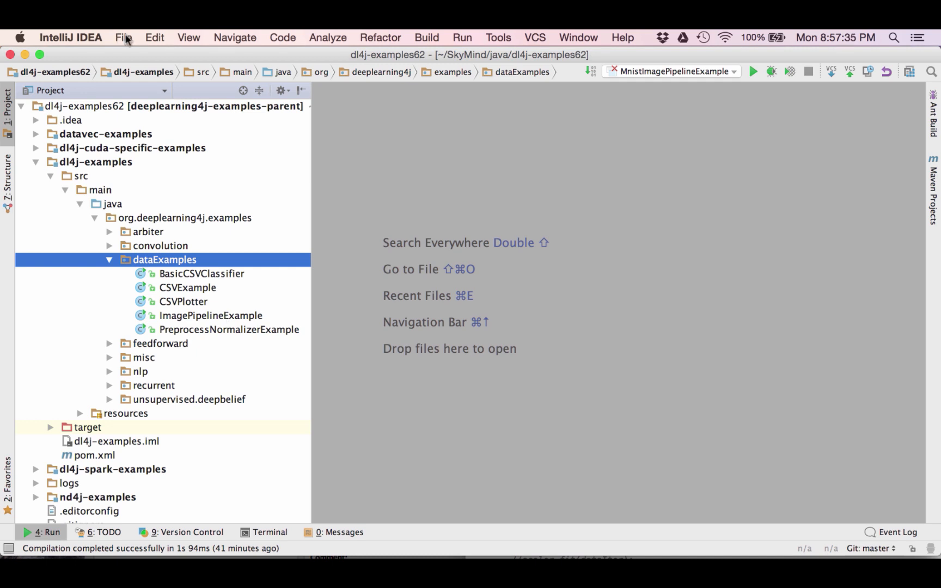
# Create a new Java class named MnistImagePipelineExample from the File > New menu.
pyautogui.click(123, 37)
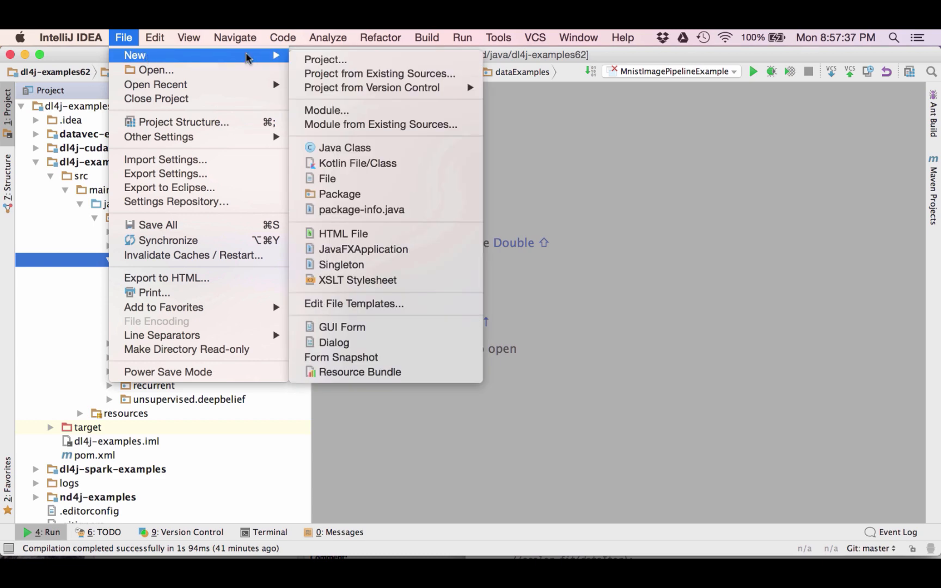
pyautogui.click(345, 148)
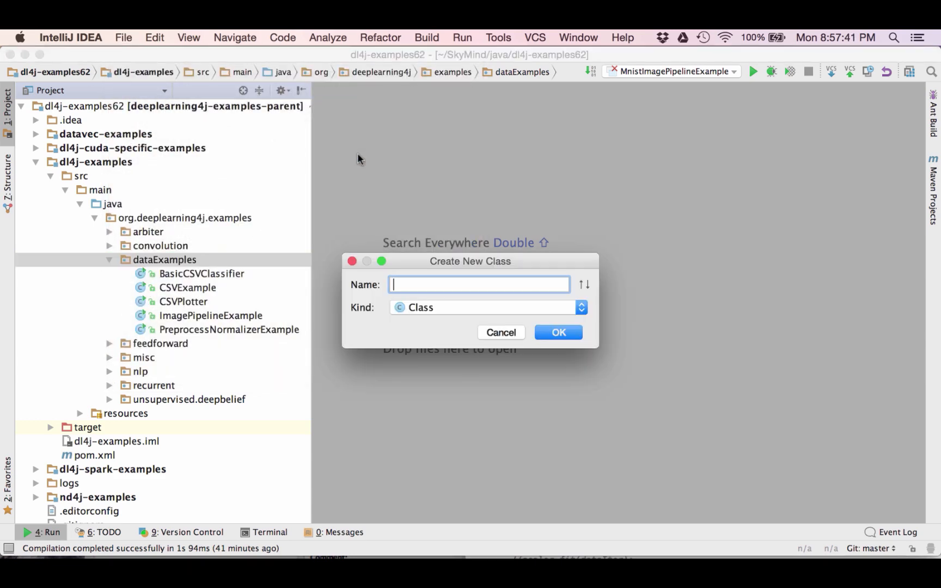
pyautogui.write('MnistImage')
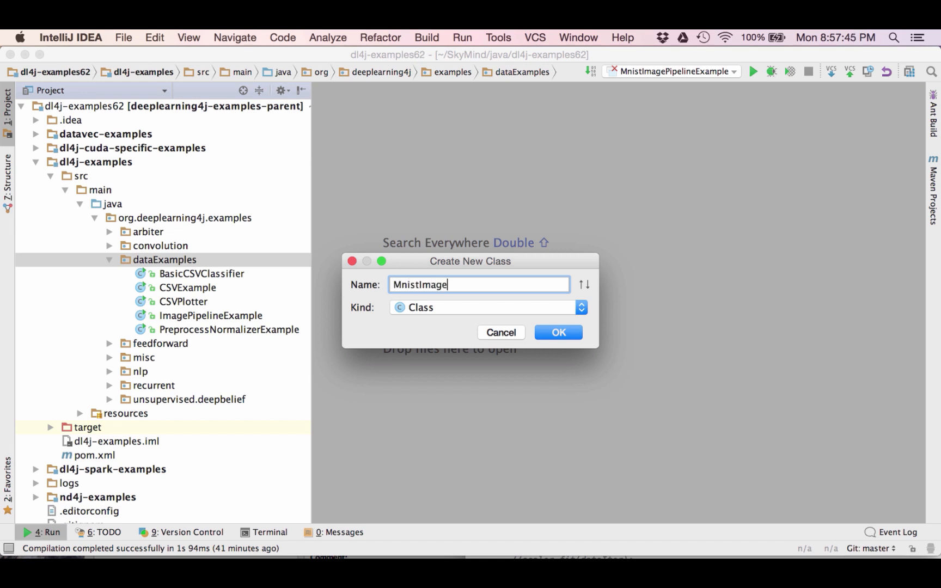
pyautogui.write('Pipeli')
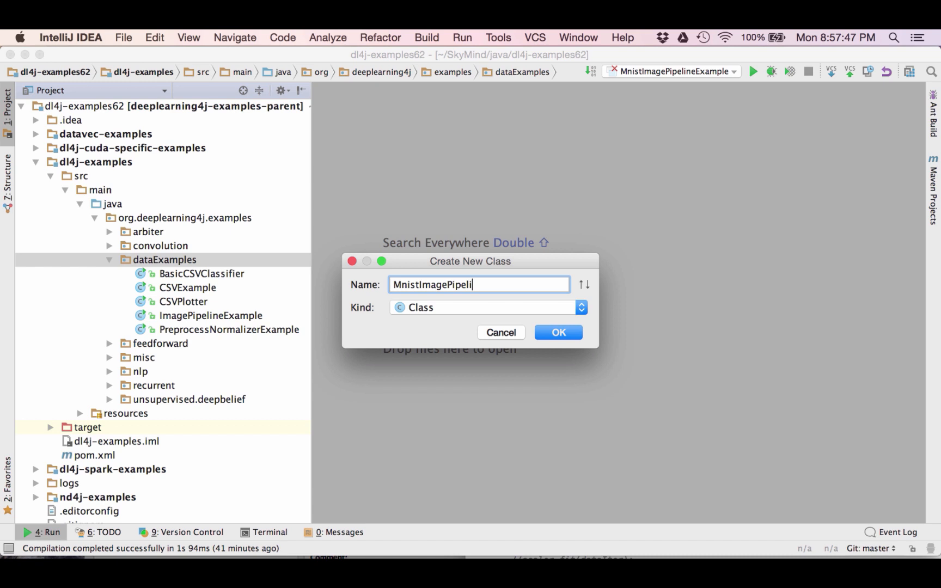
pyautogui.write('neExampl')
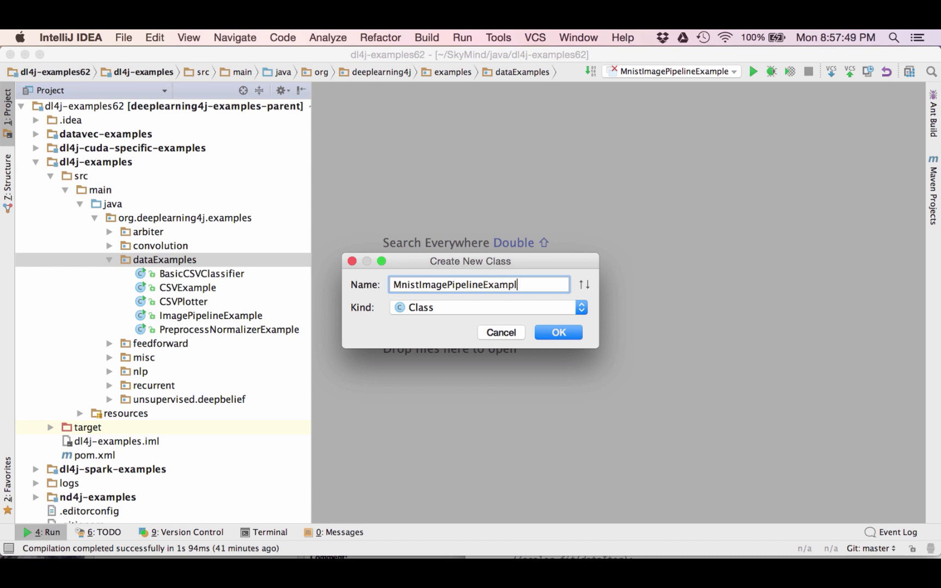
pyautogui.click(557, 333)
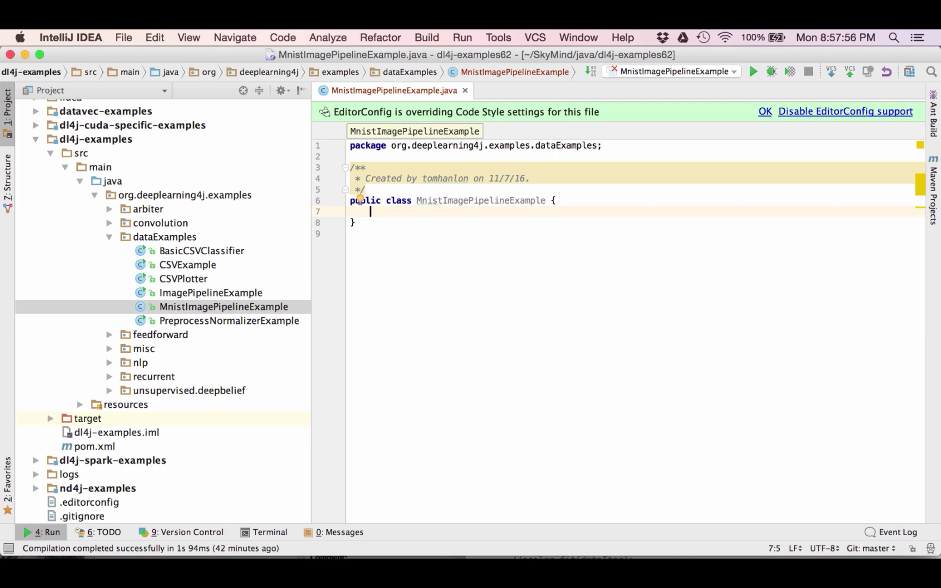
# Declare a private static SLF4J Logger log and insert main(String[] args) throws Exception.
pyautogui.write('private static Logger log = LoggerFactory.getLogger(MnistImagePipelineExample.class);')
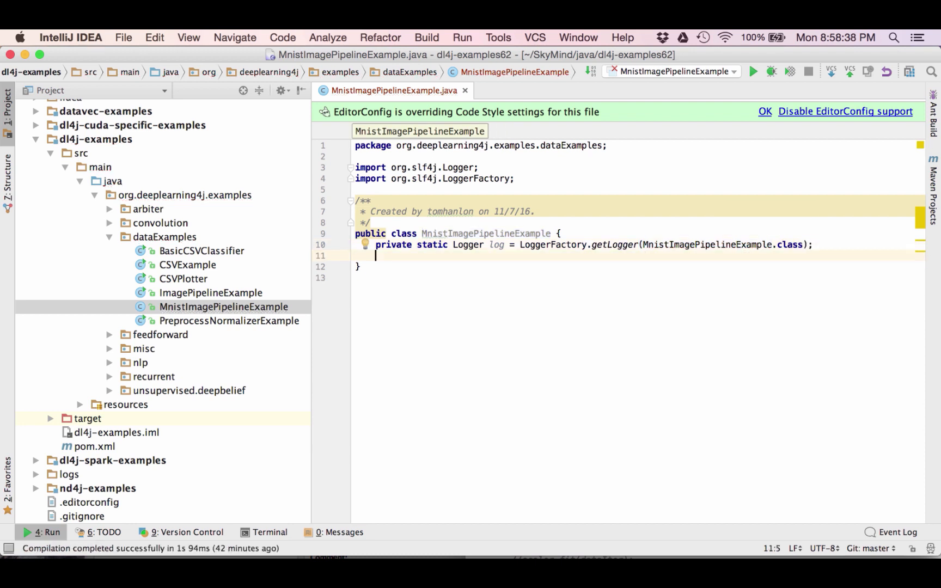
pyautogui.press('enter')
pyautogui.write('public static void main(String[] args) throws Exception {')
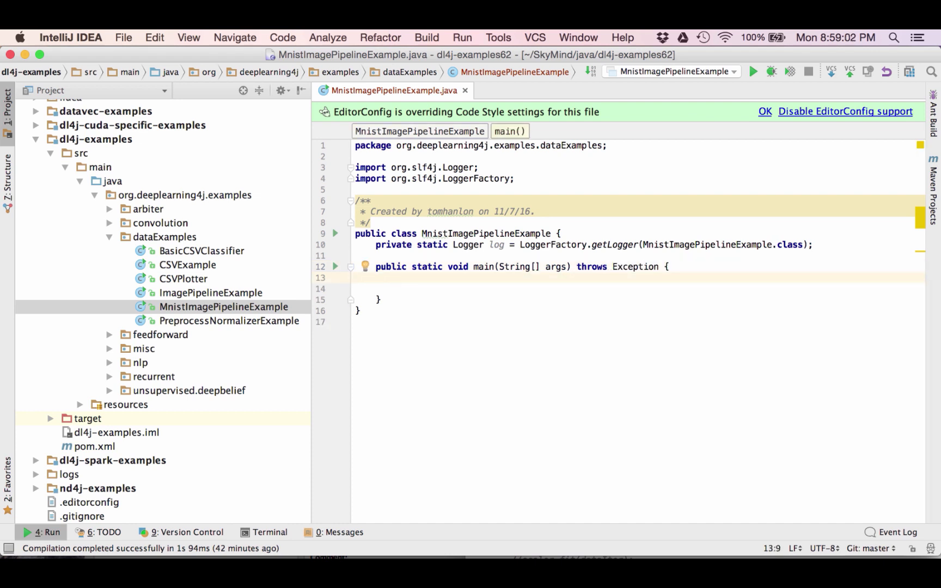
# Add comments on 28x28 grayscale single-channel images, then declare int height = 28 and width = 28.
pyautogui.write('/')
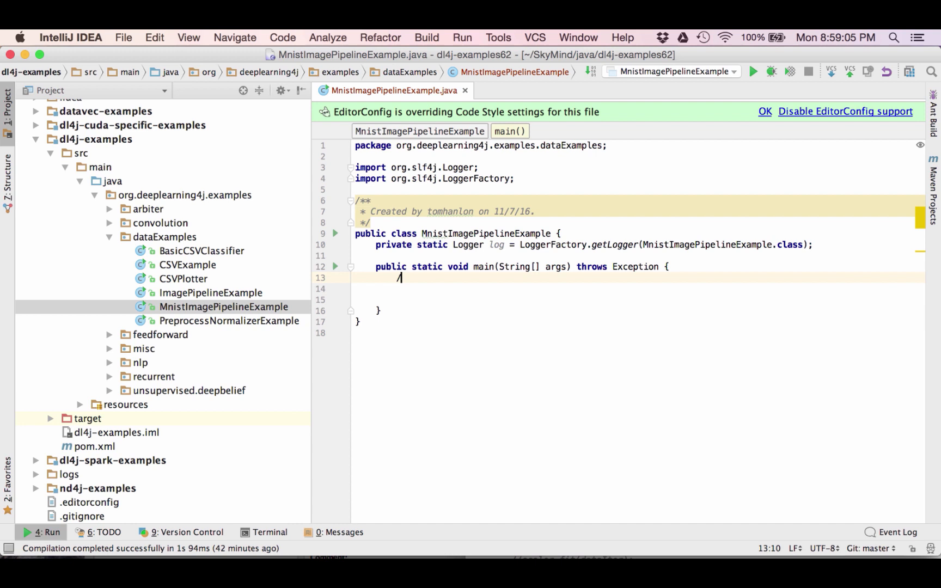
pyautogui.write('/')
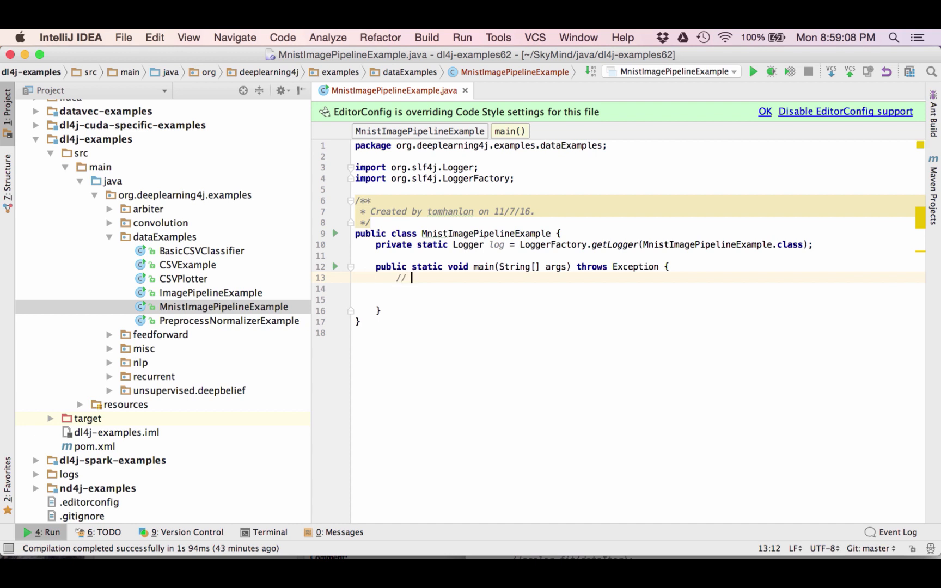
pyautogui.write('image information')
pyautogui.write('//')
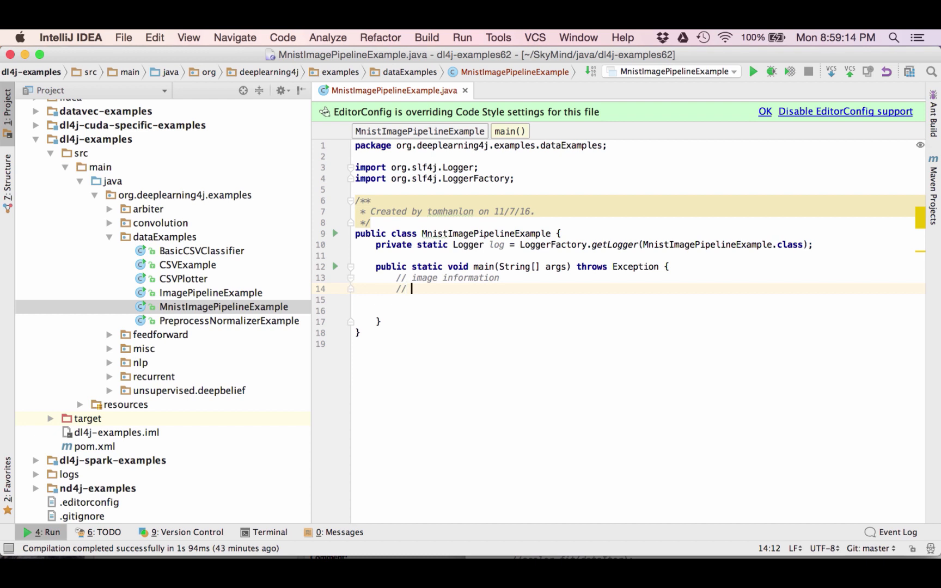
pyautogui.write('28 * 28 grayscale')
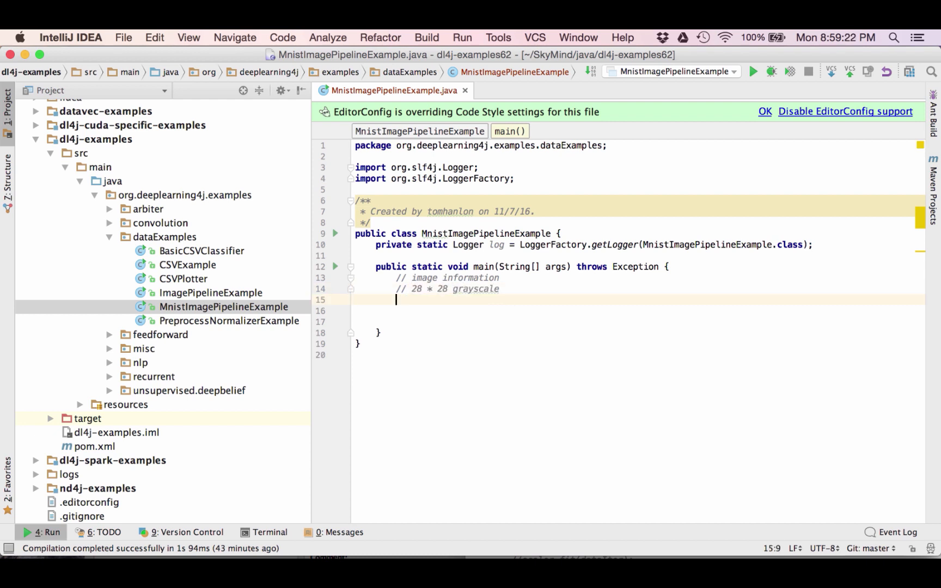
pyautogui.write('// gr')
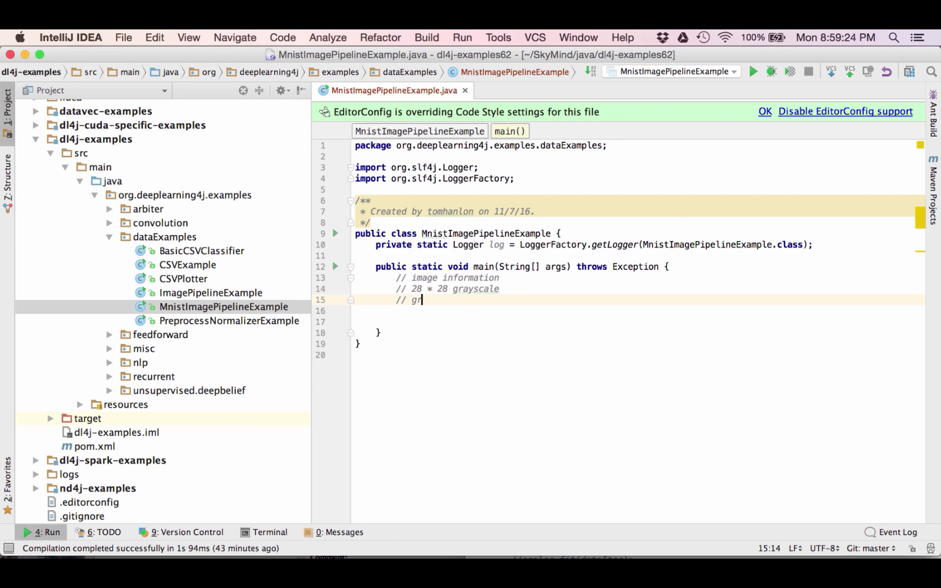
pyautogui.write('ayscale')
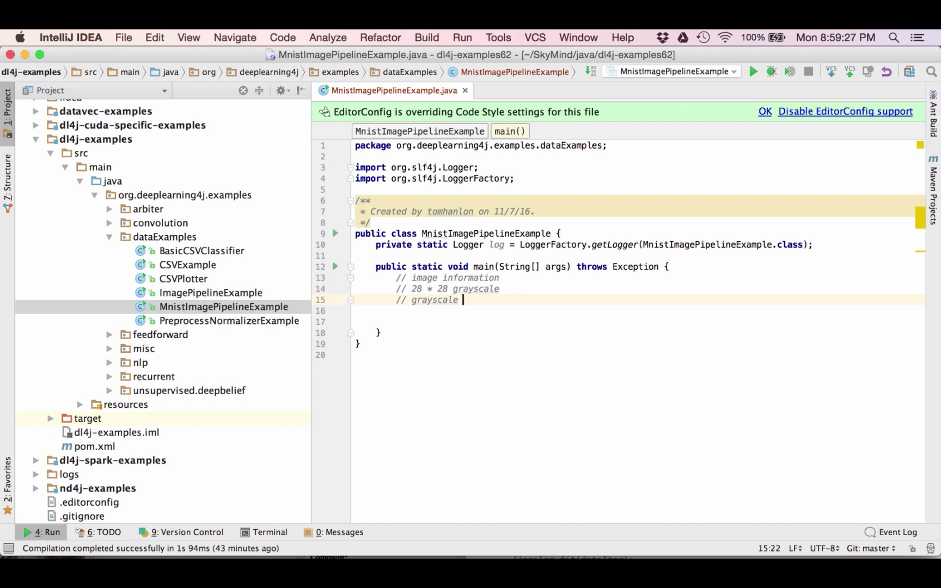
pyautogui.write('implies single channel')
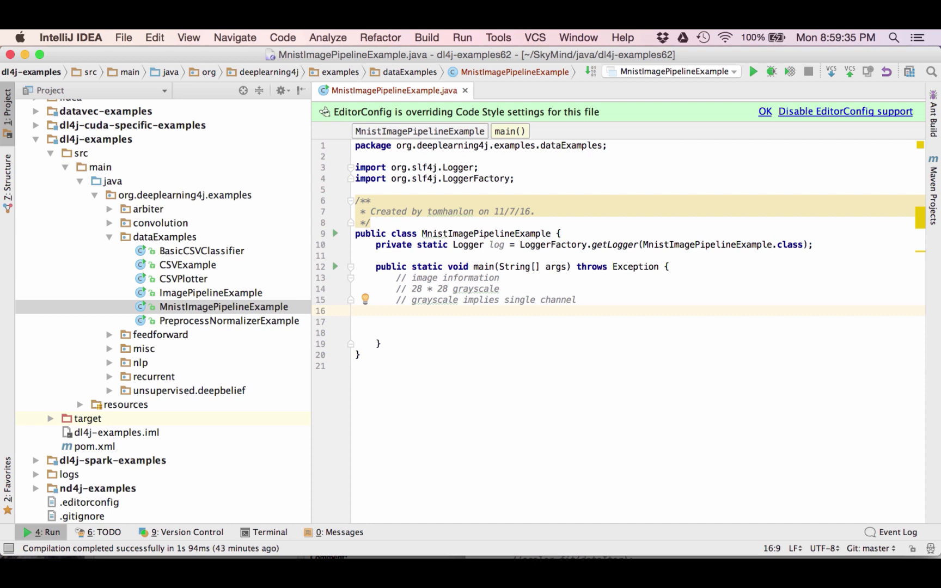
pyautogui.write('int height = 28;')
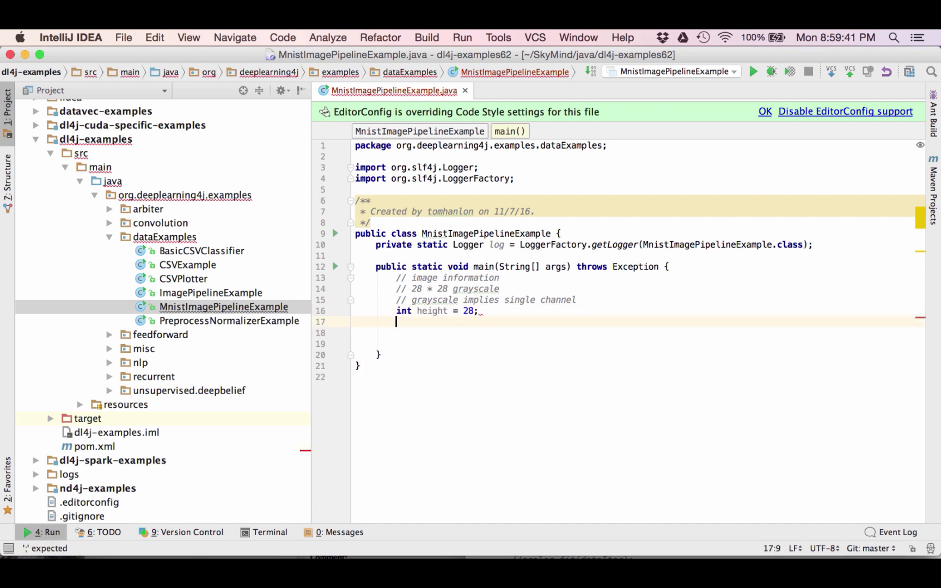
pyautogui.write('int width = 28;')
pyautogui.write('int cha')
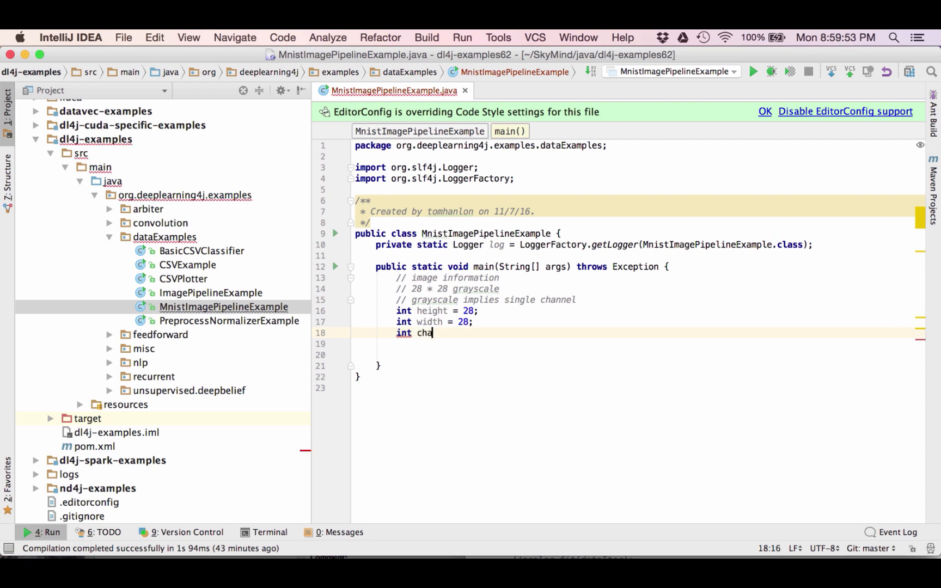
# Declare channels = 1, rngseed = 123 and Random randNumGen = new Random(rngseed).
pyautogui.write('nnels = 1;')
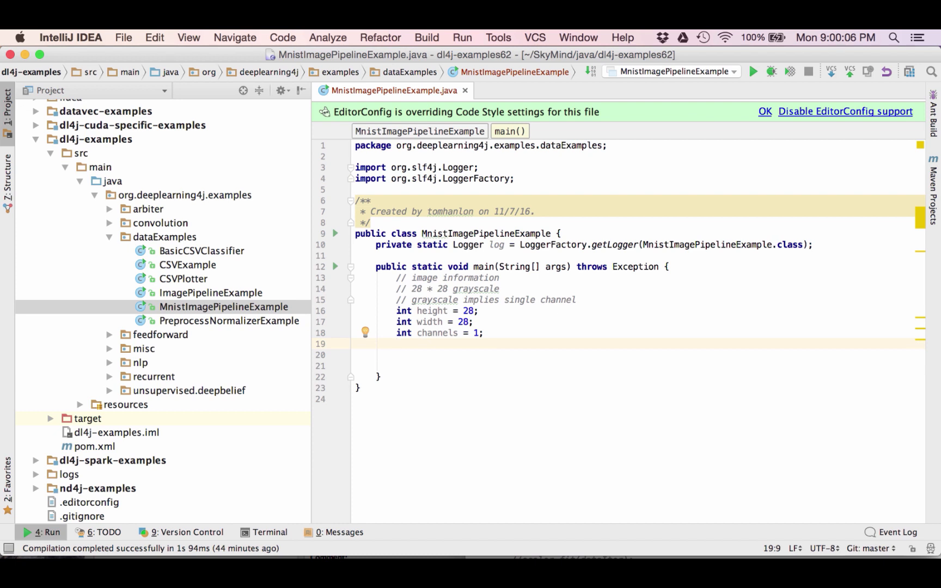
pyautogui.write('int')
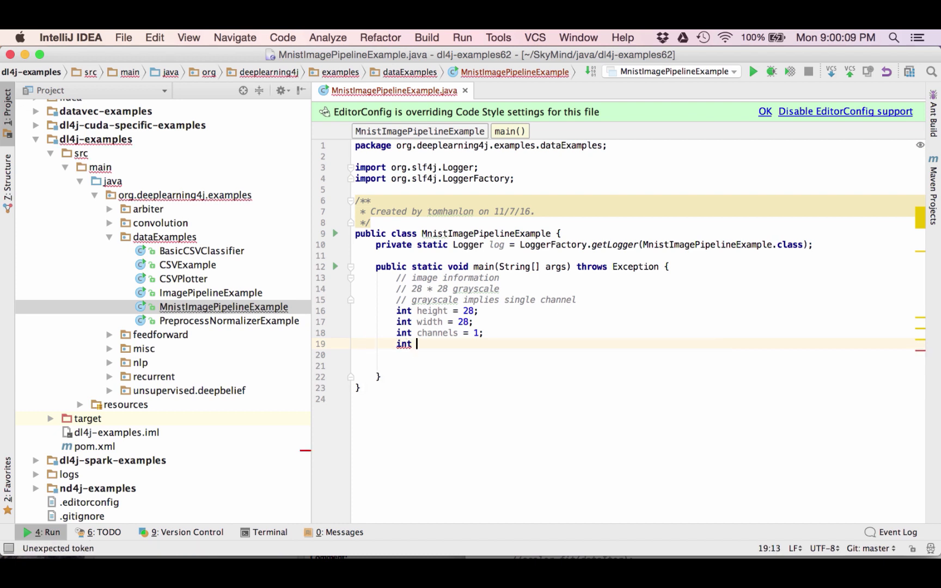
pyautogui.write('rng')
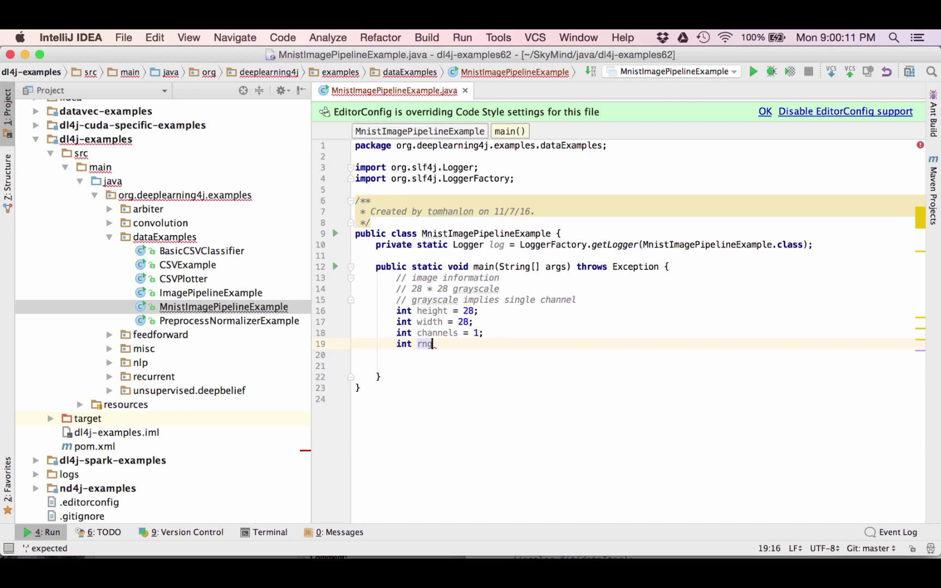
pyautogui.write('gseed = 123;')
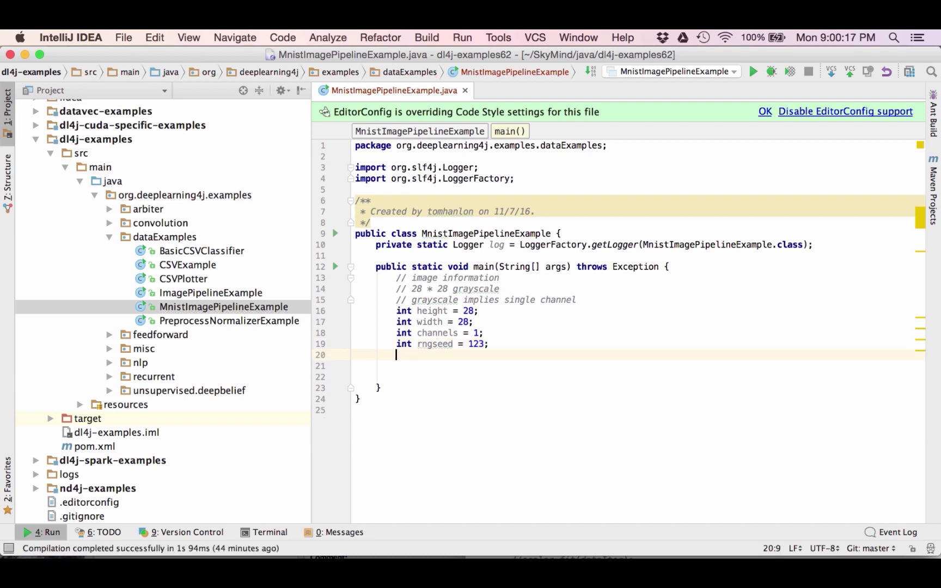
pyautogui.write('Random')
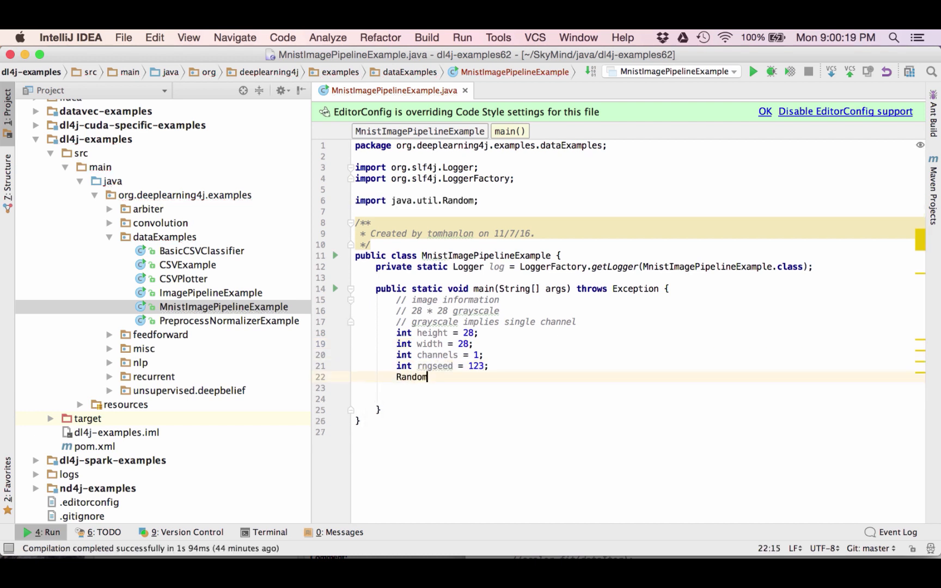
pyautogui.write('randNumGen = ne')
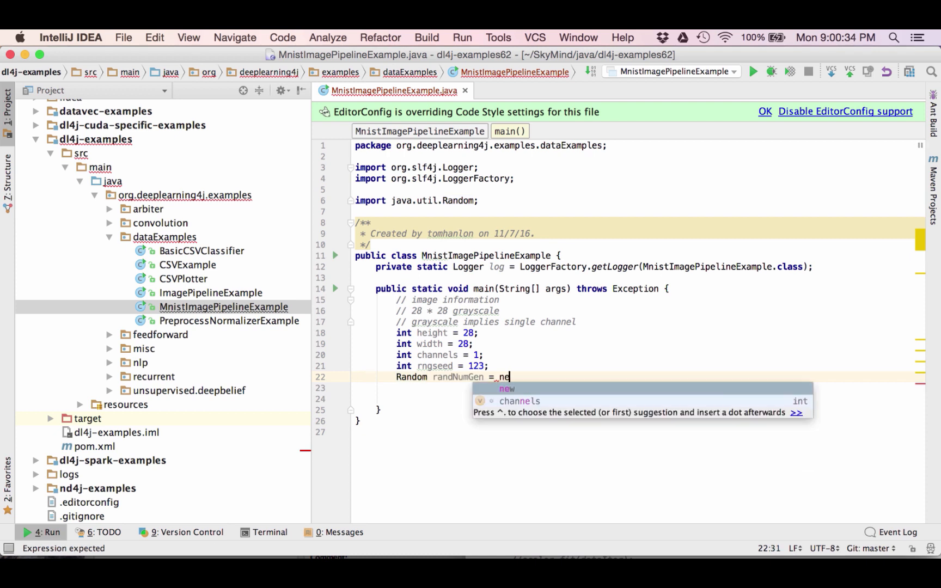
pyautogui.write('w Random(rngseed);')
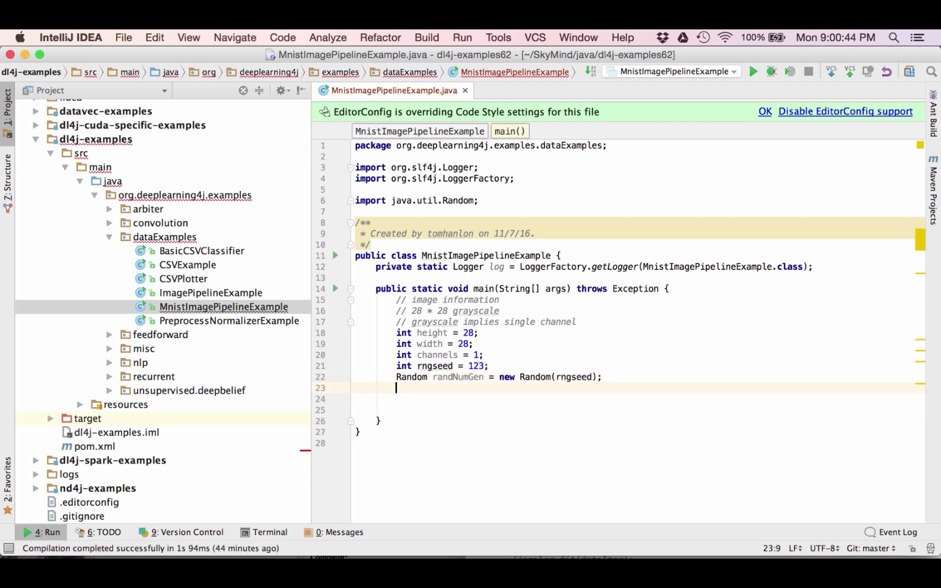
# Declare int batchSize = 1 and int outputNum = 10.
pyautogui.write('int batchSize = 1;')
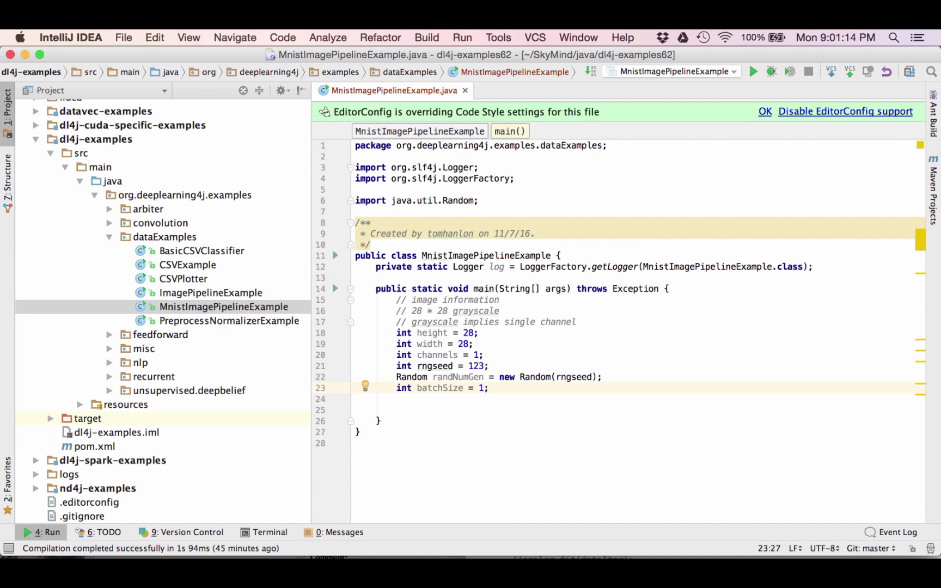
pyautogui.press('enter')
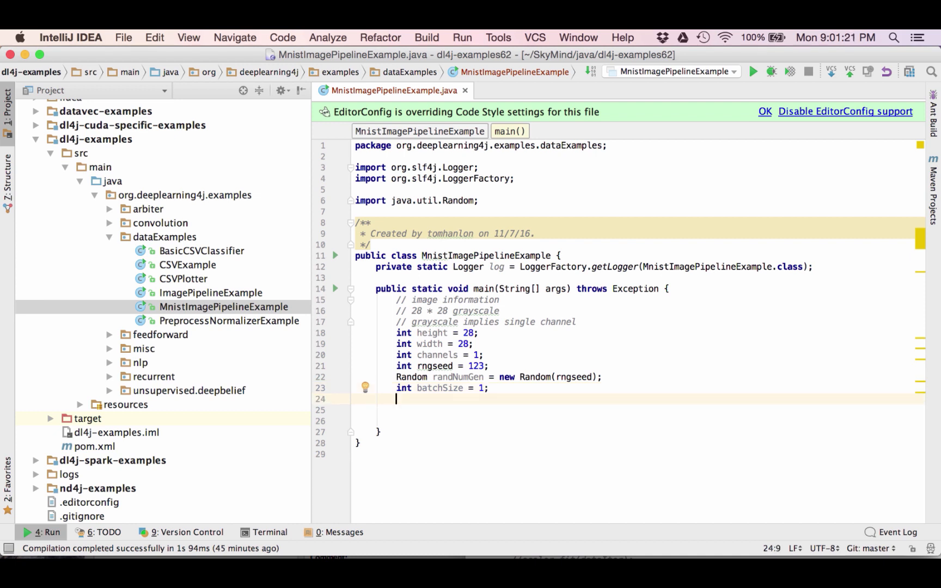
pyautogui.write('int')
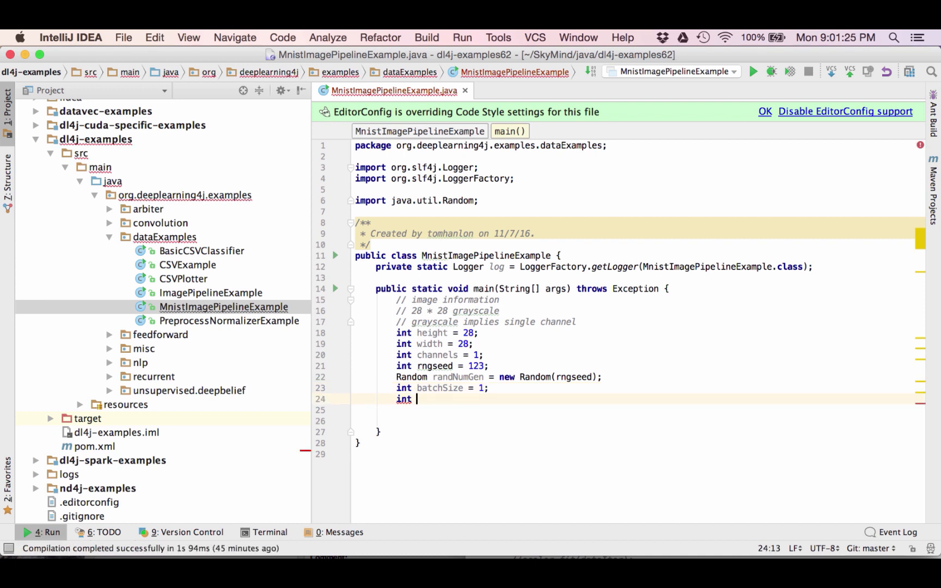
pyautogui.write('out')
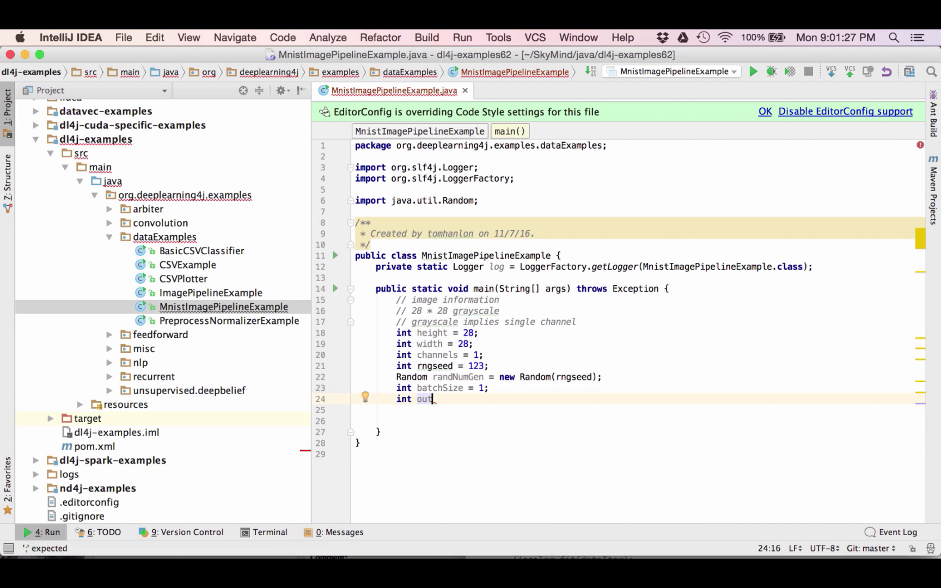
pyautogui.write('p')
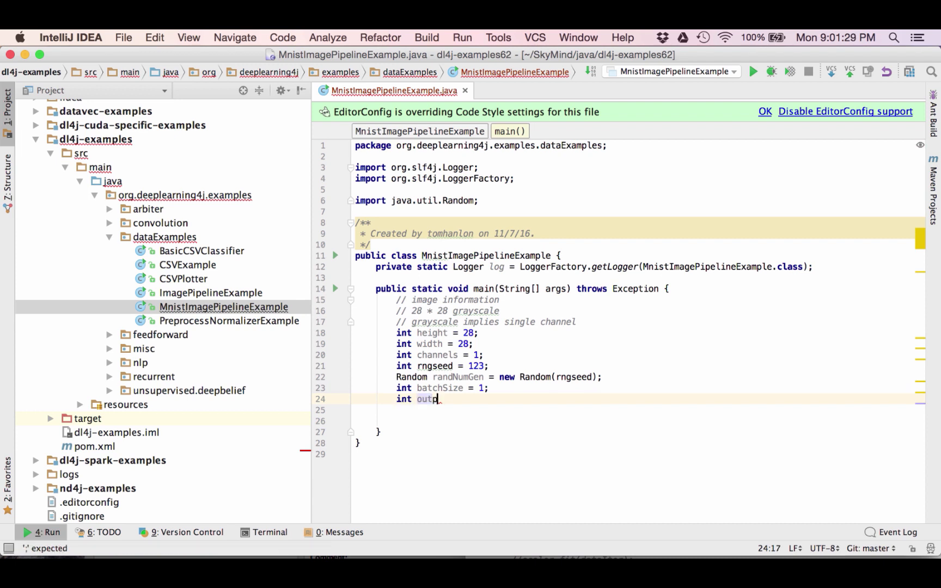
pyautogui.write('utNum')
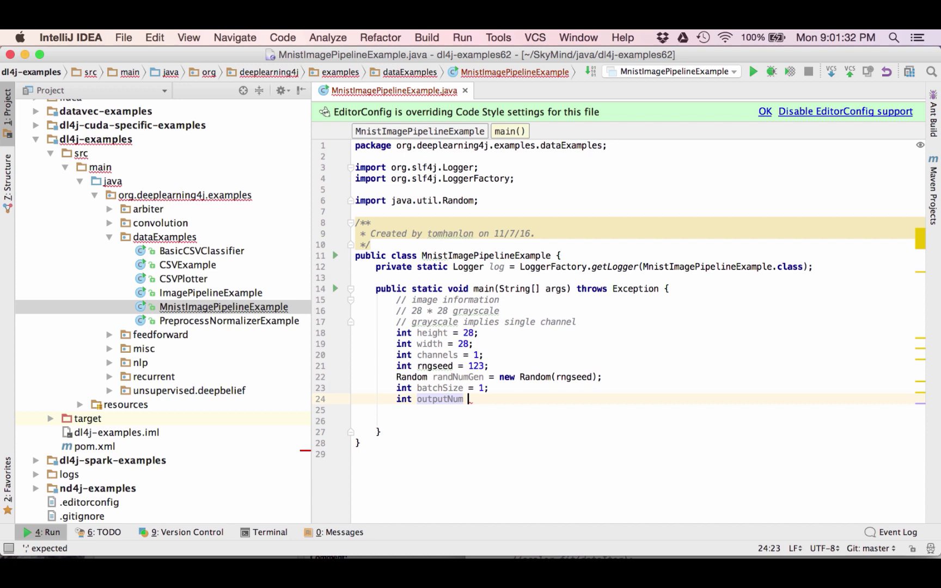
pyautogui.write('=')
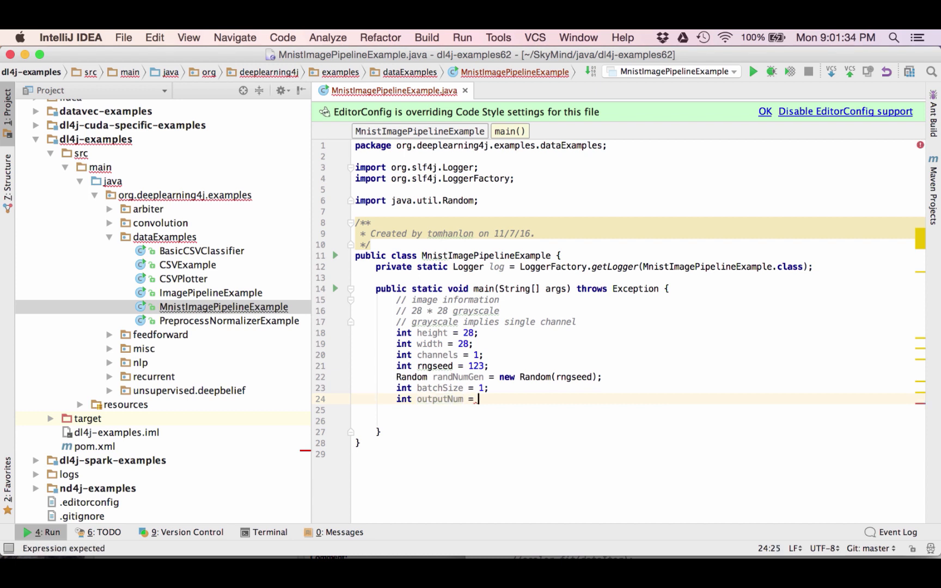
pyautogui.write('10;')
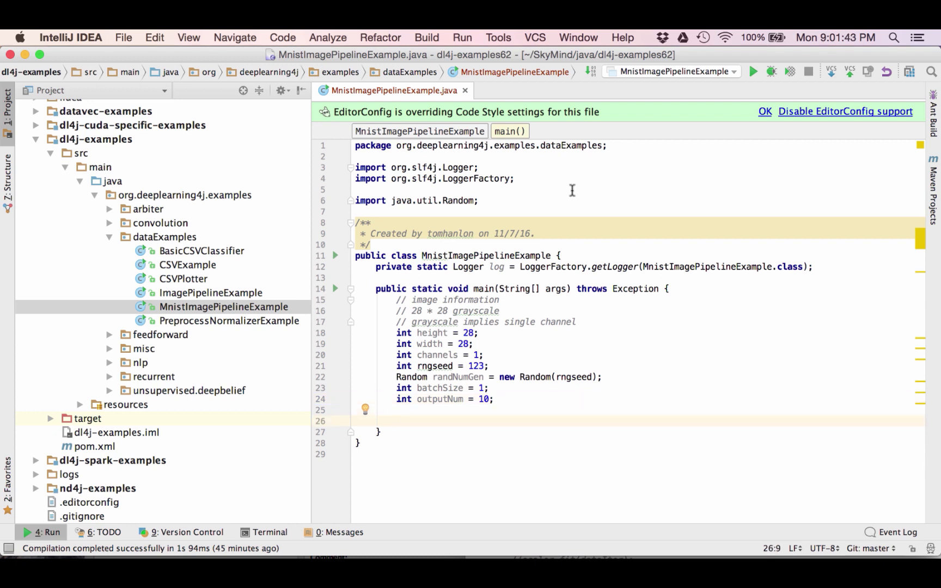
pyautogui.moveTo(678, 41)
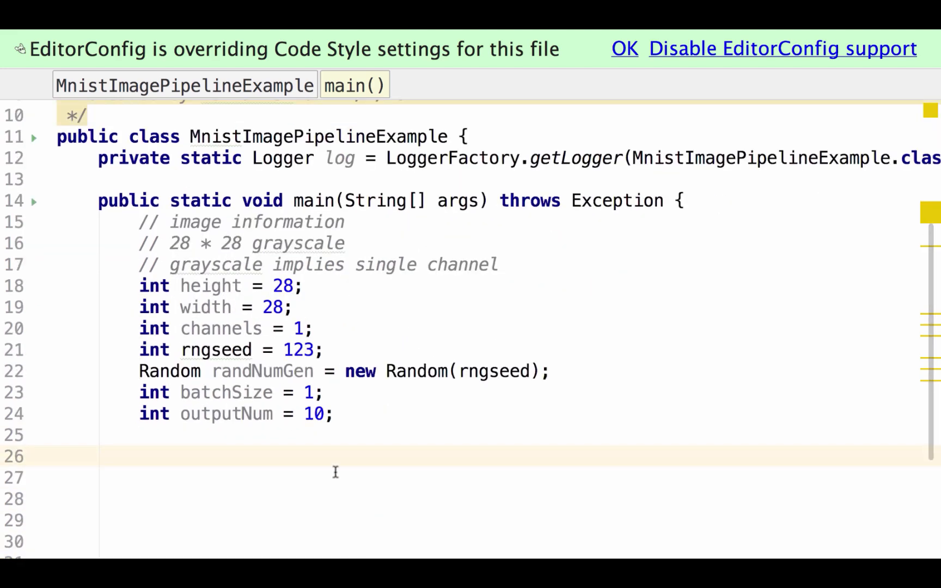
# Define File trainData and testData for mnist_png training and testing, under a 'Define the File Paths' comment.
pyautogui.write('File trainDa')
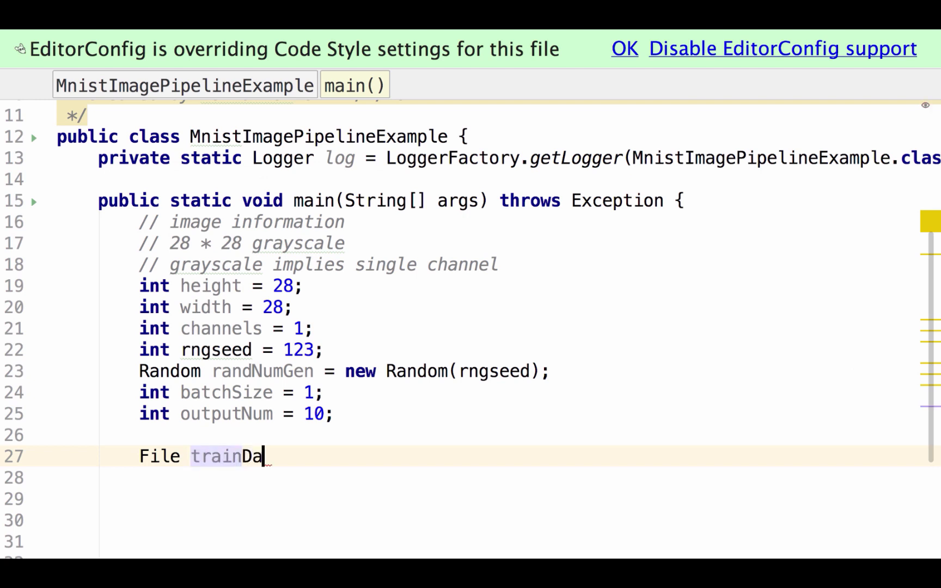
pyautogui.write('ta_')
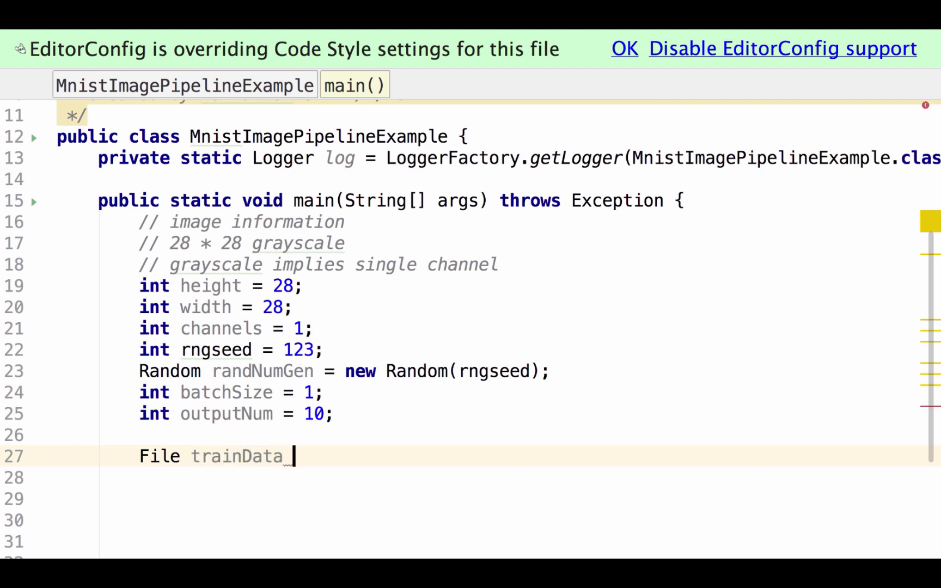
pyautogui.write('=')
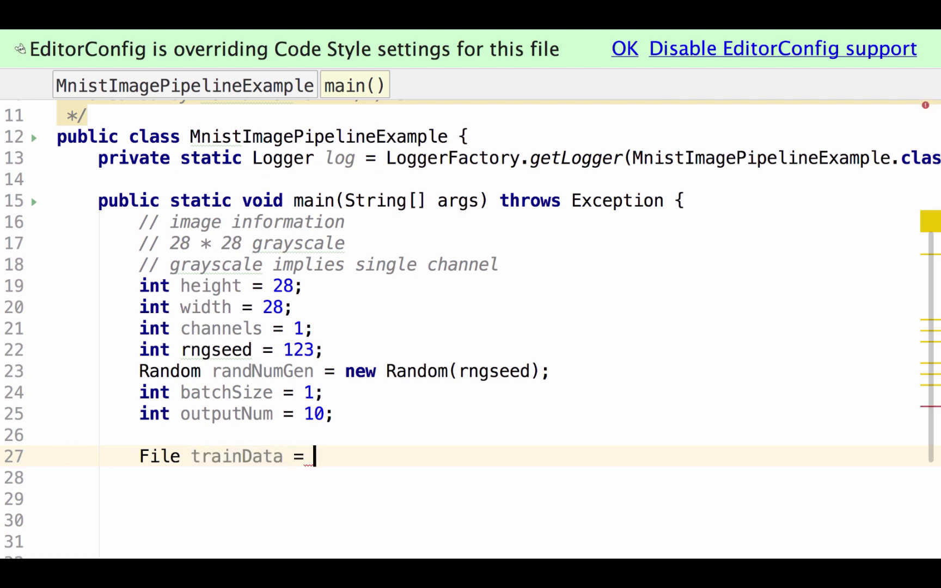
pyautogui.write('new File')
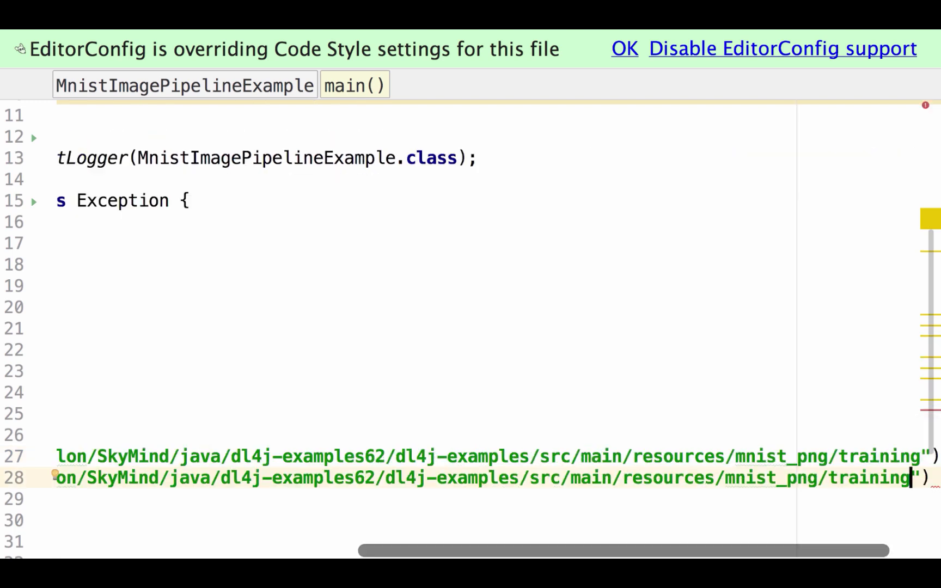
pyautogui.press('backspace')
pyautogui.write('e')
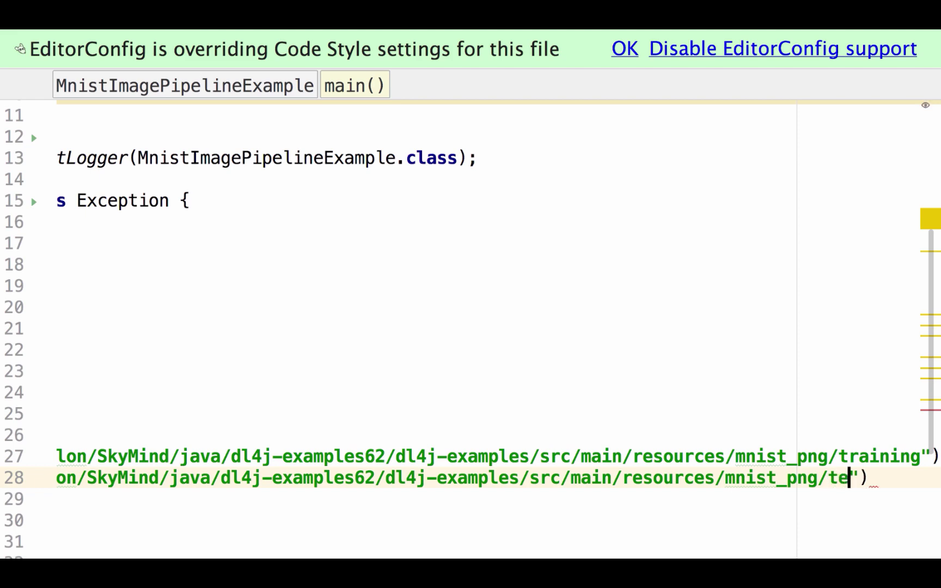
pyautogui.write('sting')
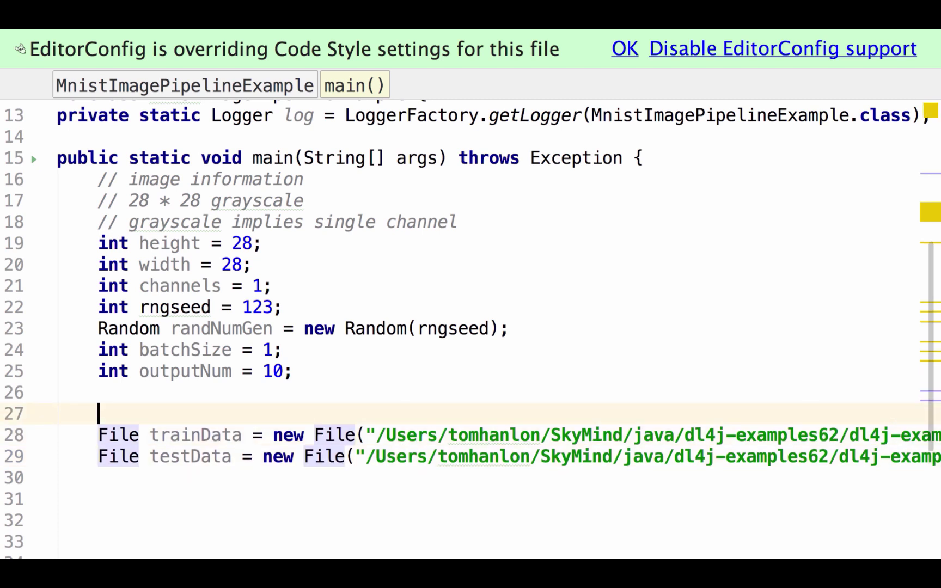
pyautogui.write('// Define the File Paths')
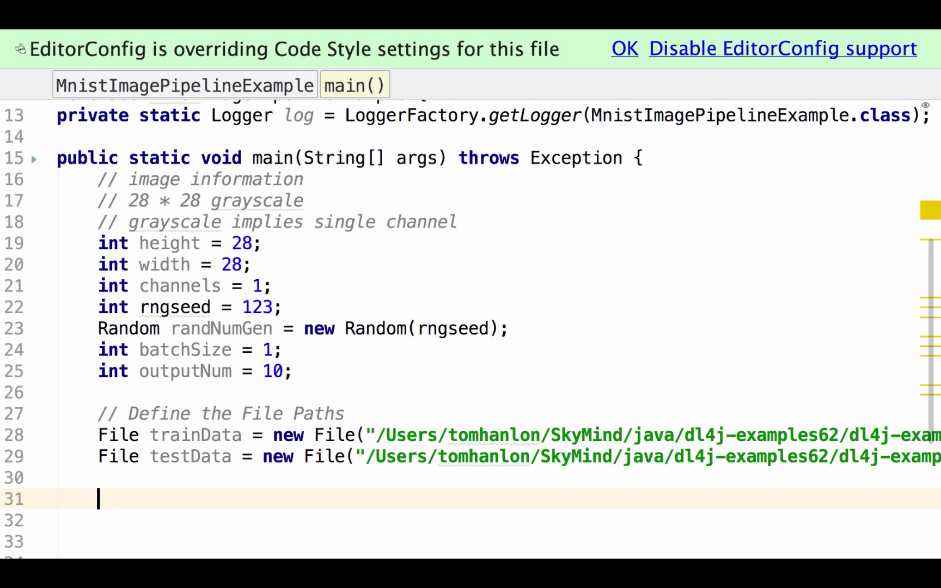
# Write the comment '// Define the FileSplit(PATH, ALLOWED FORMATS,random)' below the file paths.
pyautogui.write('//')
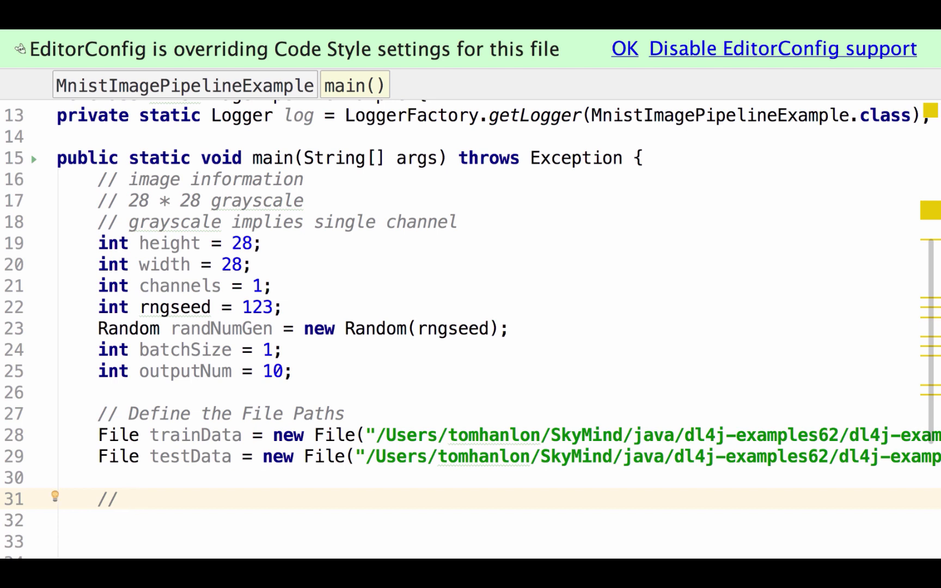
pyautogui.write('Define the FileSplit')
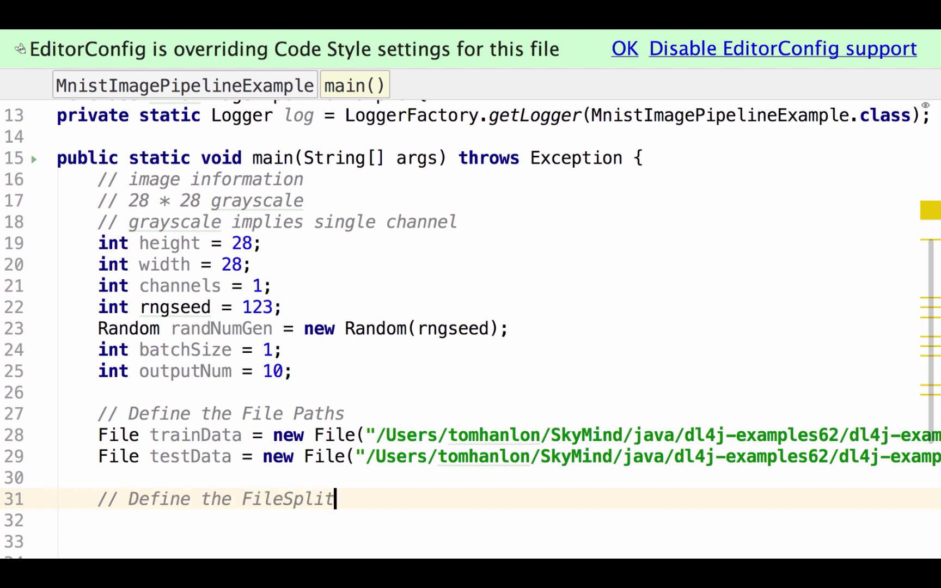
pyautogui.press('enter')
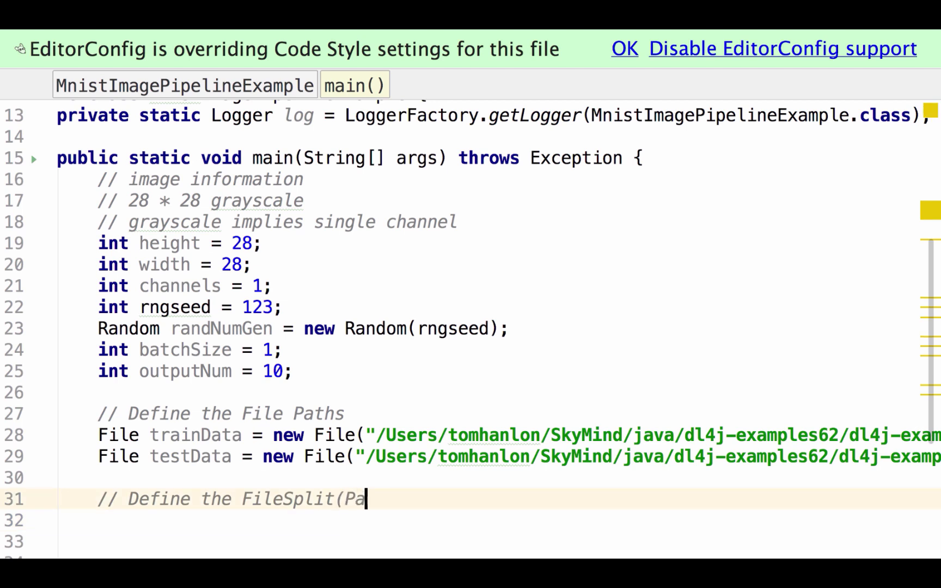
pyautogui.write('TH,')
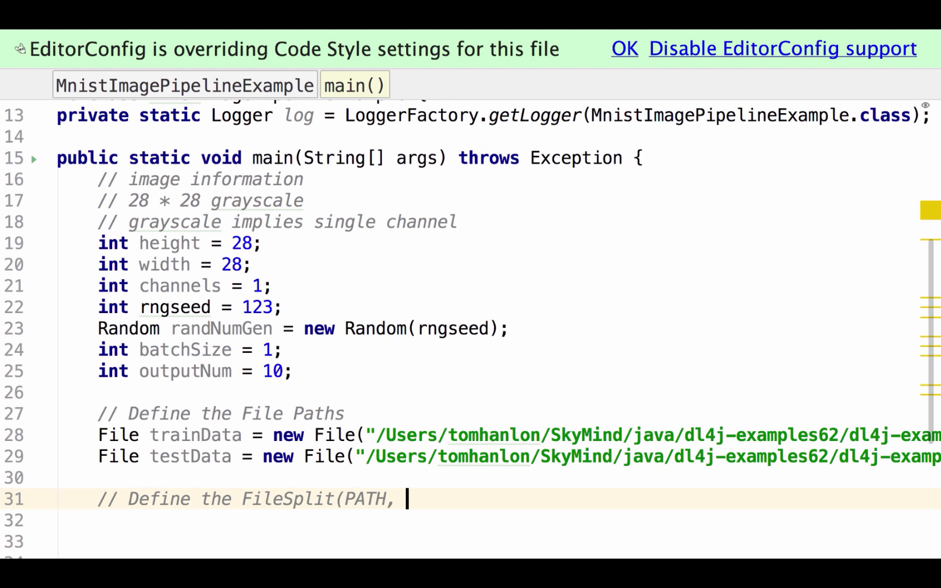
pyautogui.write('ALLOWED')
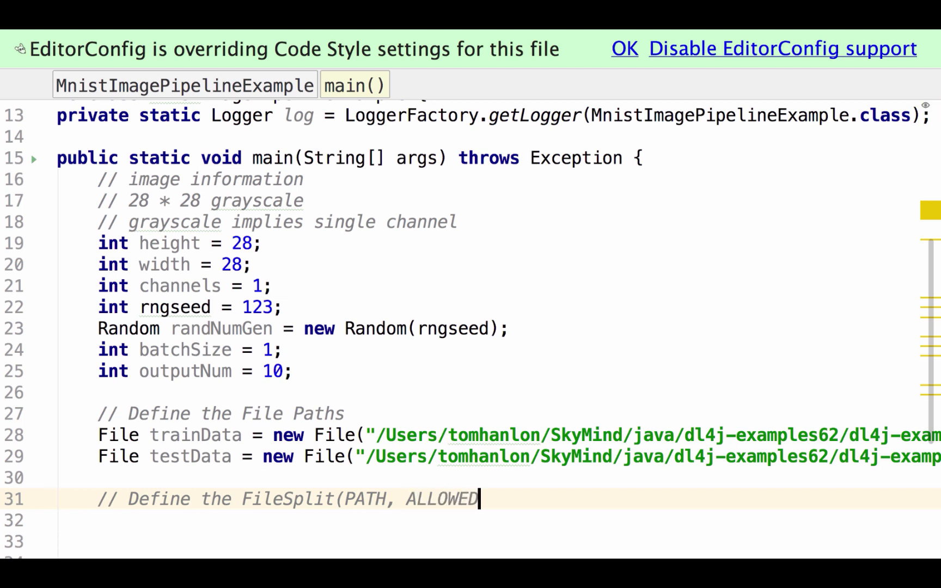
pyautogui.write('FORMATS')
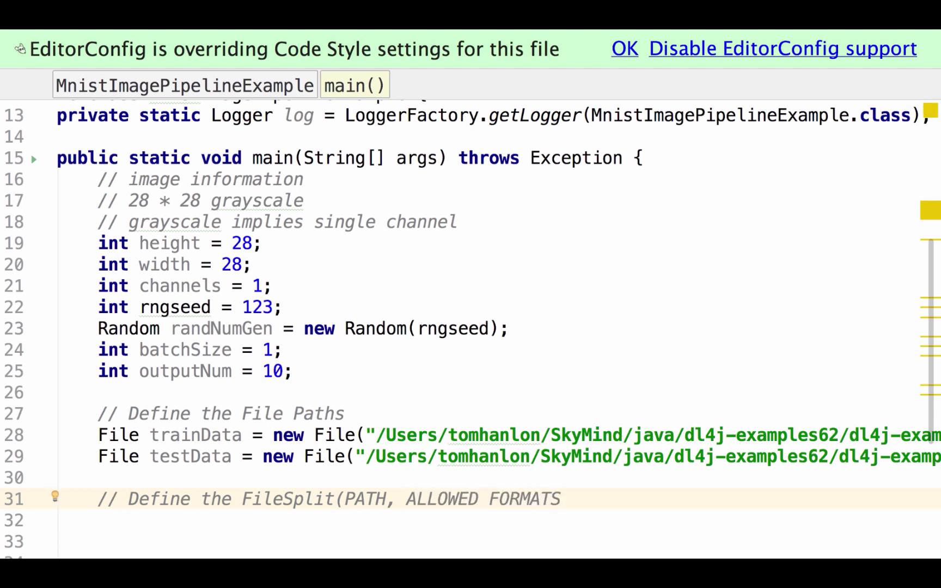
pyautogui.write(',')
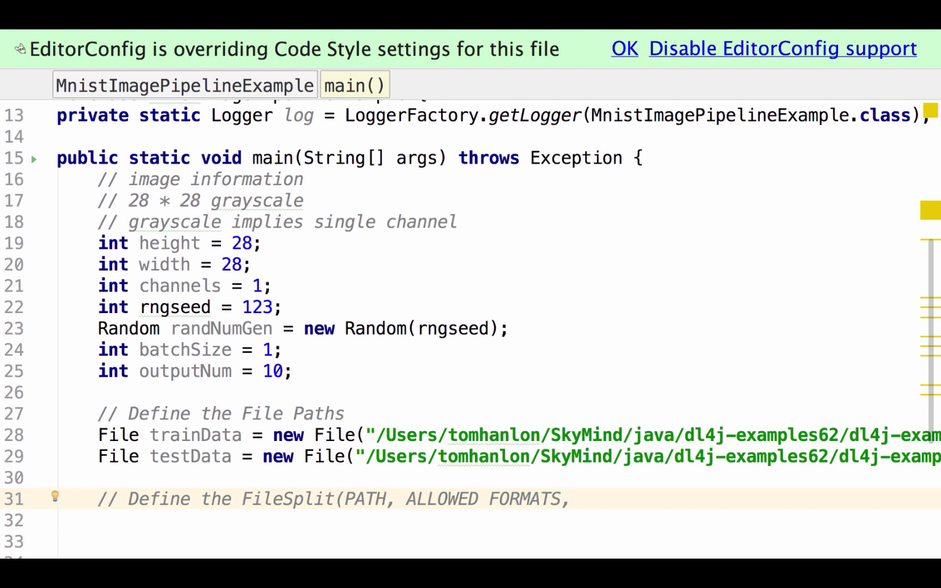
pyautogui.write('random)')
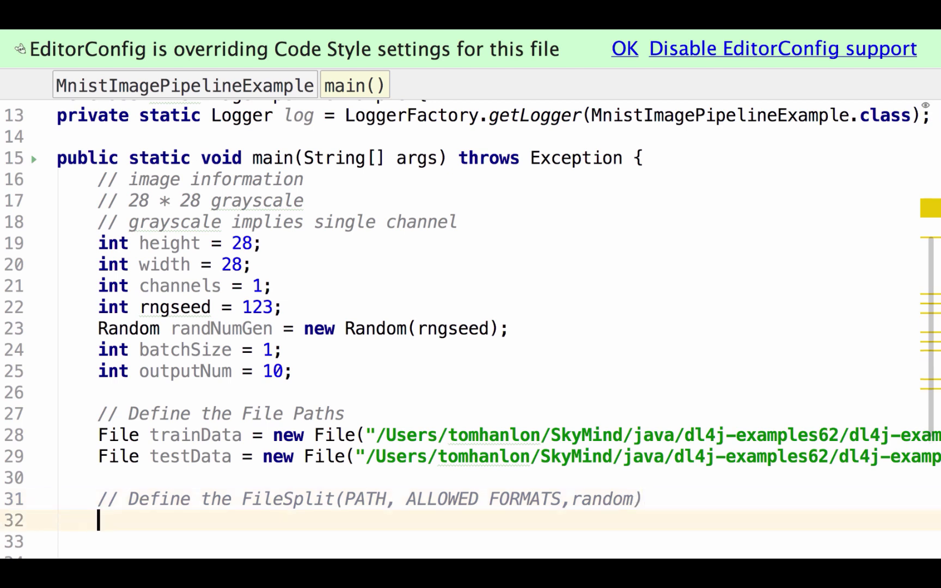
# Add FileSplit train = new FileSplit(trainData, NativeImageLoader.ALLOWED_FORMATS, randNumGen).
pyautogui.press('enter')
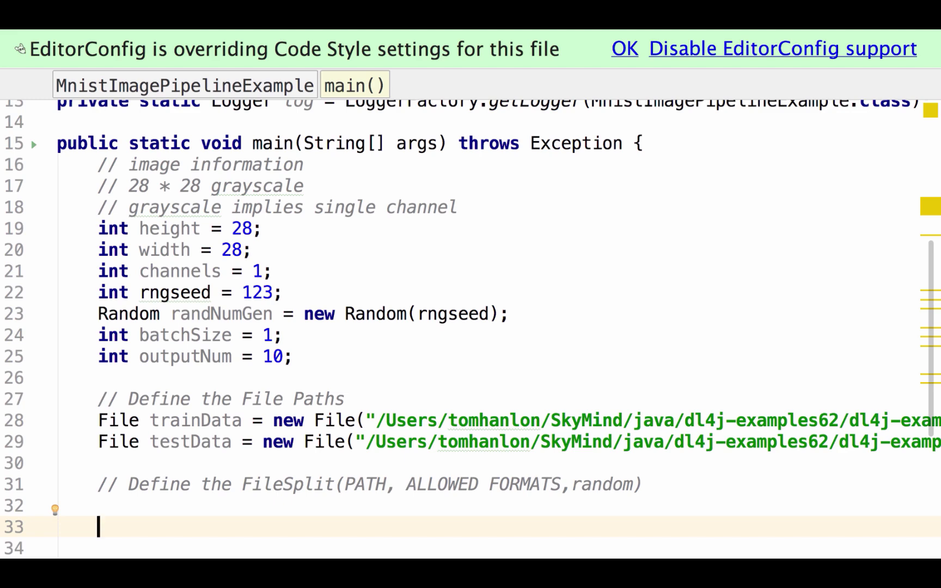
pyautogui.write('Files')
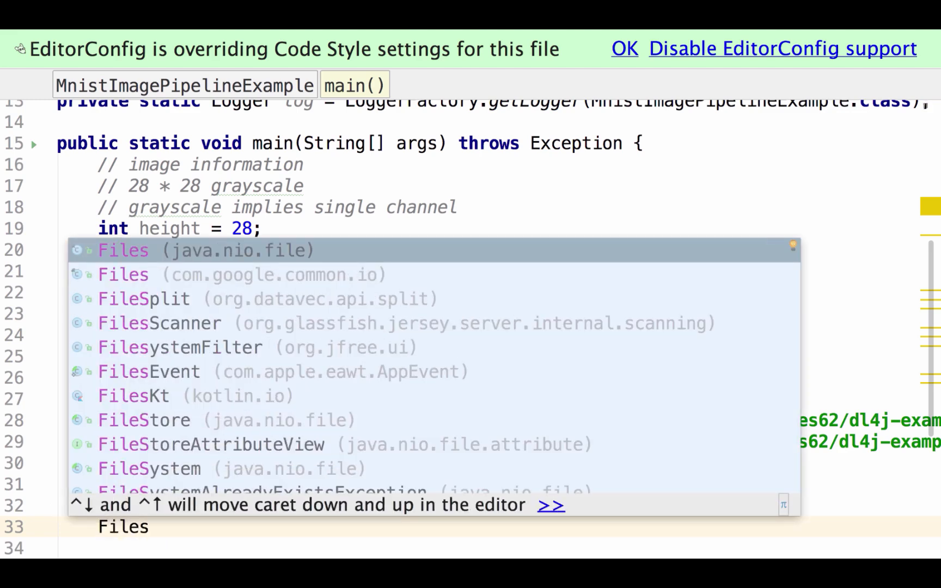
pyautogui.press('Down')
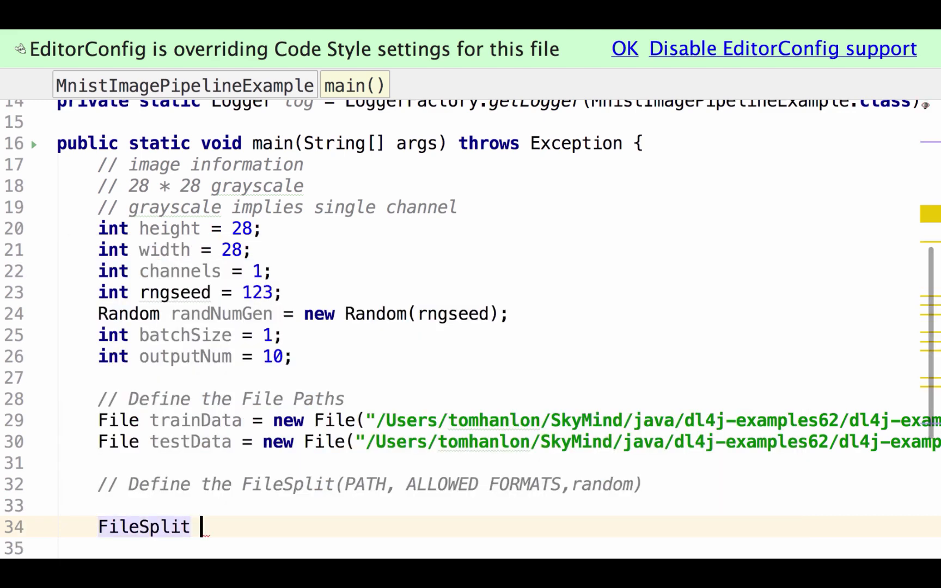
pyautogui.write('tra')
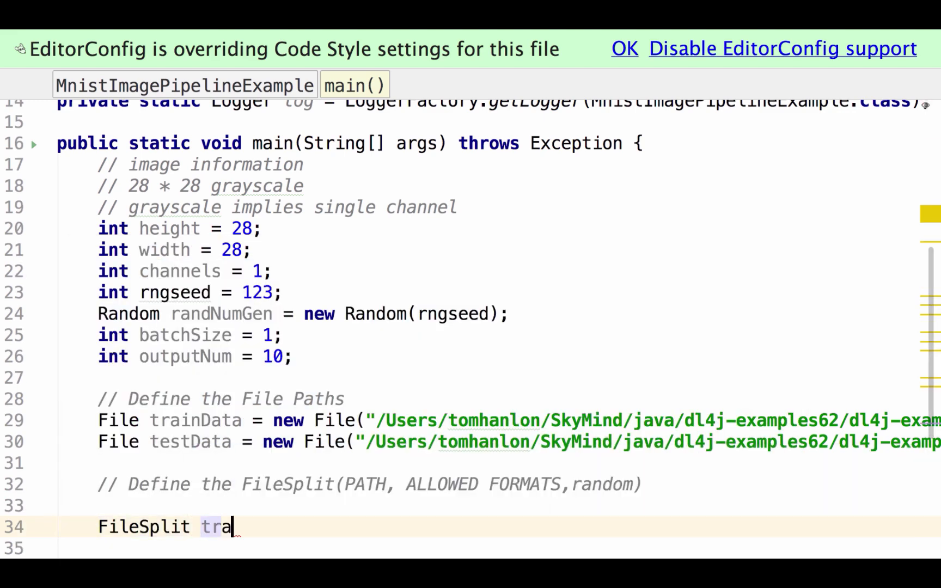
pyautogui.write('in')
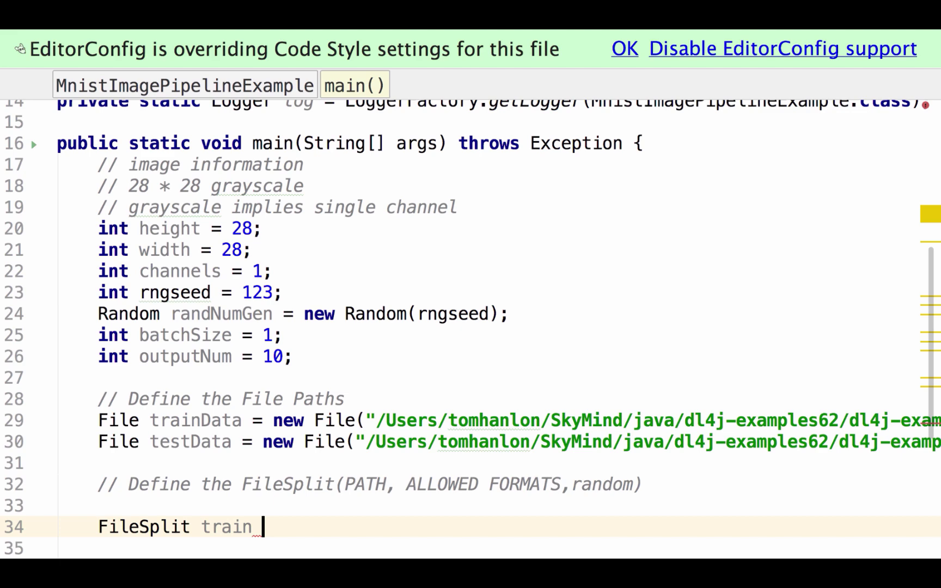
pyautogui.write('= new FileSplit(')
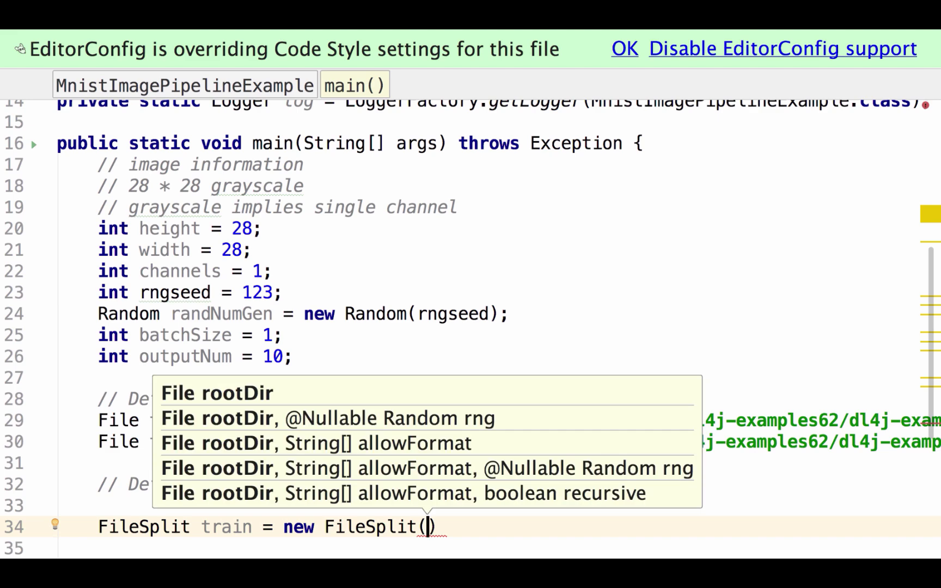
pyautogui.write('trainData,')
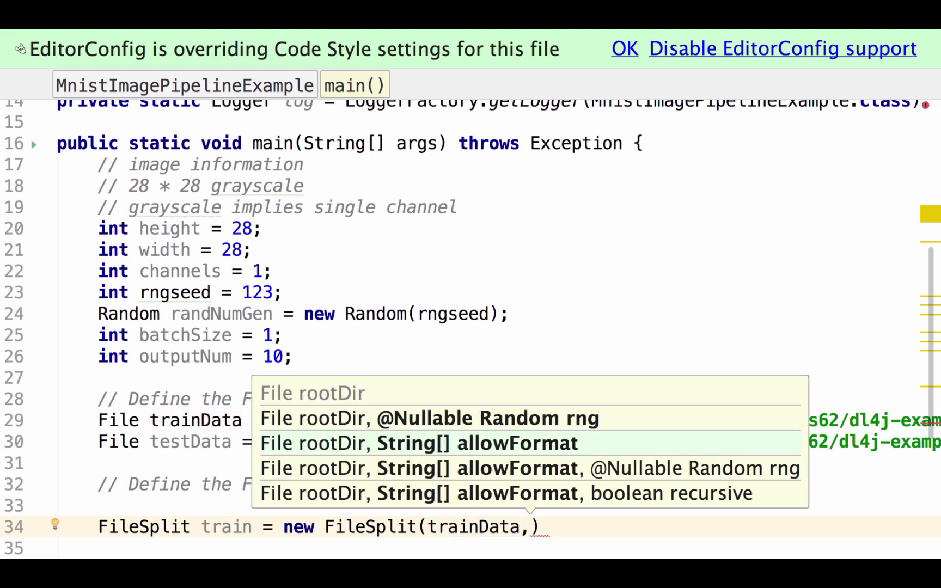
pyautogui.write('NativeImageLoader')
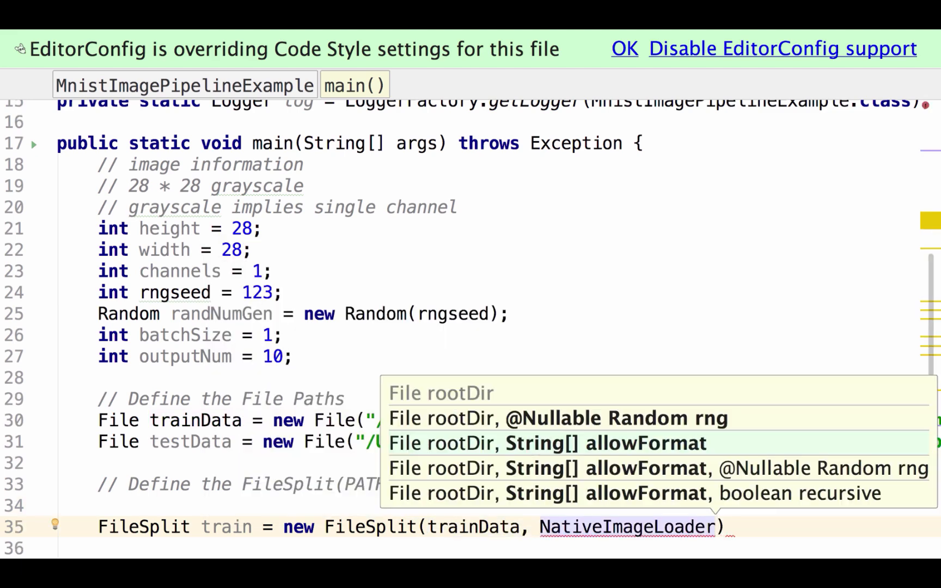
pyautogui.write('.ALLOWED_FORMATS,')
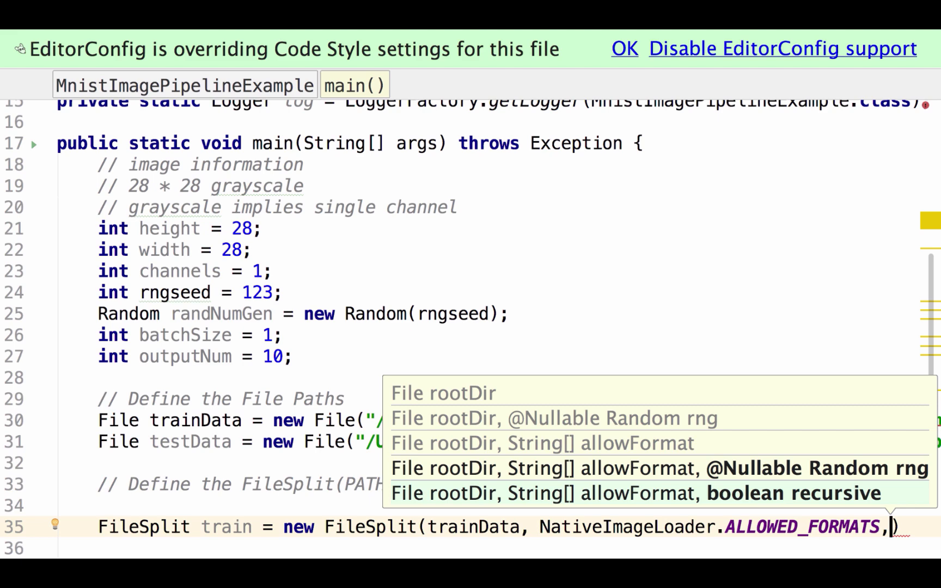
pyautogui.write('randNumGen')
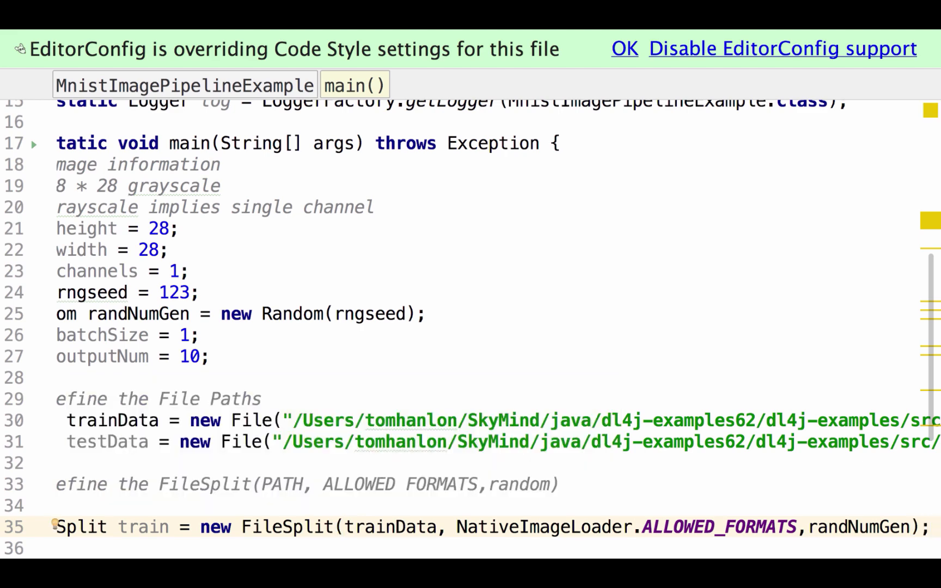
# Add the matching FileSplit test over testData with NativeImageLoader formats.
pyautogui.write('Fi')
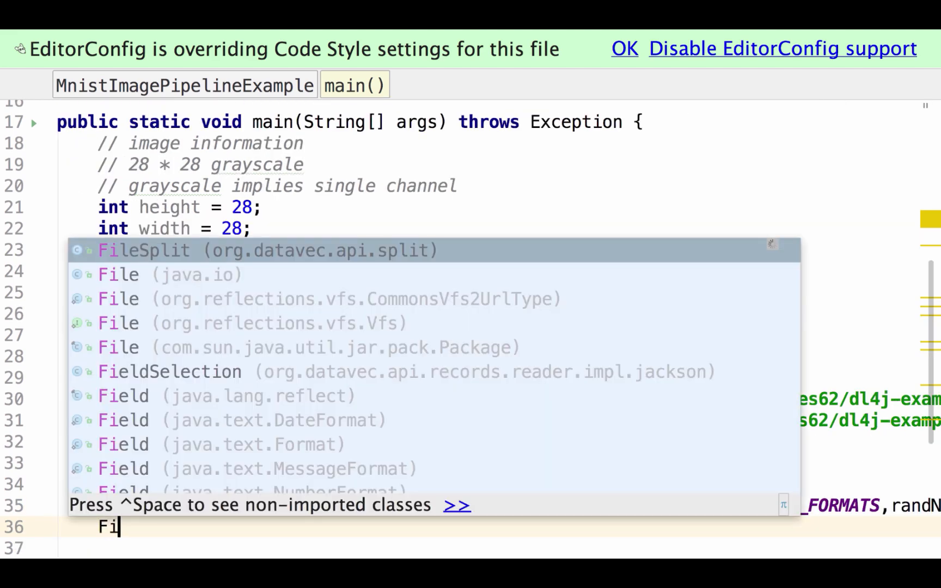
pyautogui.write('leSplit test = new FileSplit(t')
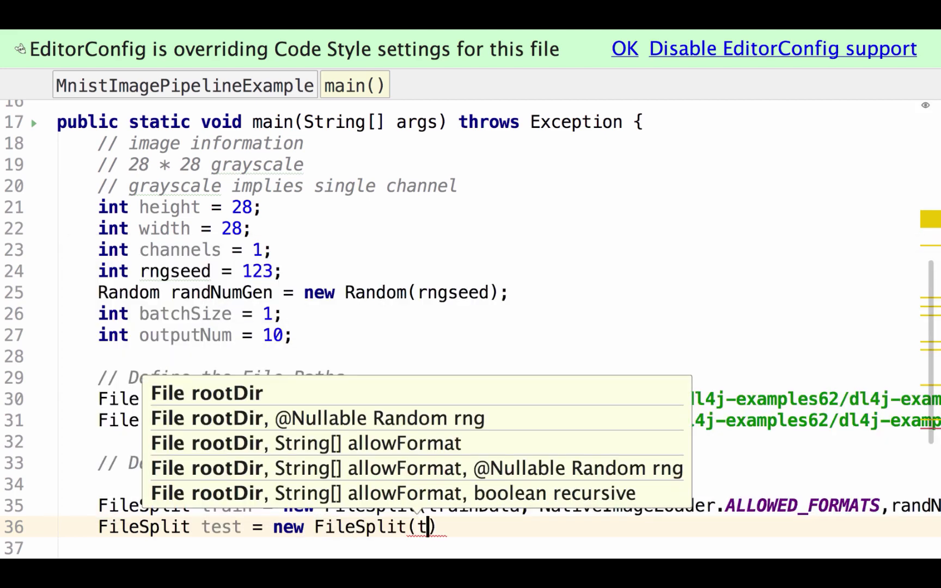
pyautogui.write('estData,NativeImageLoader.ALLOWED_FORMATS,randNumGen')
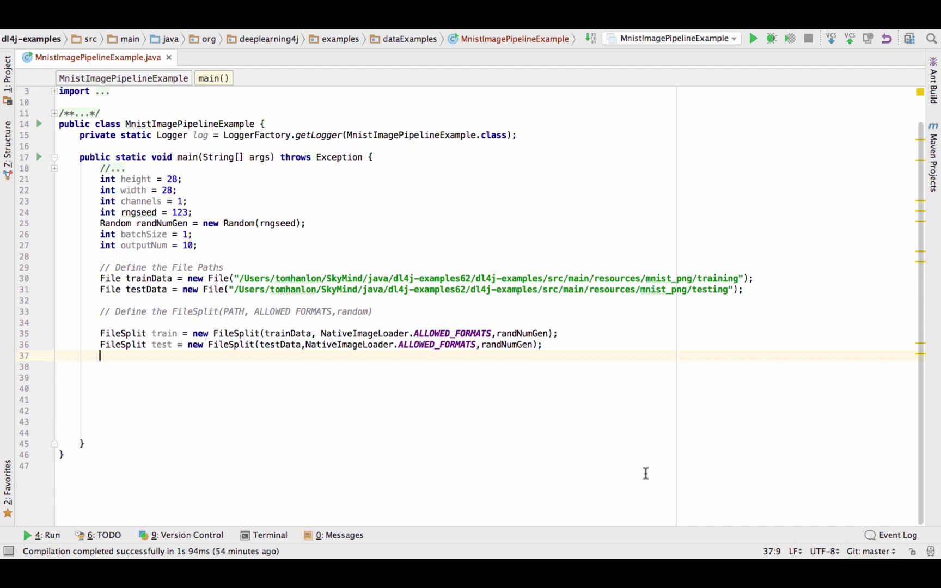
# Create ParentPathLabelGenerator labelMaker, commented 'Extract the parent path as the image label'.
pyautogui.press('enter')
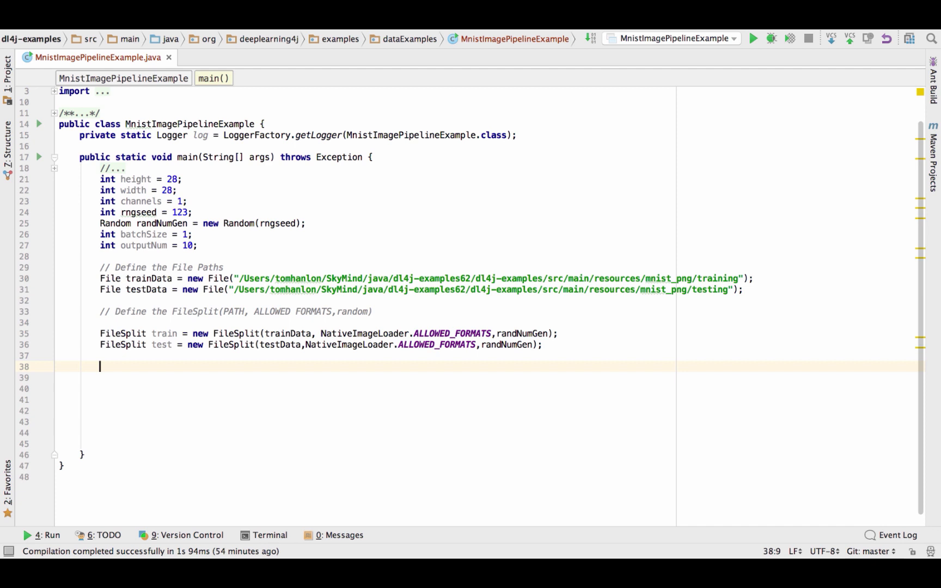
pyautogui.write('Pa')
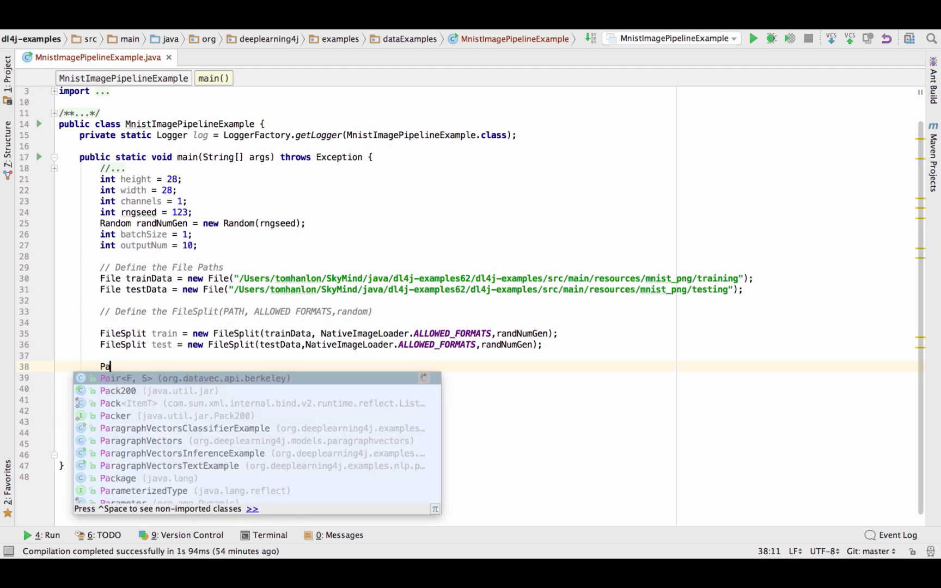
pyautogui.write('ParentPathLabelGenerator')
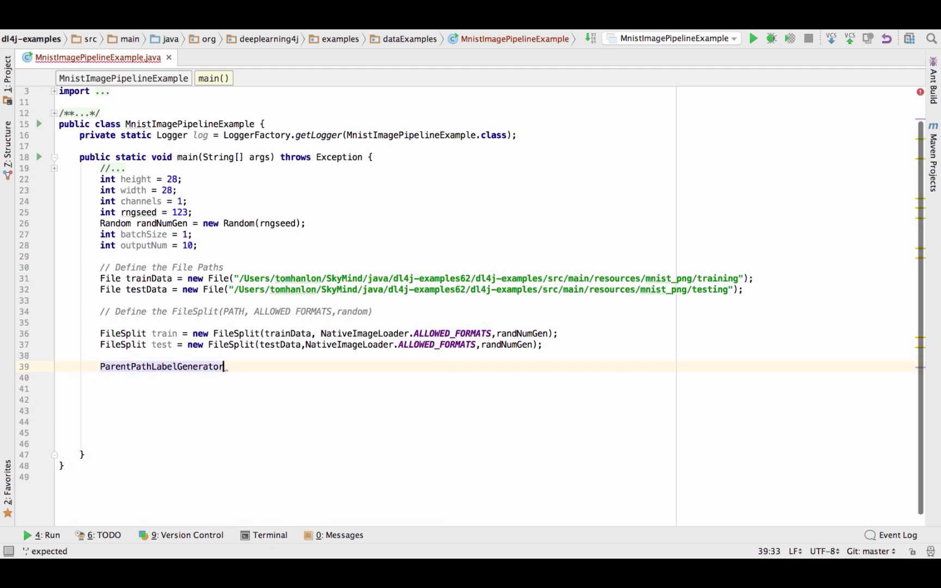
pyautogui.write('Lab')
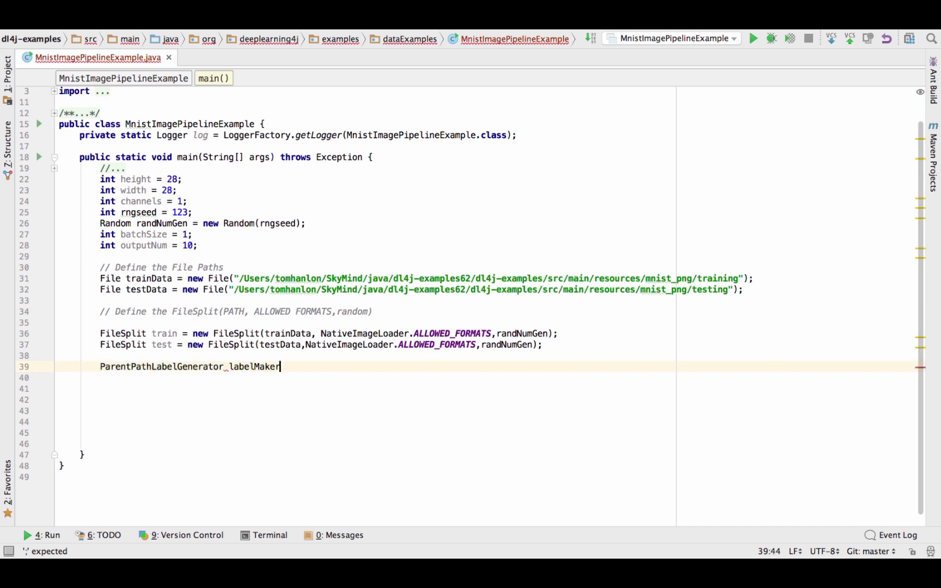
pyautogui.write('= new Pa')
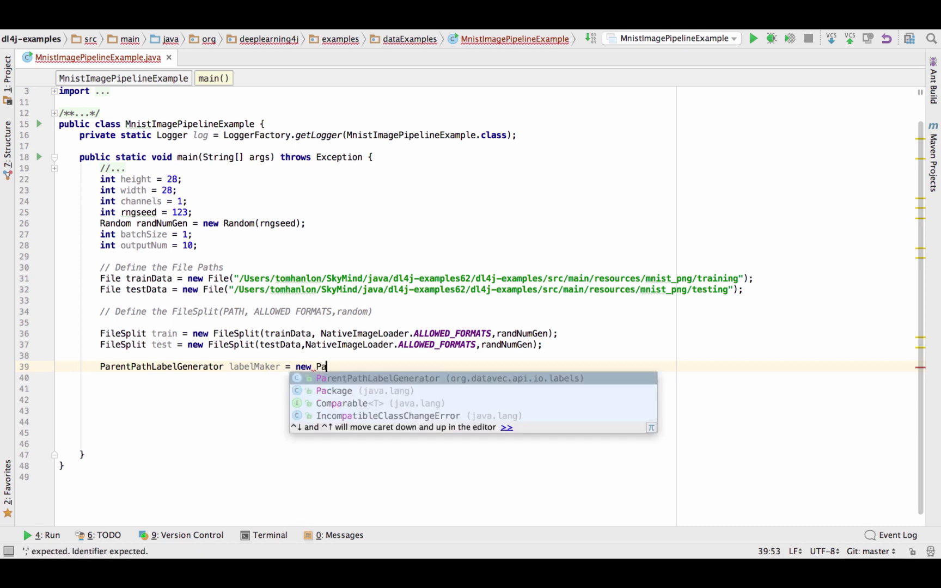
pyautogui.press('Enter')
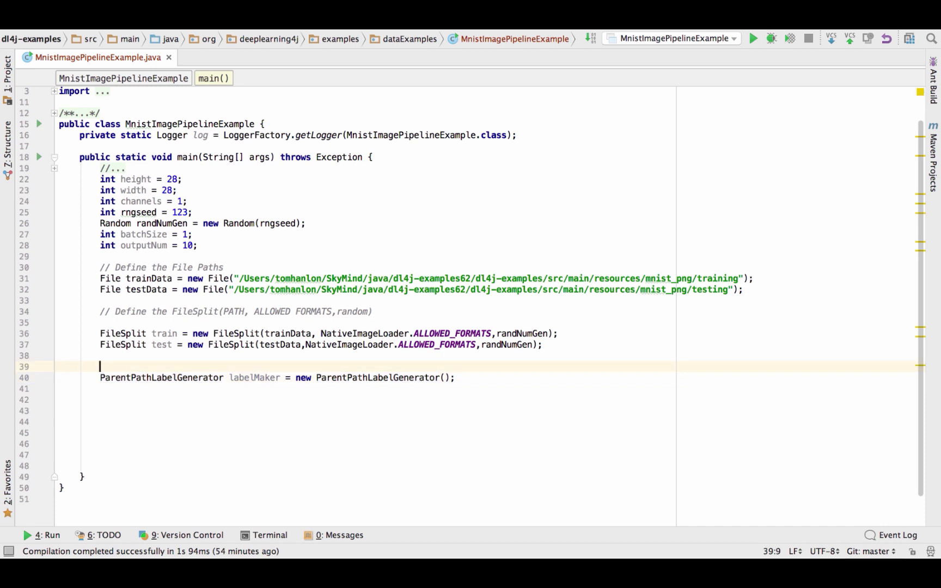
pyautogui.write('// Extract the parent path as the image')
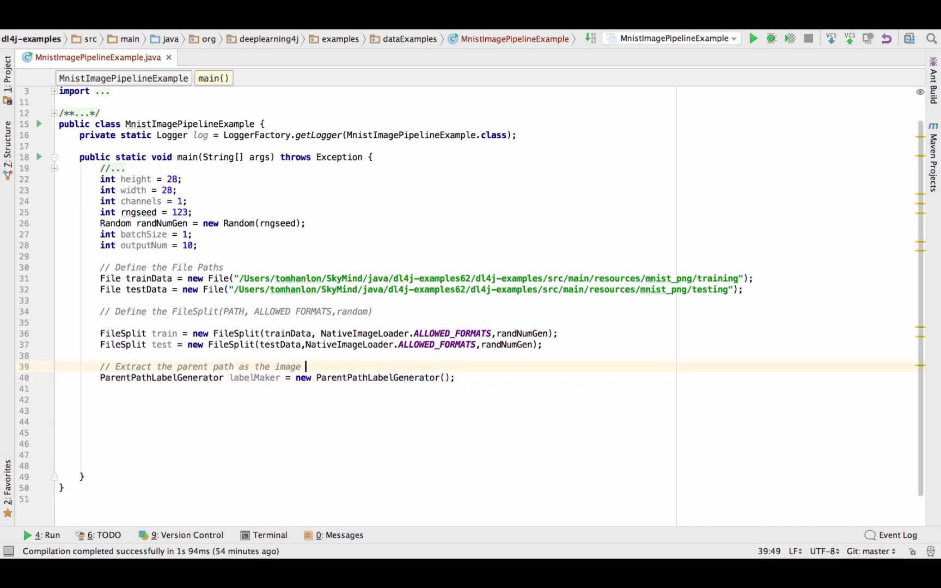
pyautogui.write('label')
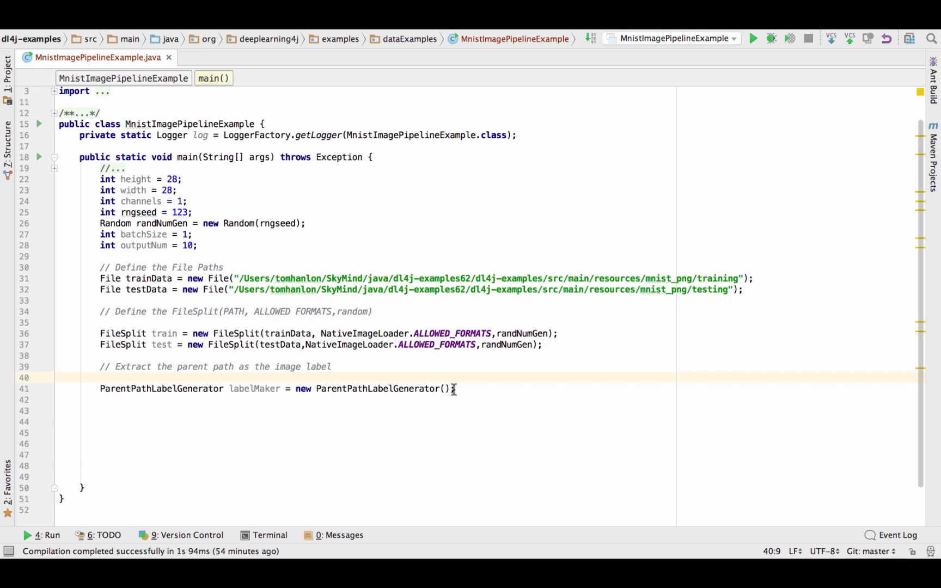
pyautogui.press('enter')
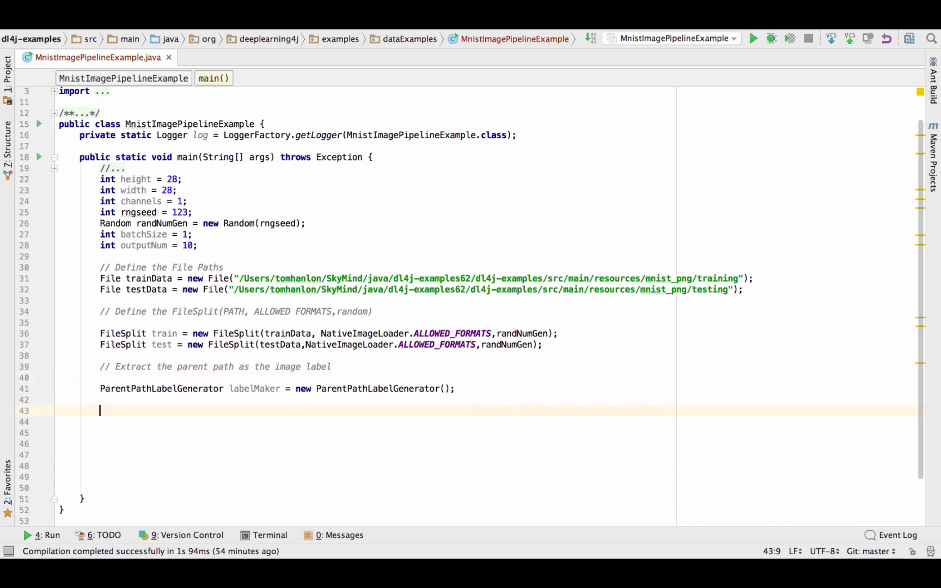
# Declare recordReader as new ImageRecordReader(height, width, channels, labelMaker).
pyautogui.write('I')
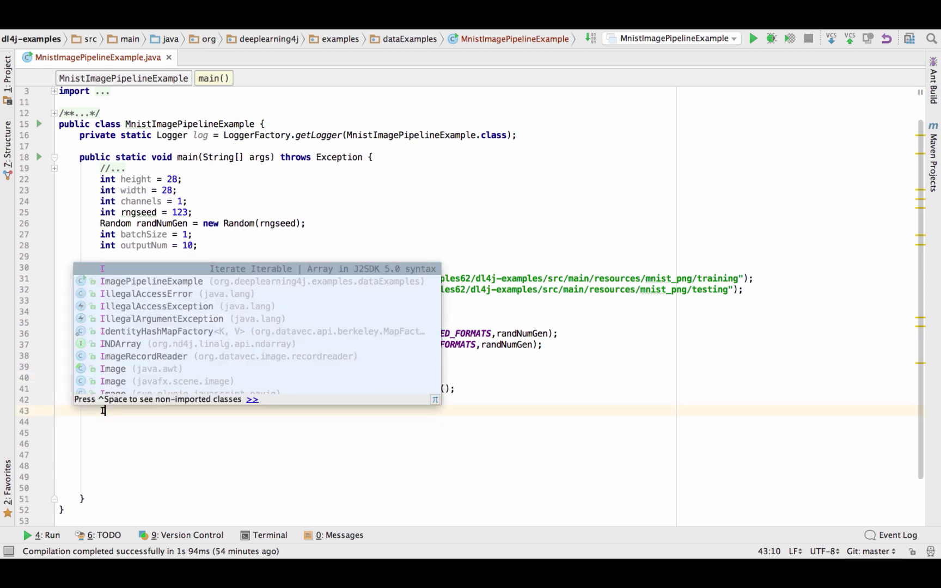
pyautogui.write('n')
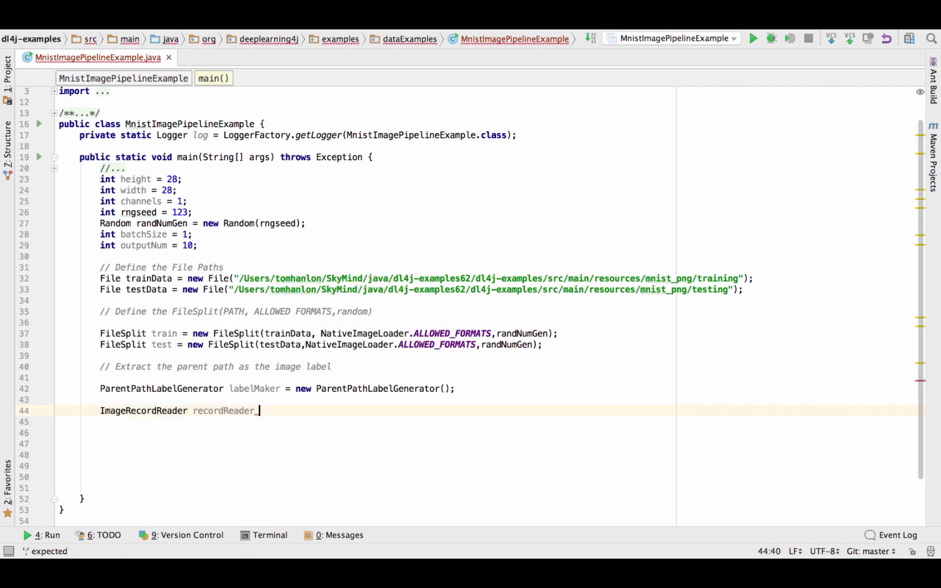
pyautogui.write('= new ImageRecordReader(')
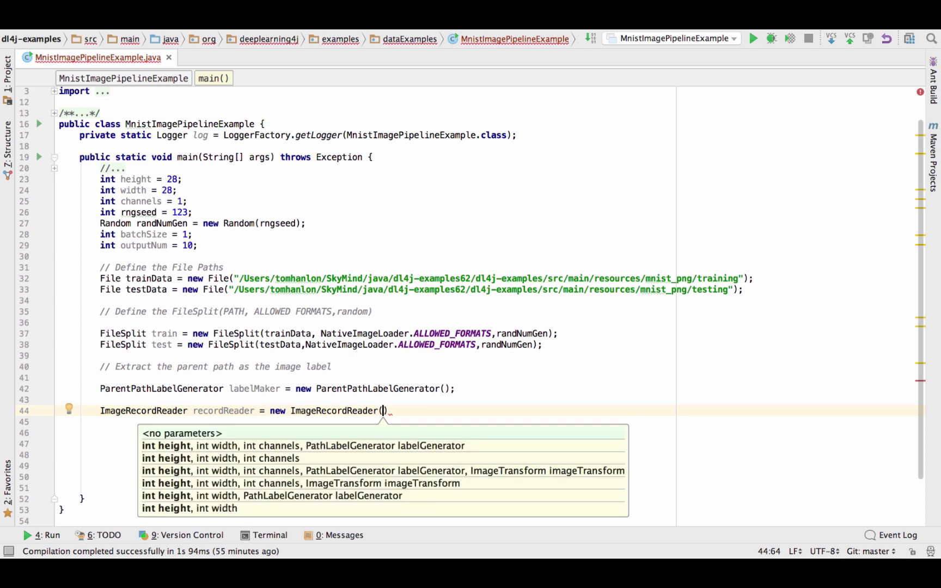
pyautogui.write('heig')
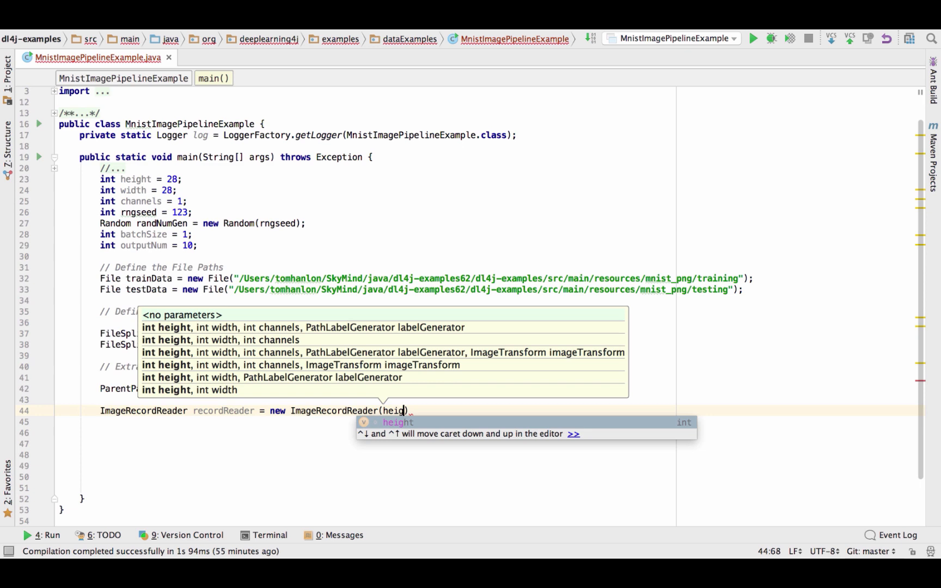
pyautogui.write('widht,')
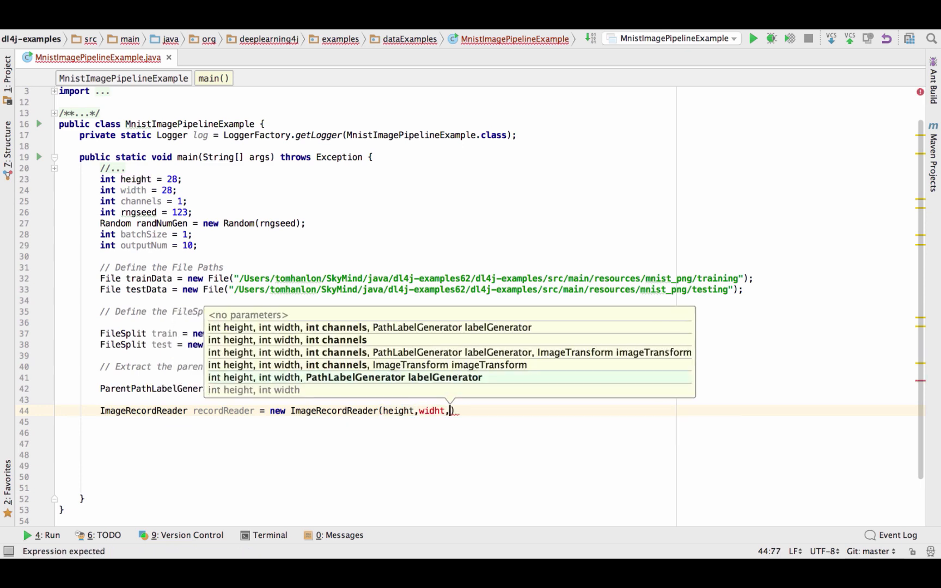
pyautogui.write('width')
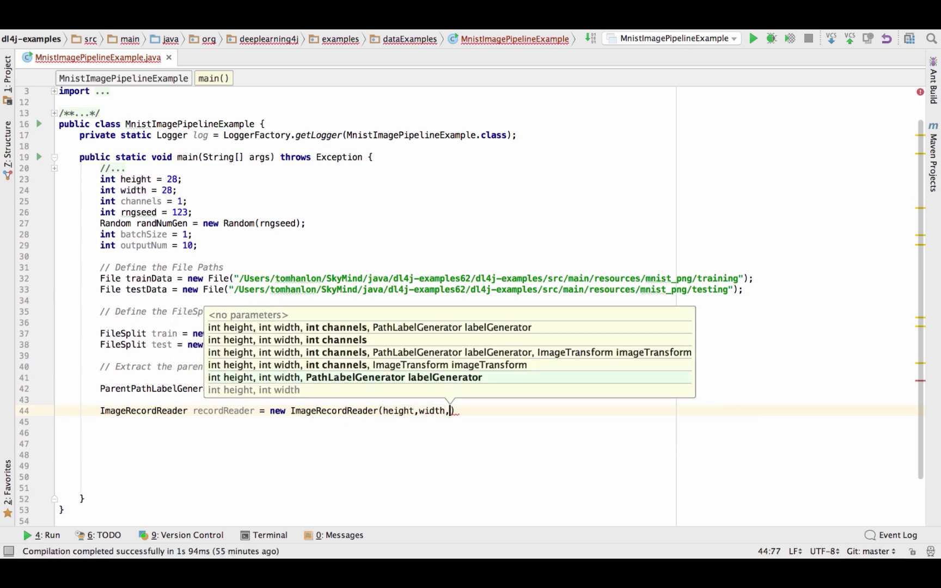
pyautogui.write('channels')
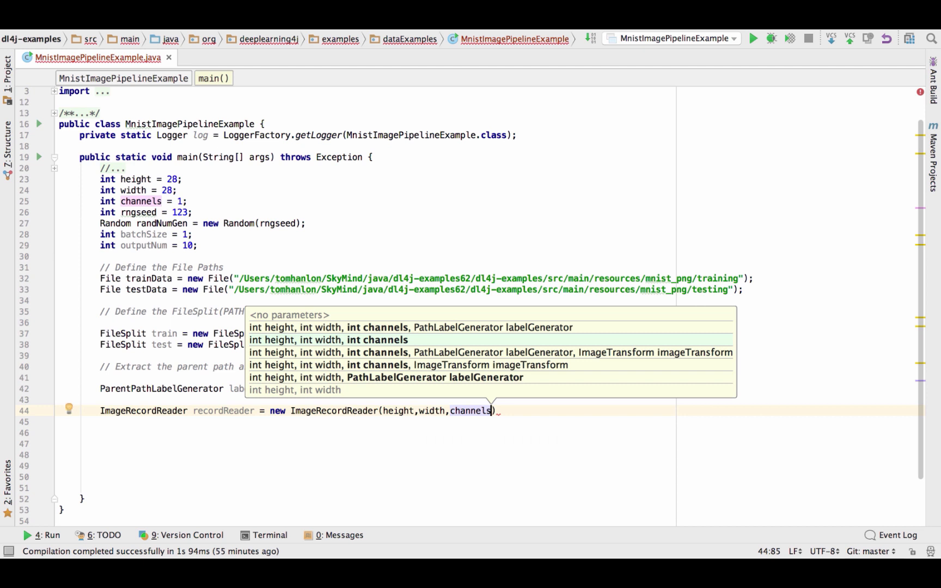
pyautogui.write(',')
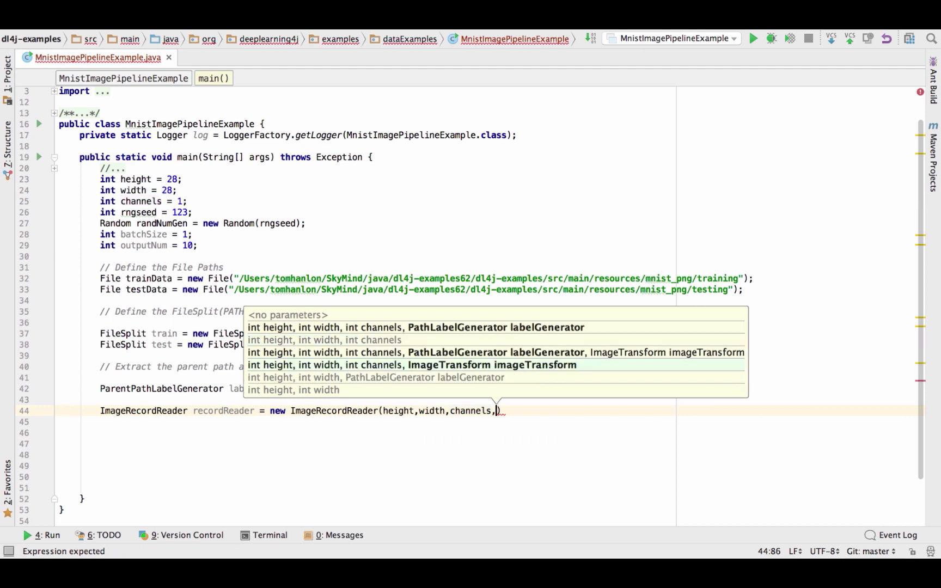
pyautogui.write('labelMaker)')
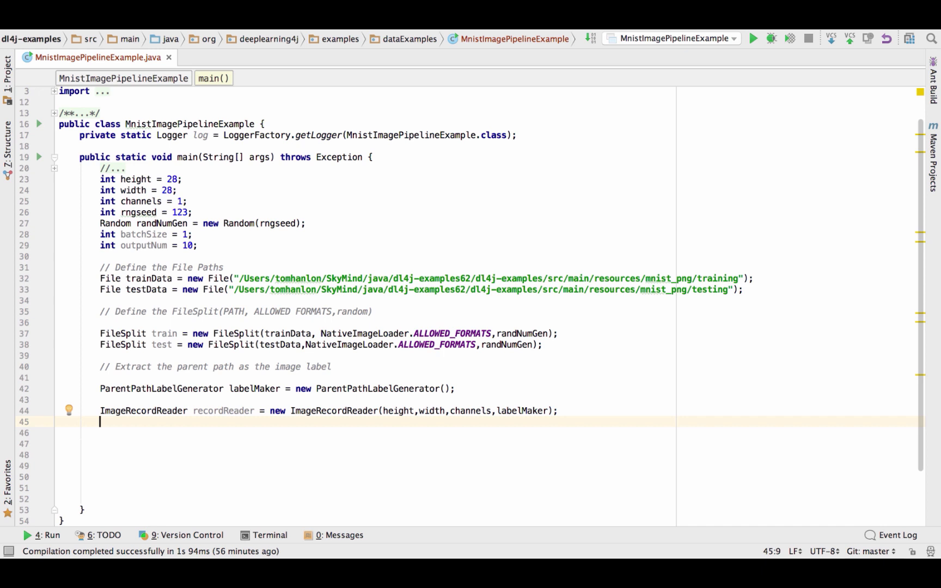
pyautogui.moveTo(604, 386)
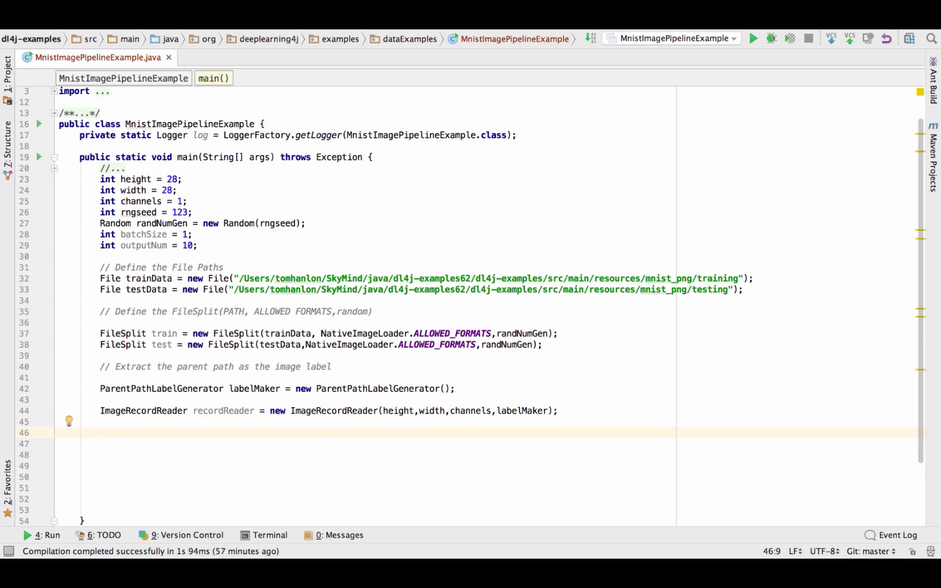
# Add a '// Initialize the record reader' comment explaining what it extracts.
pyautogui.write('//')
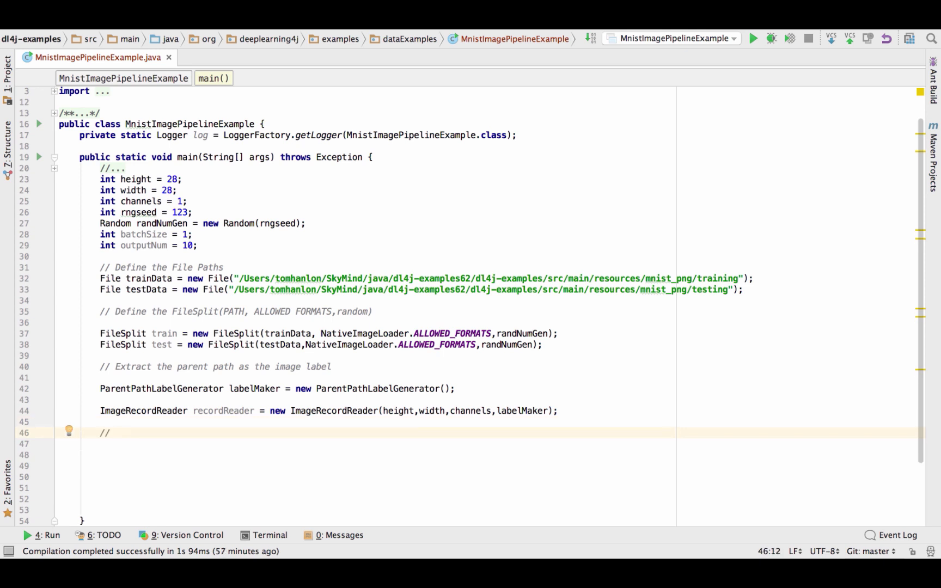
pyautogui.write('Initiali')
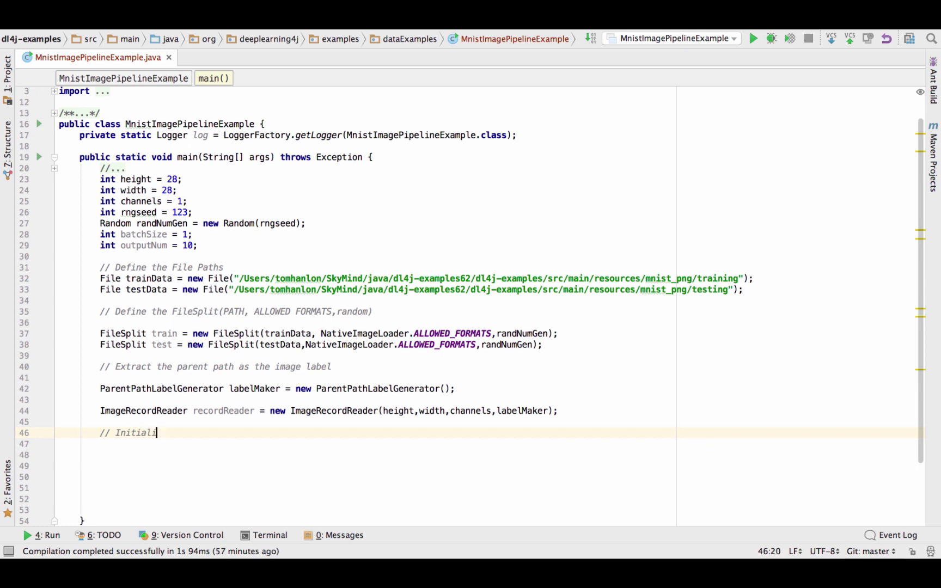
pyautogui.write('ze the record reader')
pyautogui.click(507, 444)
pyautogui.write('// add a listener,')
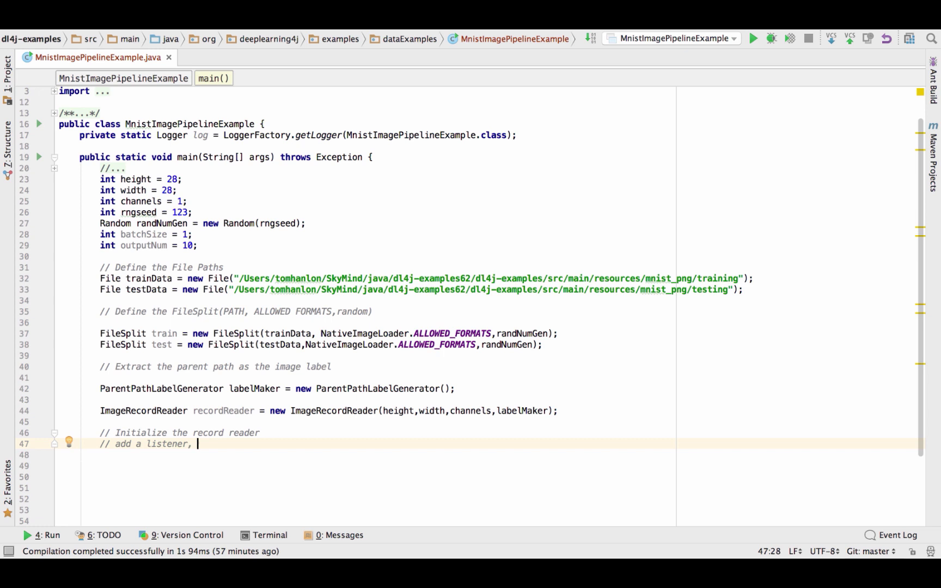
pyautogui.write('to extract the name')
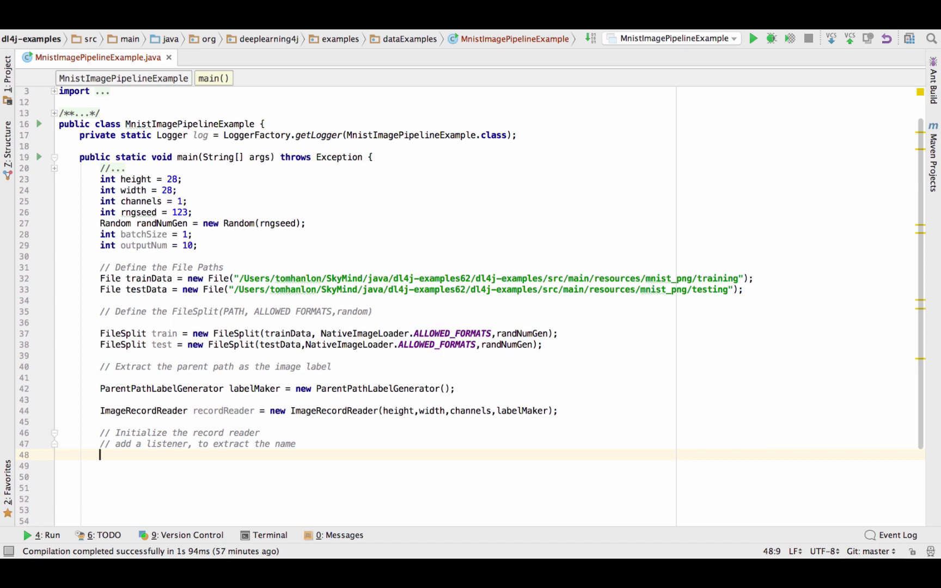
# Call recordReader.initialize(train) and attach a new LogRecordListener to the reader.
pyautogui.press('Down')
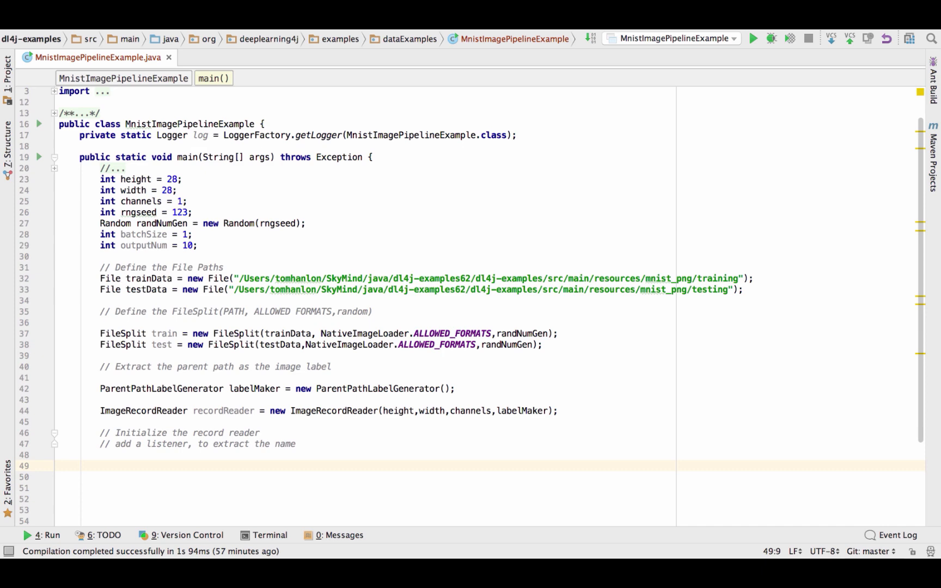
pyautogui.write('recordReader.initialize();')
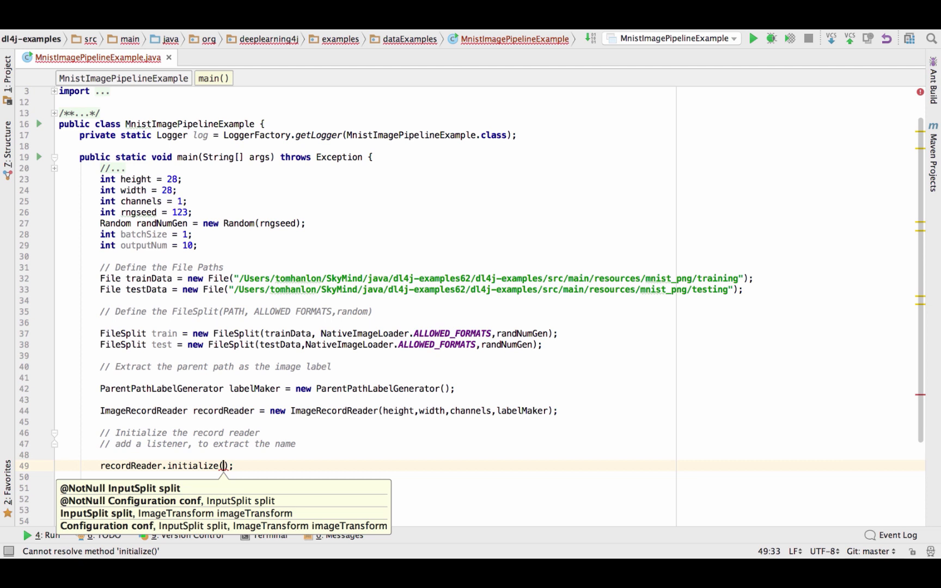
pyautogui.write('train')
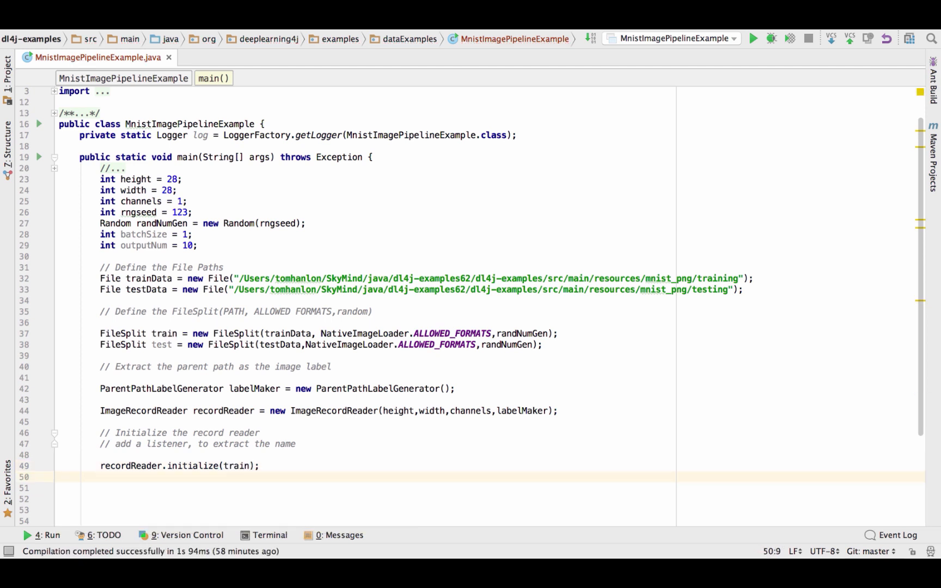
pyautogui.write('recordReader.setListeners();')
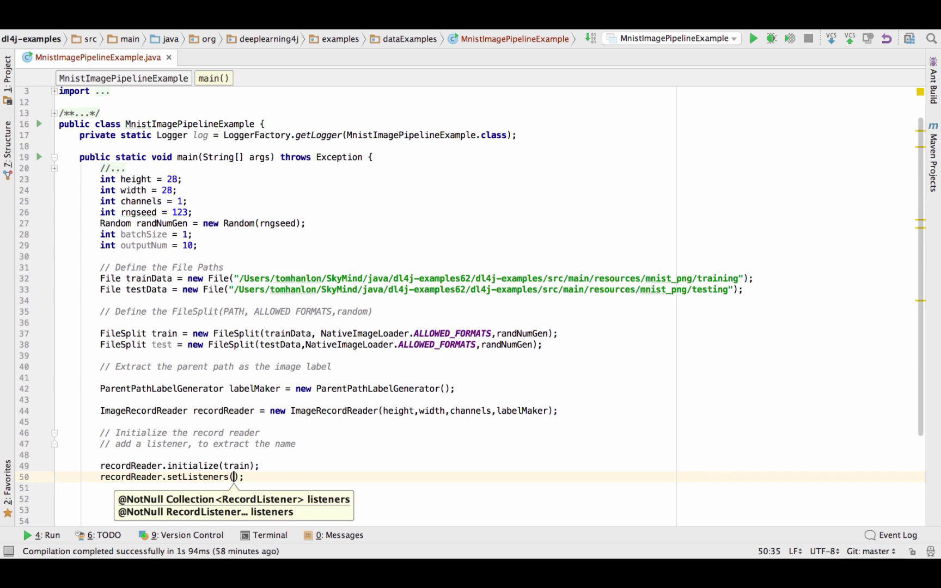
pyautogui.write('new LogRecordListener(')
pyautogui.click(490, 501)
pyautogui.write('//')
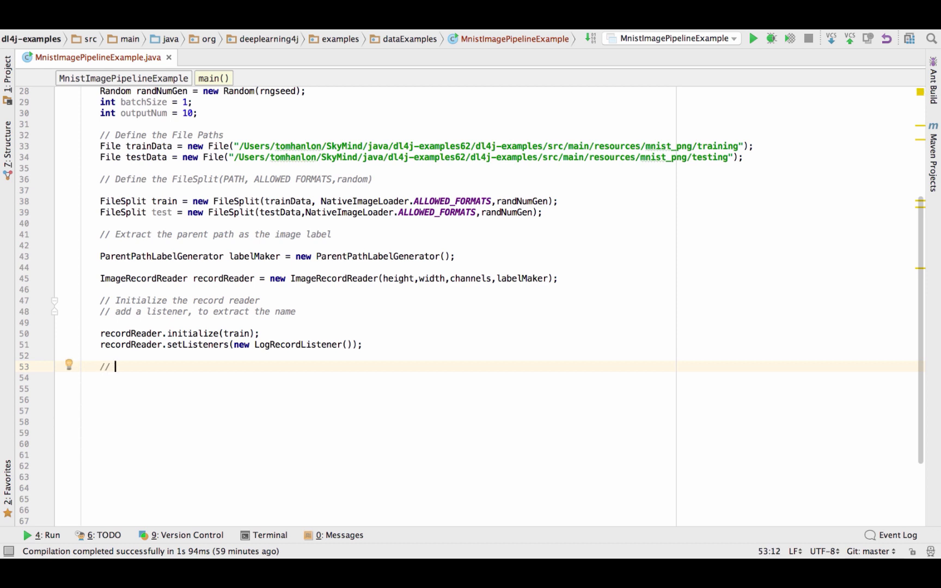
# Under a 'DataSet Iterator' comment, declare dataIter = new RecordReaderDataSetIterator(recordReader, batchSize, 1, outputNum).
pyautogui.write('DataSet Iterator')
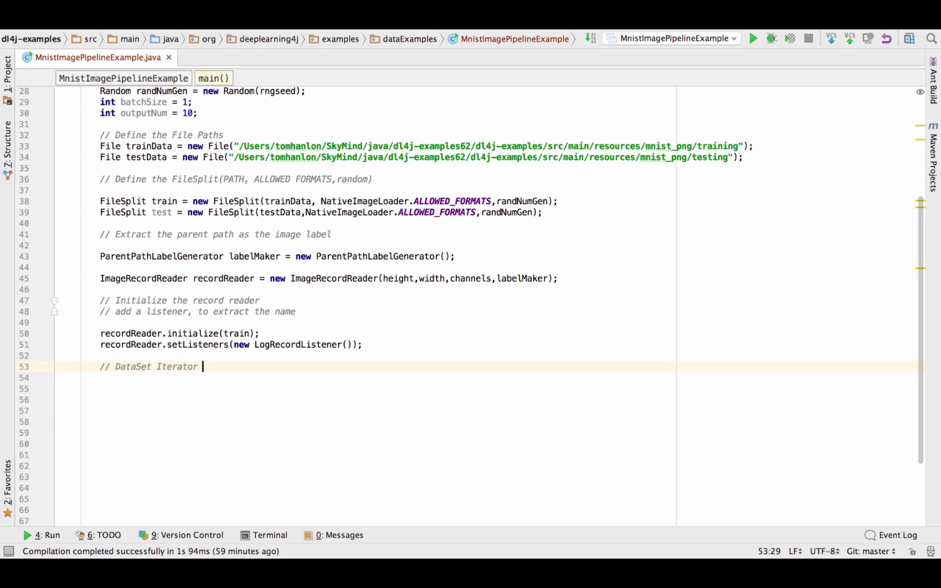
pyautogui.press('Enter')
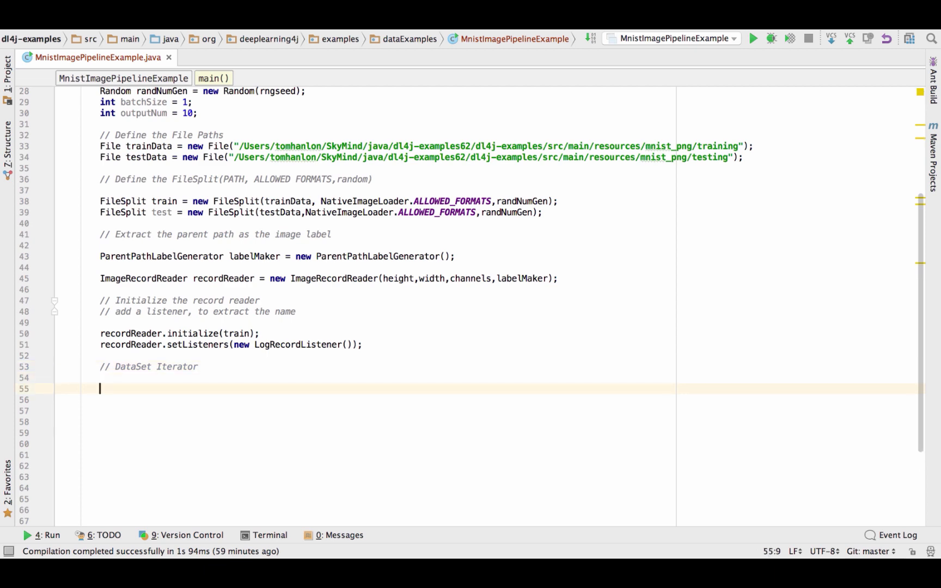
pyautogui.write('Fata')
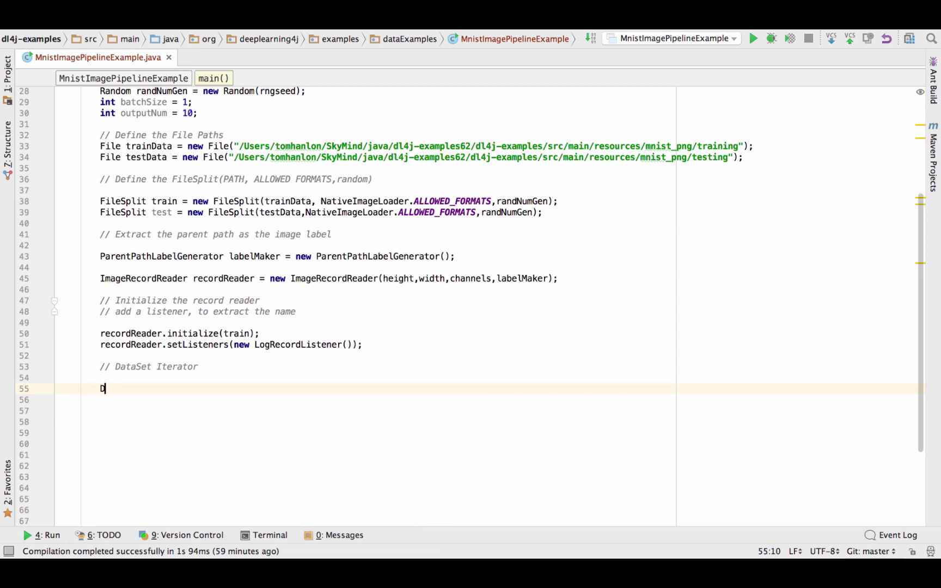
pyautogui.write('ataSetIterator')
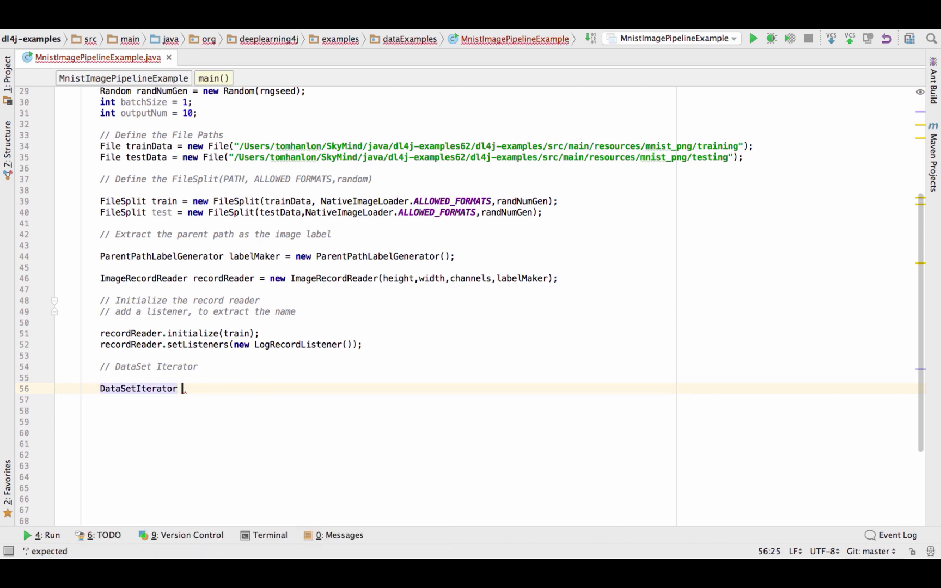
pyautogui.write('d')
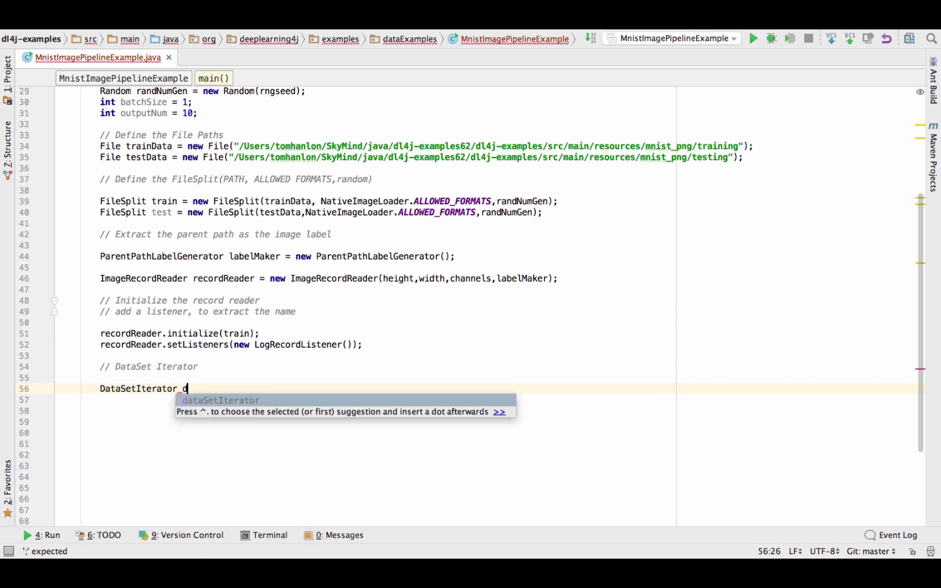
pyautogui.write('ataIter = new RecordReaderDataSetIterator(')
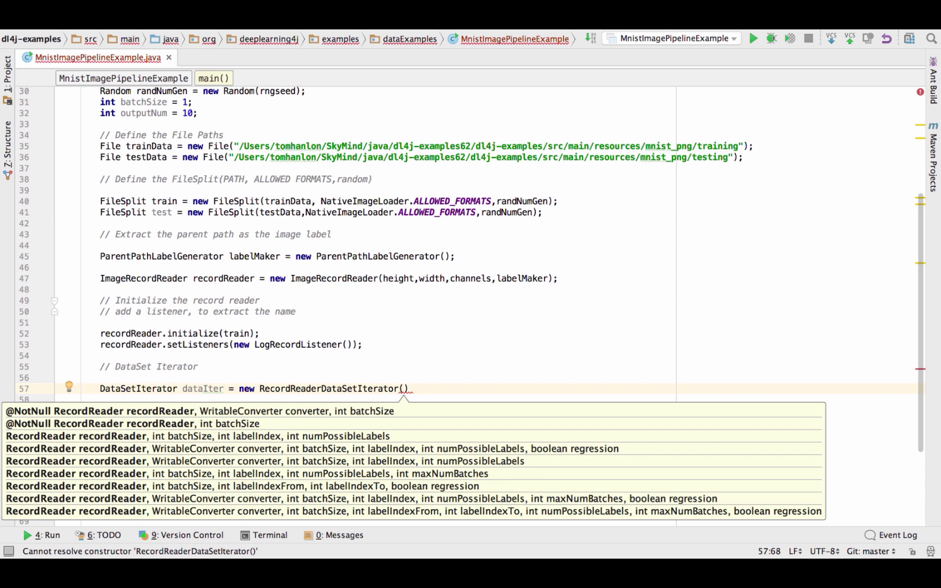
pyautogui.write('recordReader')
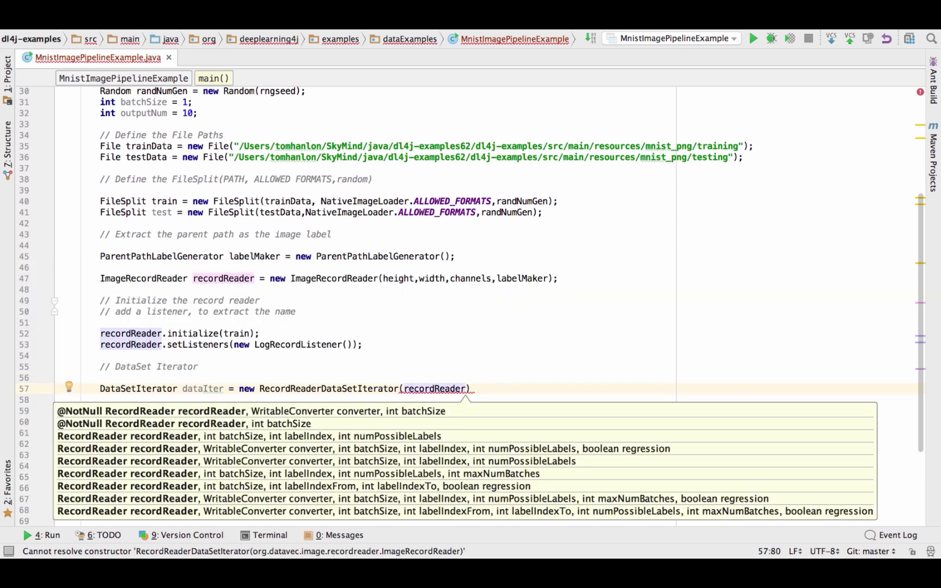
pyautogui.write(',batchSize')
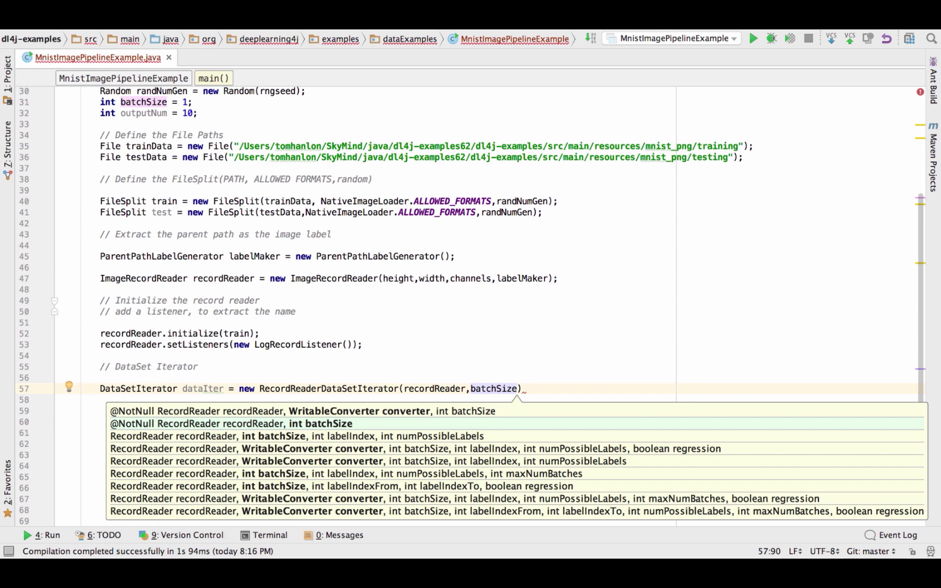
pyautogui.write(',1,o')
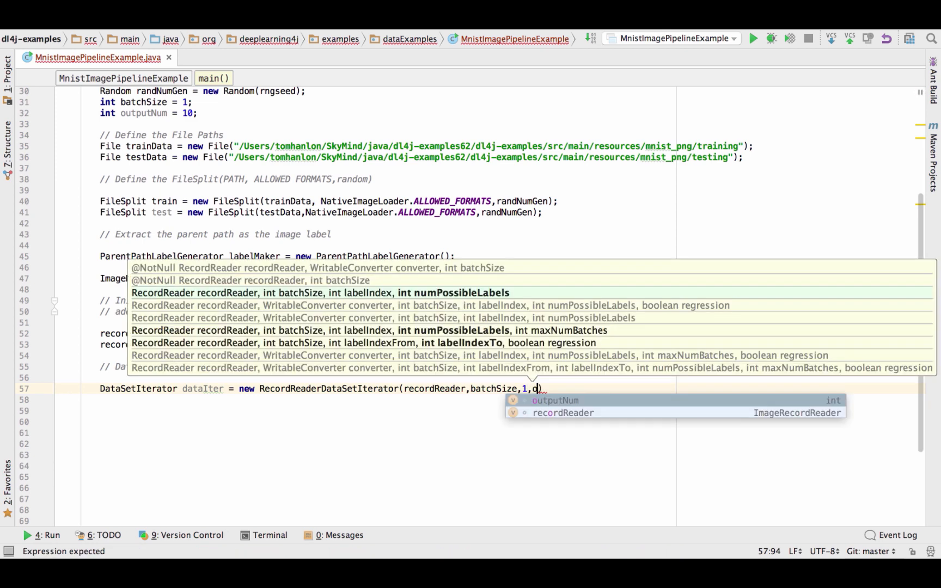
pyautogui.write('utputNum')
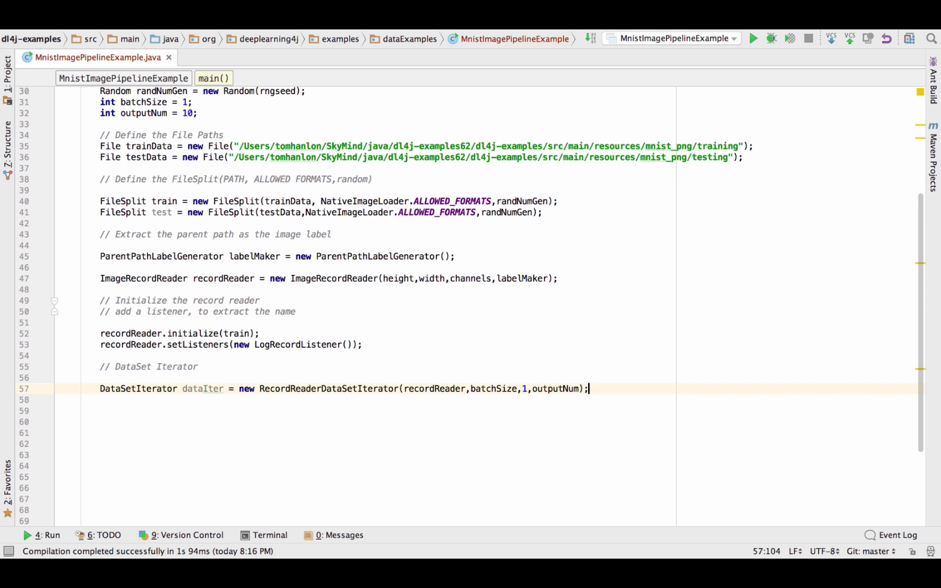
pyautogui.moveTo(451, 401)
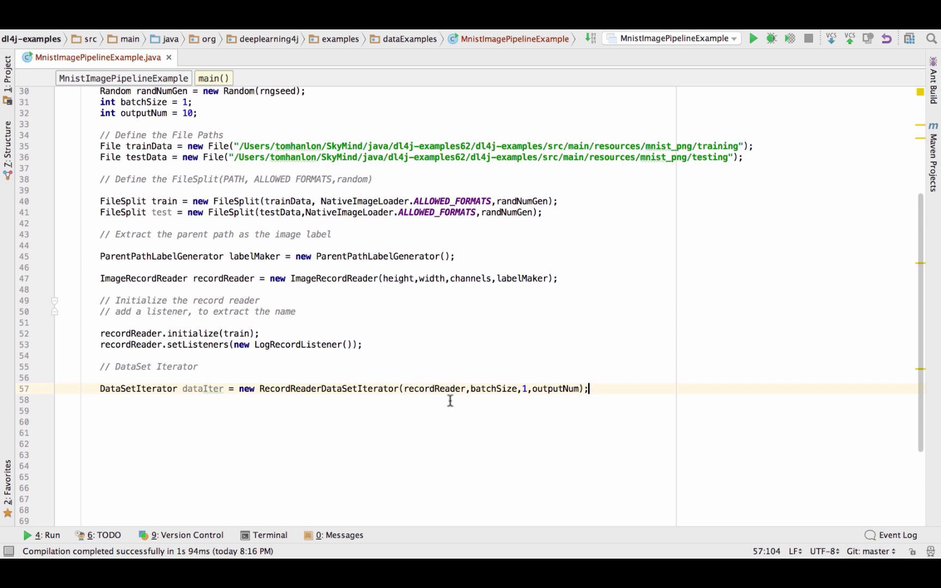
pyautogui.moveTo(359, 394)
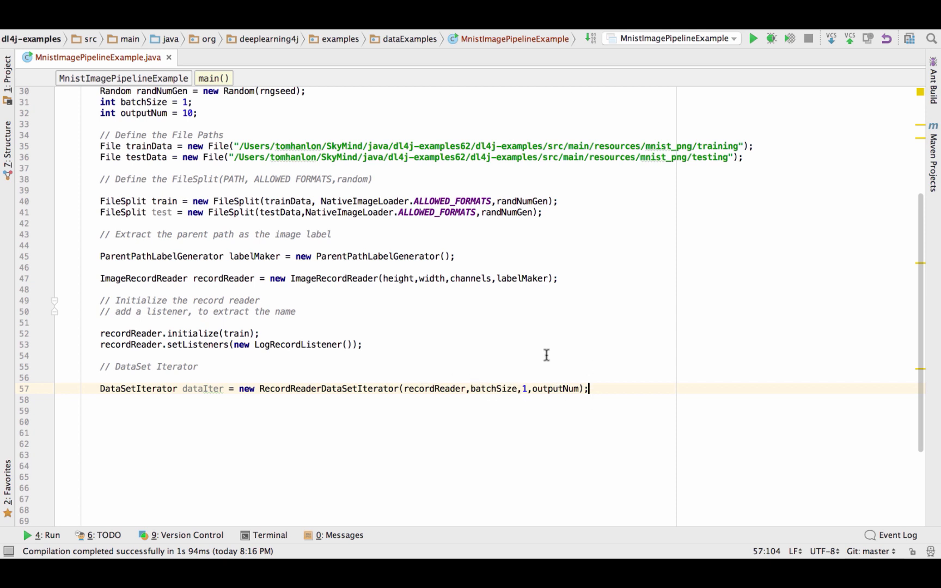
pyautogui.moveTo(640, 388)
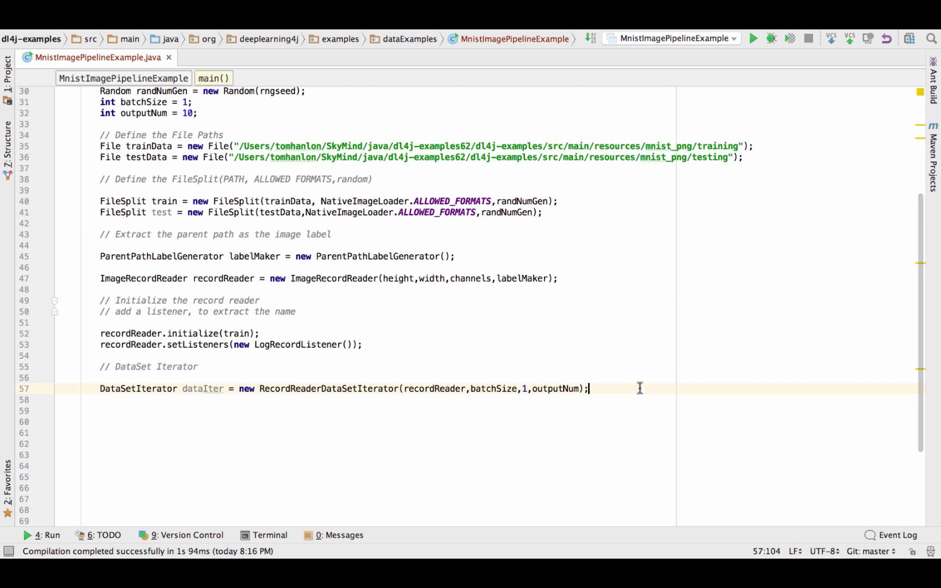
pyautogui.moveTo(614, 400)
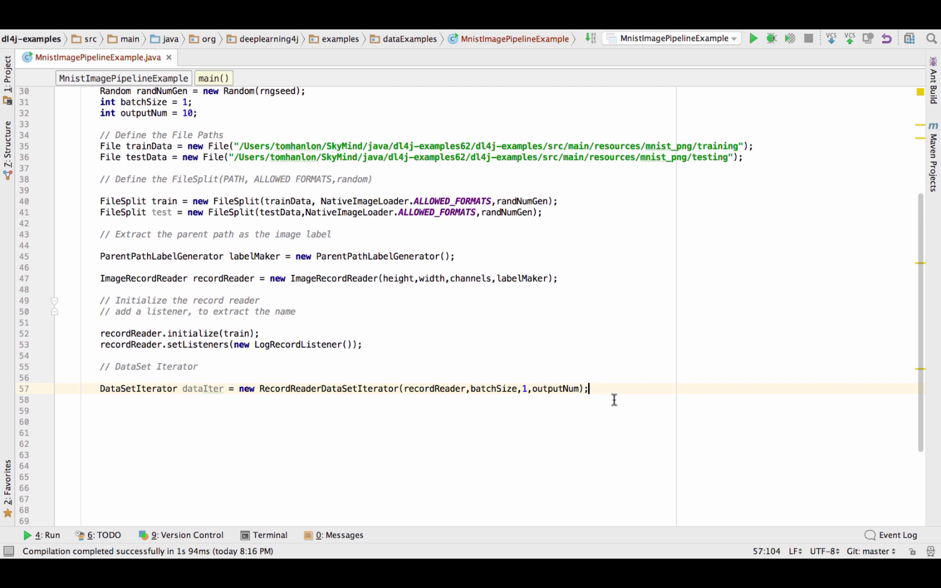
pyautogui.moveTo(604, 391)
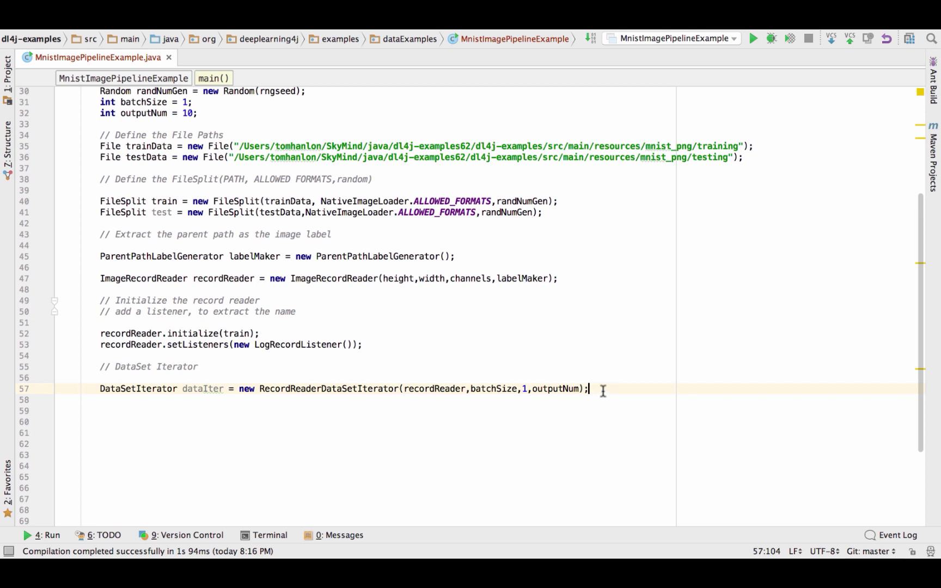
pyautogui.click(487, 400)
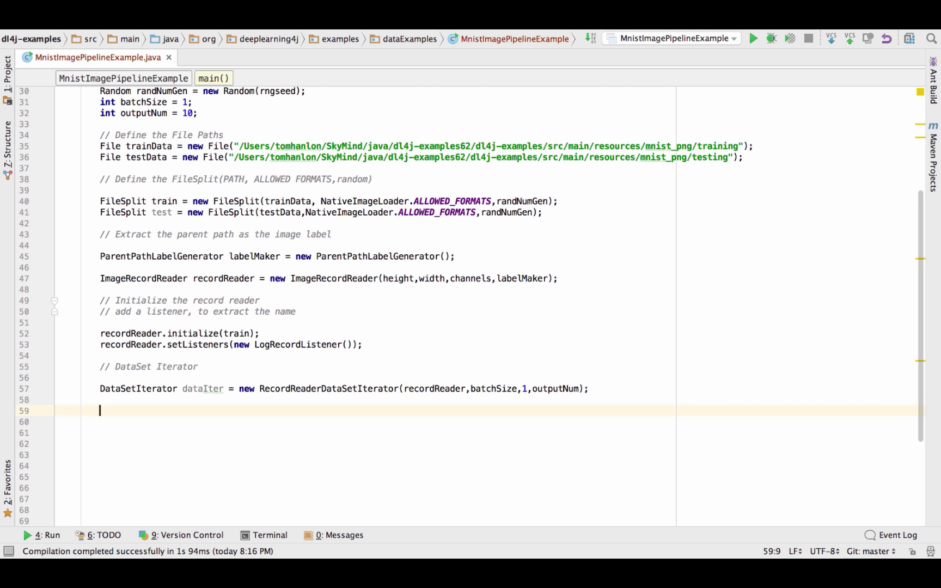
# Write a for loop (int i = 1; i < 3; i++) fetching DataSet ds = dataIter.next().
pyautogui.write('for (')
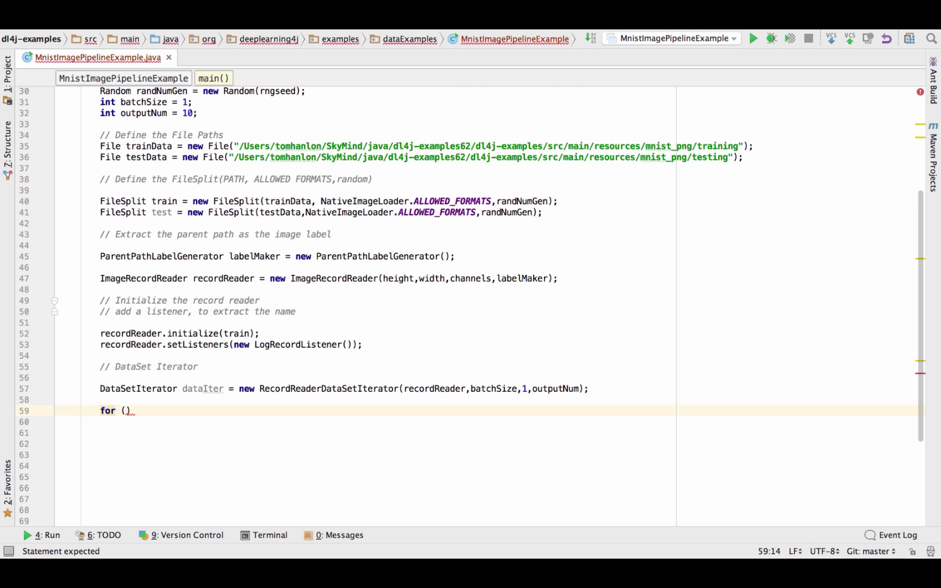
pyautogui.write('i')
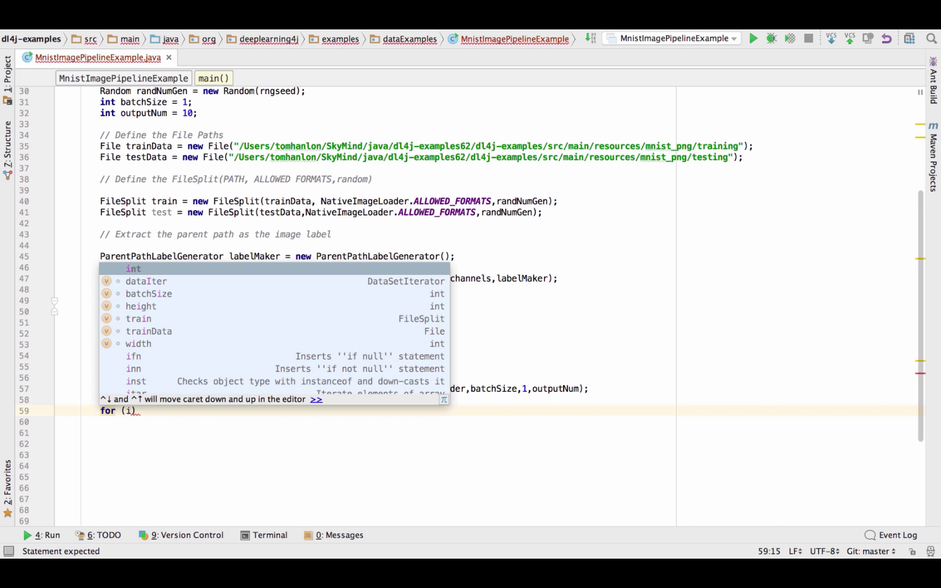
pyautogui.write('int i = 1;')
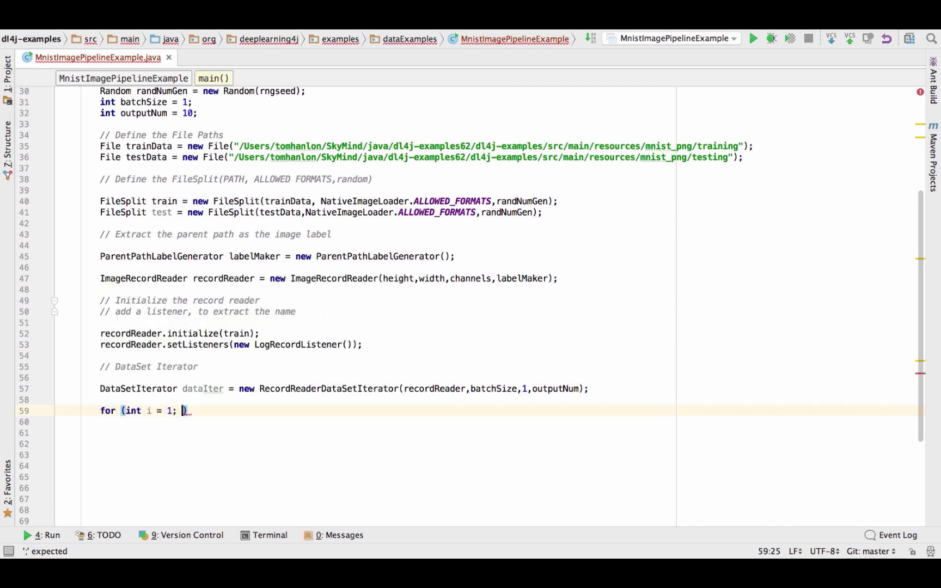
pyautogui.write('i< 3,')
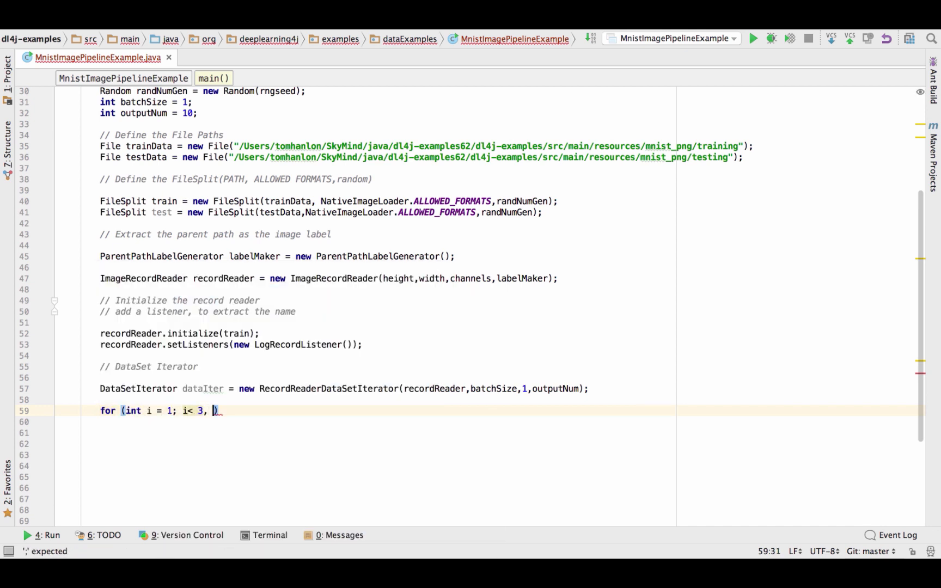
pyautogui.write('i++')
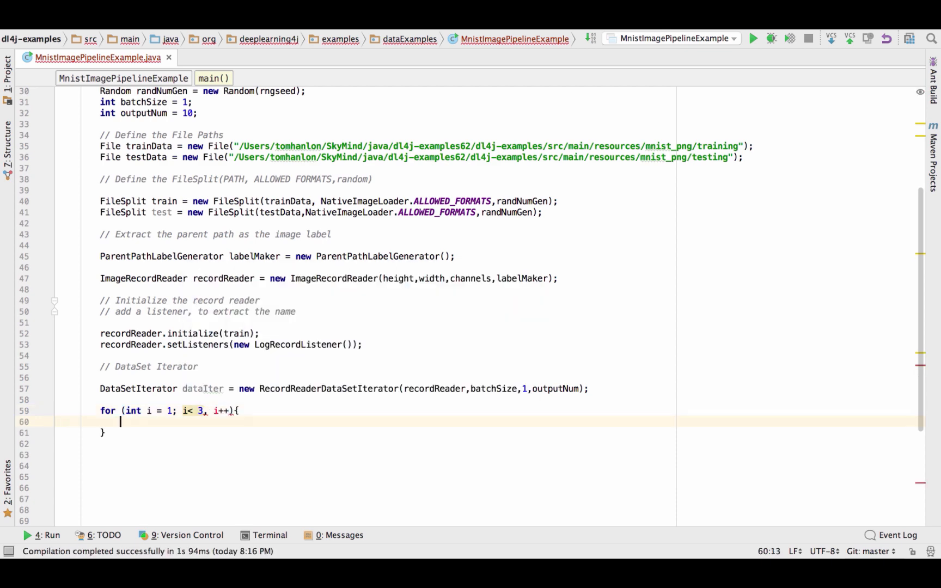
pyautogui.write('DataSet ds =')
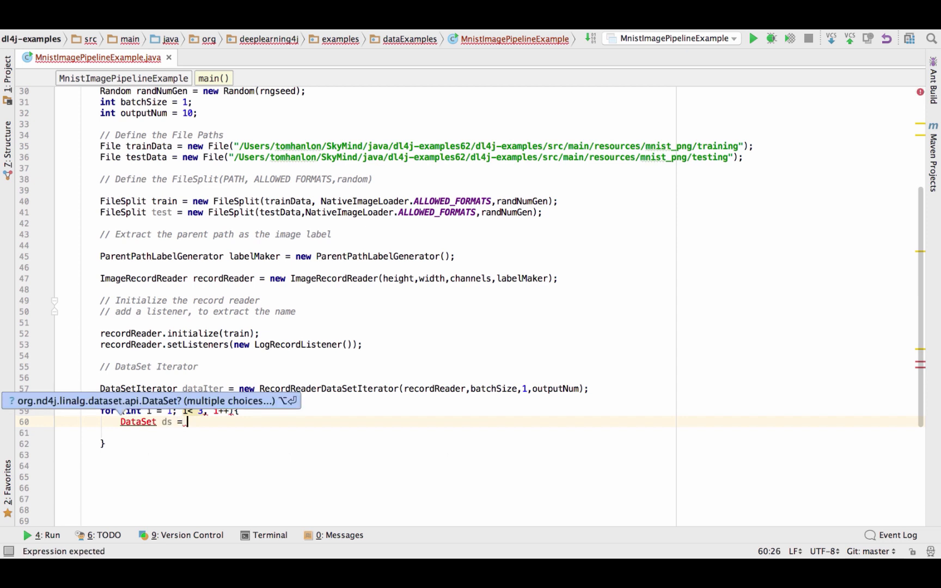
pyautogui.write('d')
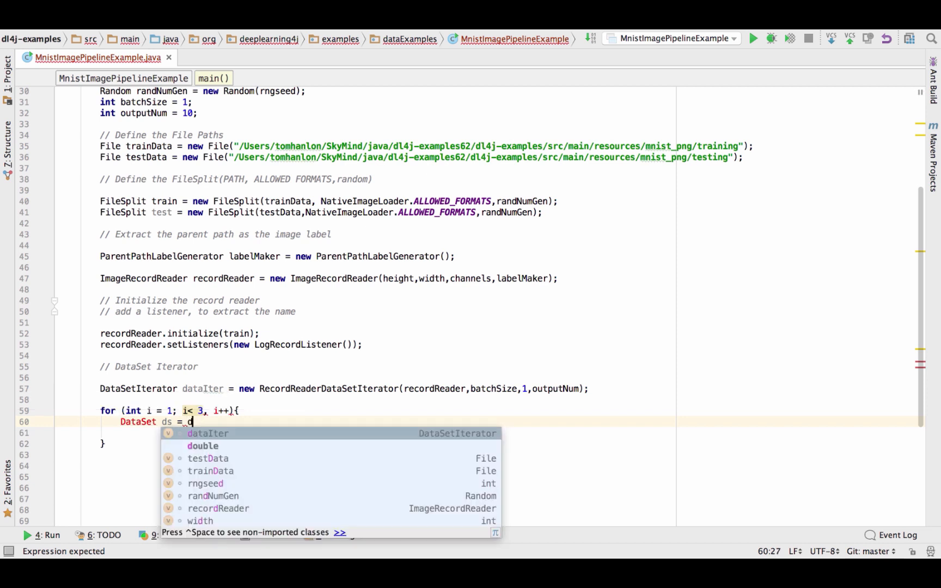
pyautogui.write('dataIter.next();')
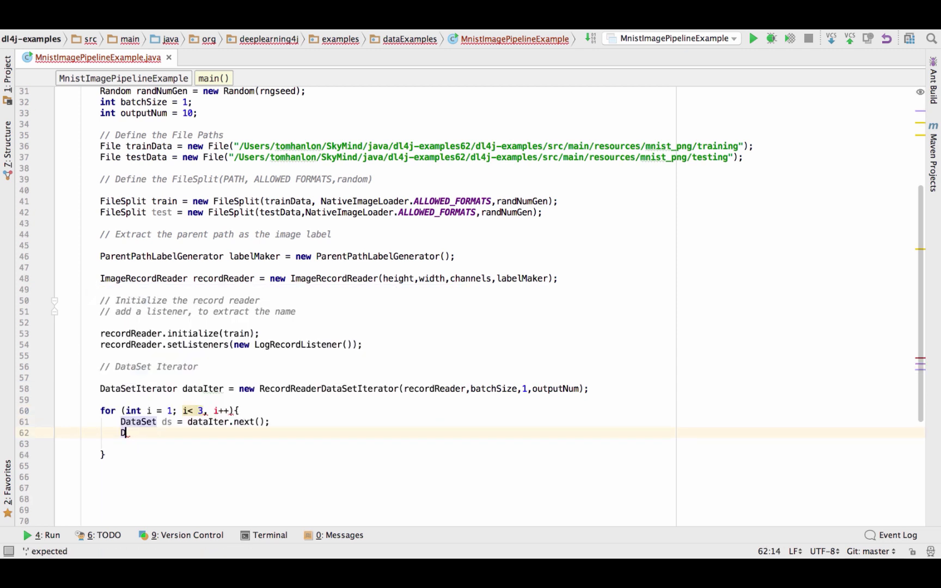
pyautogui.press('Backspace')
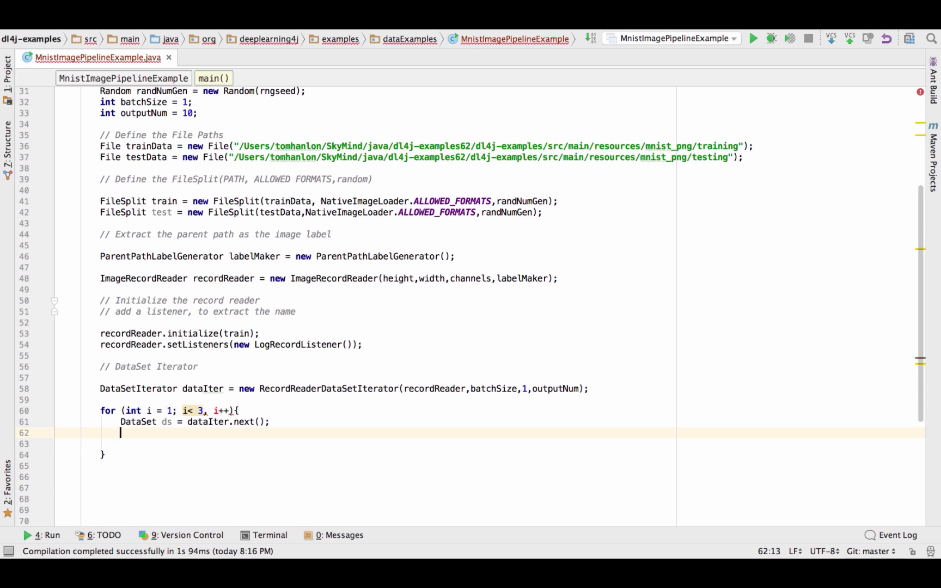
# Print ds and dataIter.getLabels() with System.out.println inside the loop.
pyautogui.write('Sy')
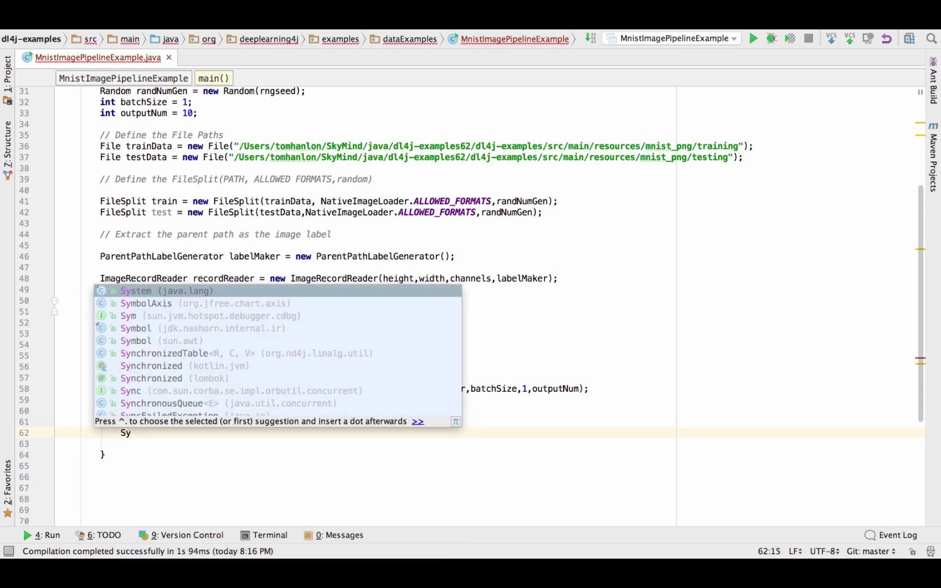
pyautogui.write('st')
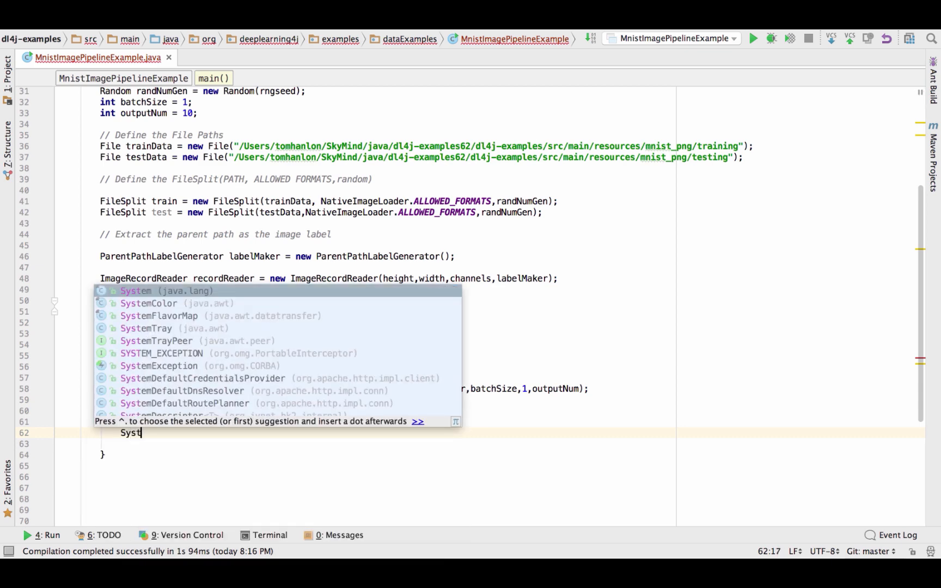
pyautogui.write('em')
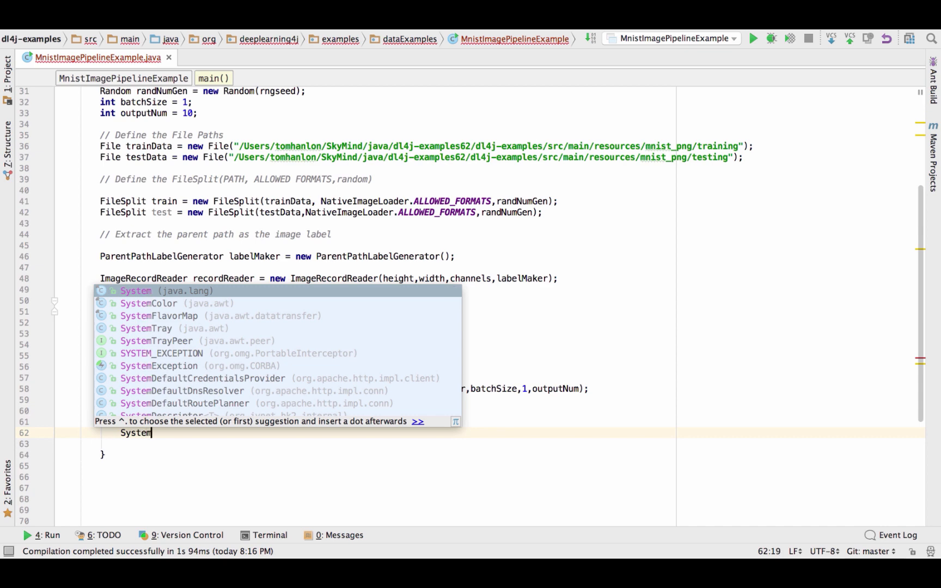
pyautogui.write('.out.')
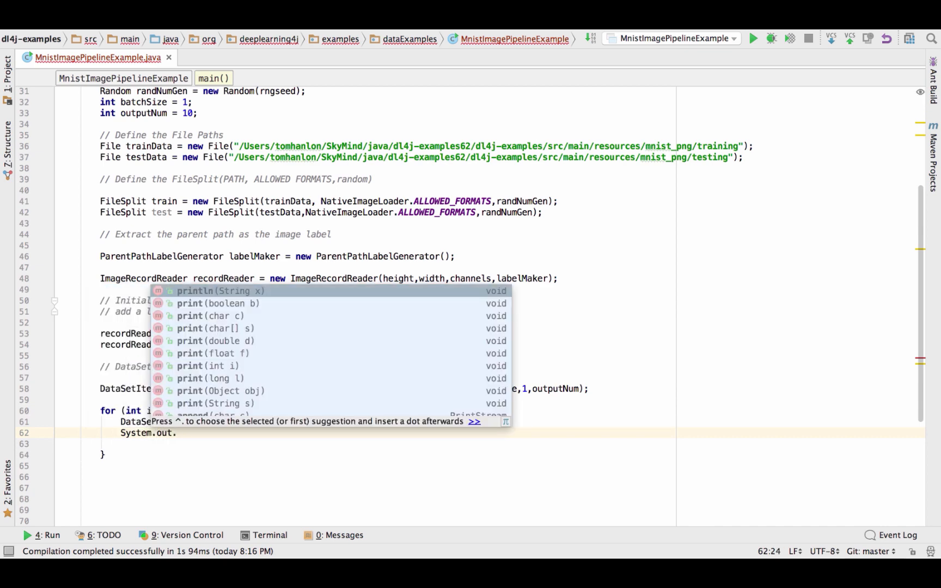
pyautogui.write('println(ds);')
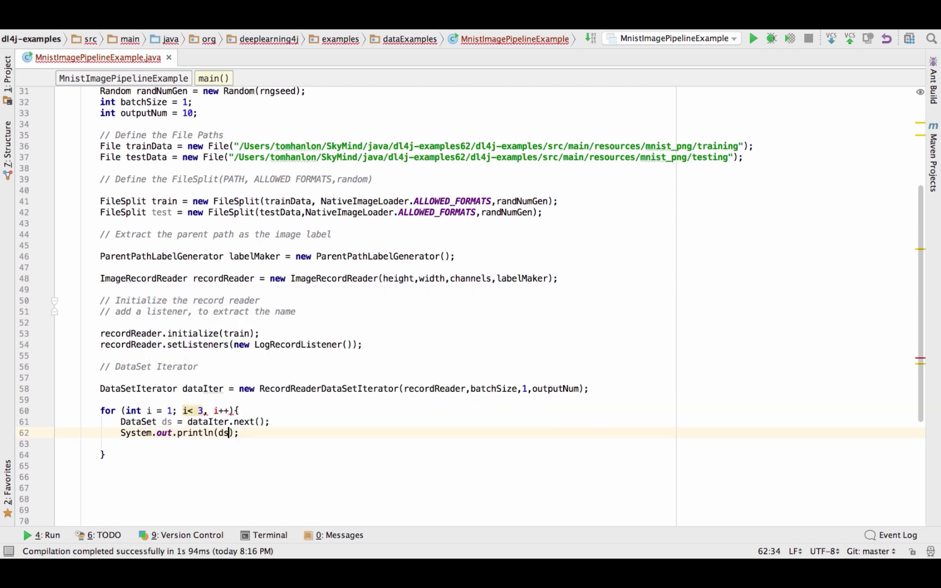
pyautogui.press('enter')
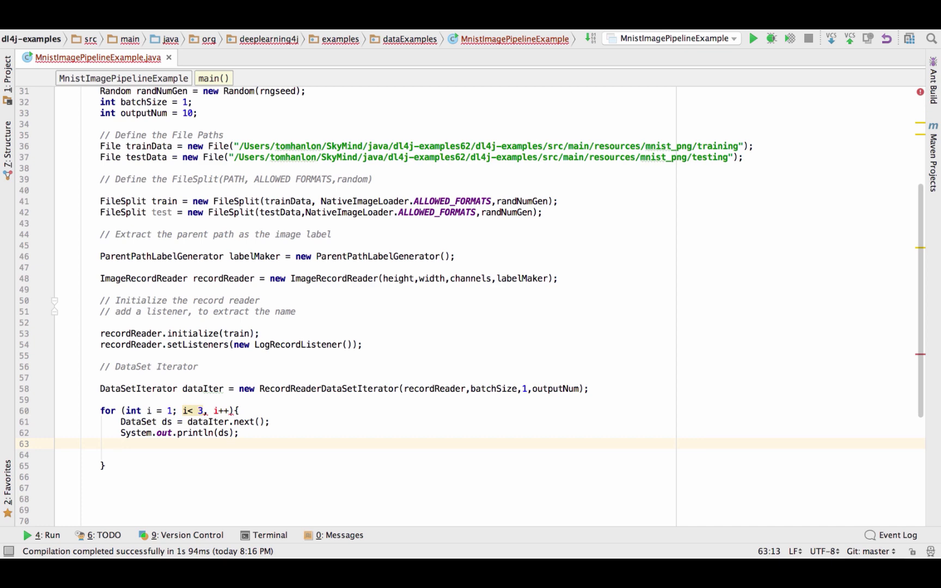
pyautogui.write('System.out.println(dat);')
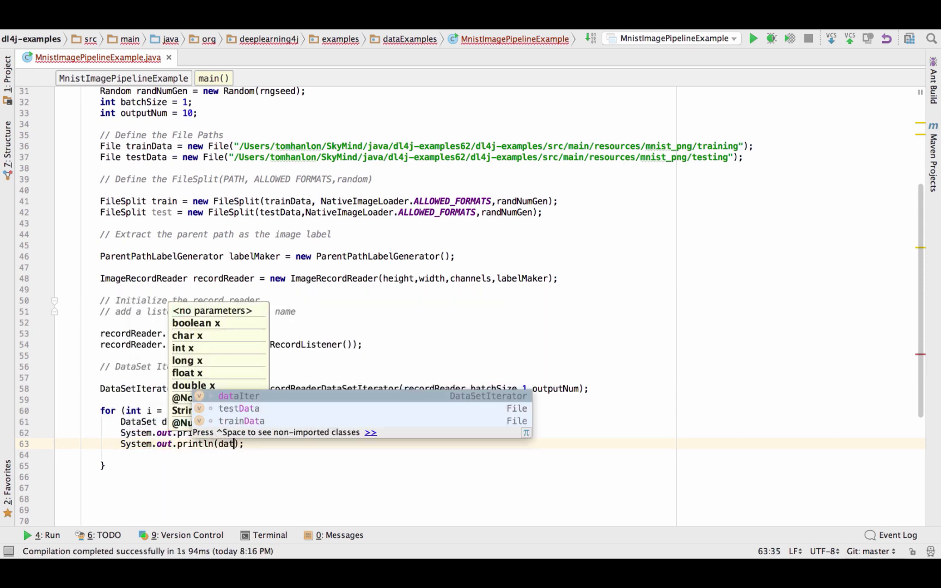
pyautogui.write('aIter.')
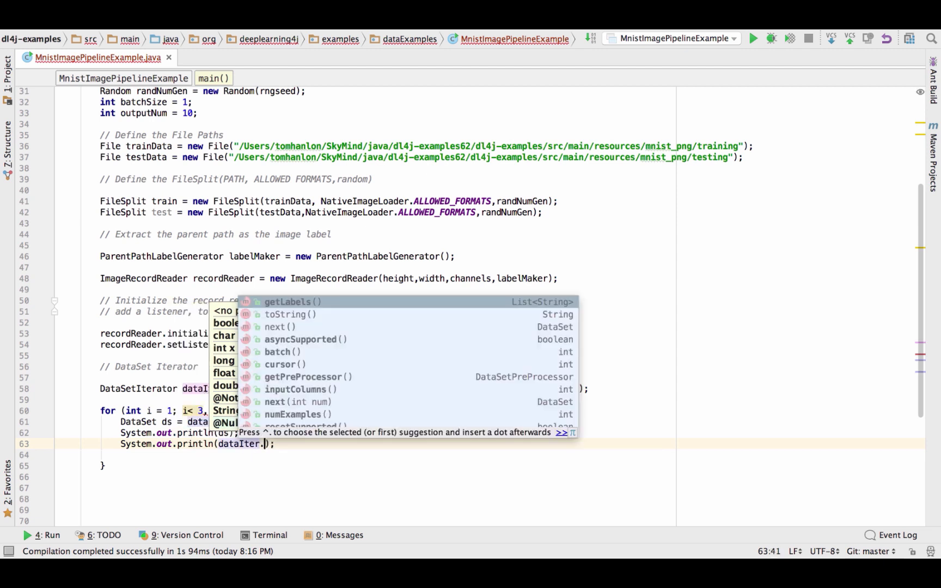
pyautogui.click(293, 302)
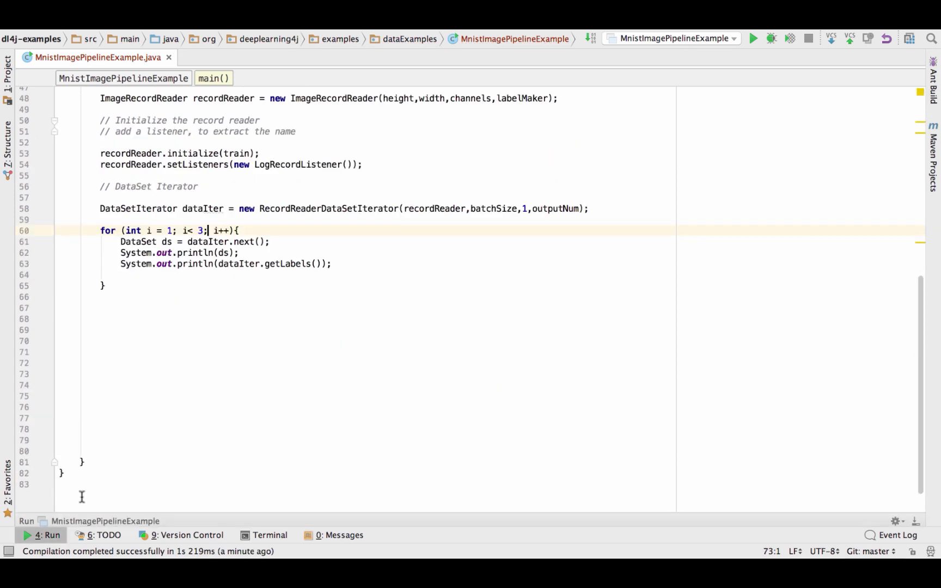
pyautogui.click(753, 39)
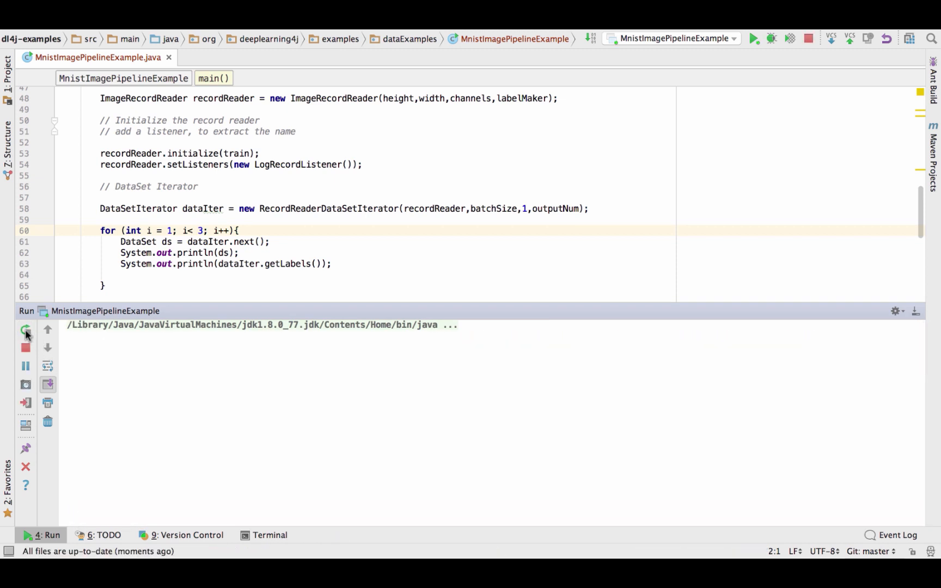
pyautogui.click(25, 329)
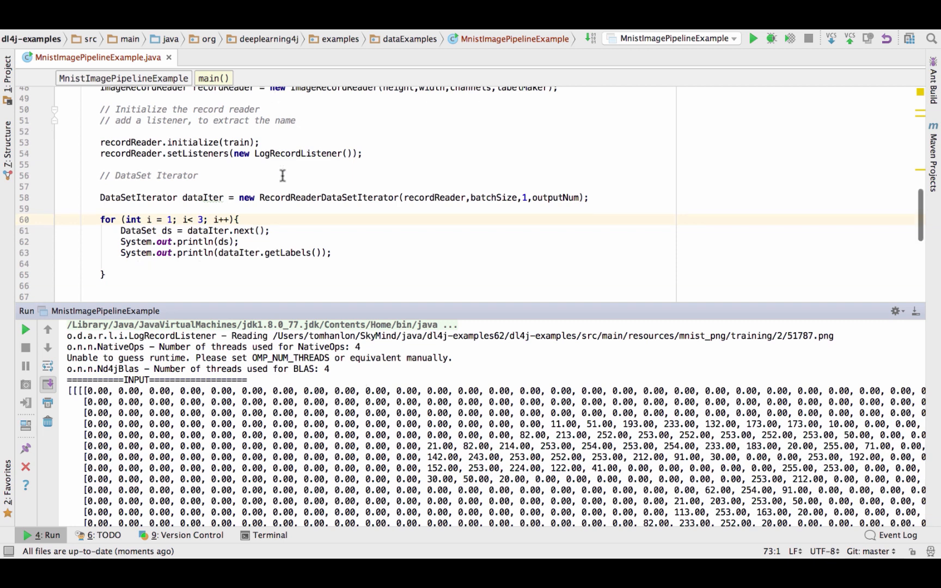
pyautogui.moveTo(230, 336)
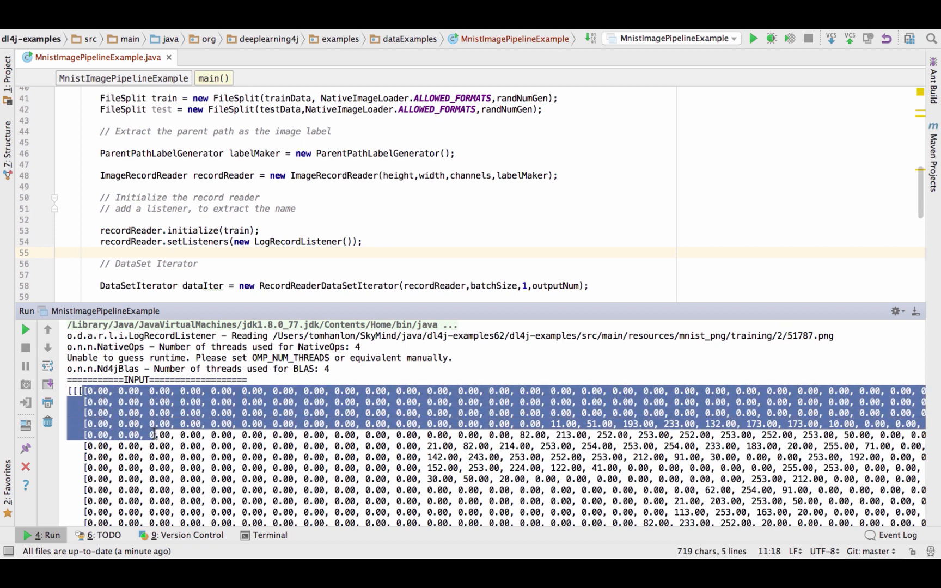
pyautogui.scroll(-3)
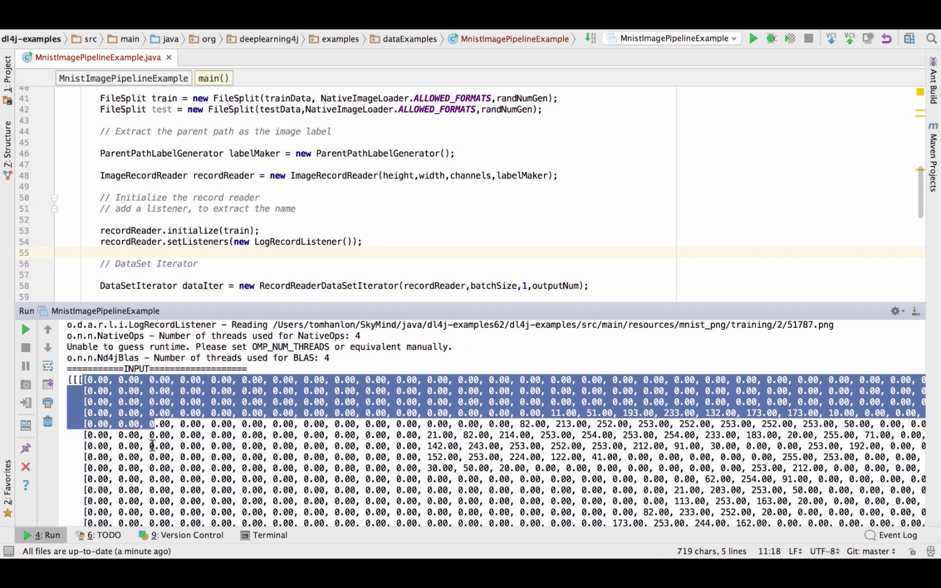
pyautogui.scroll(-3)
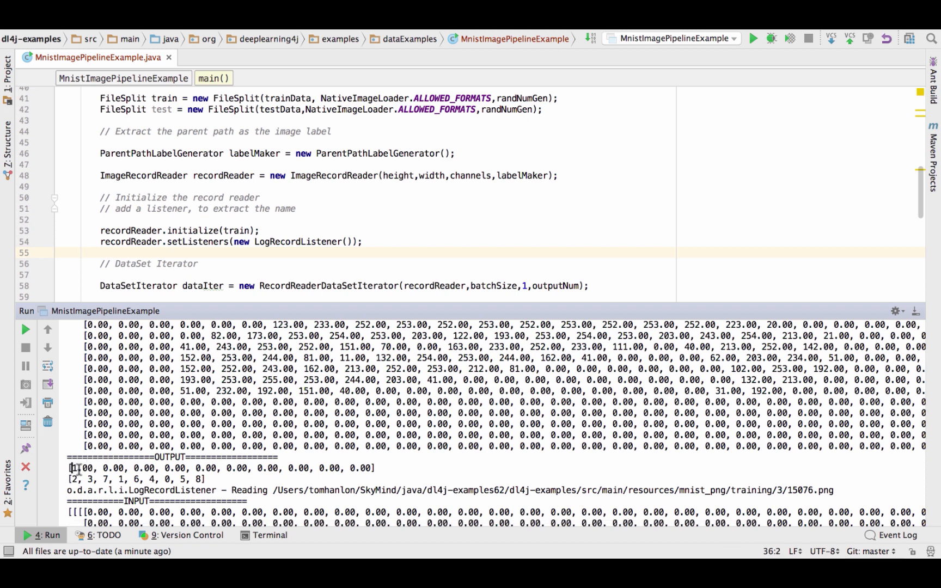
pyautogui.doubleClick(82, 468)
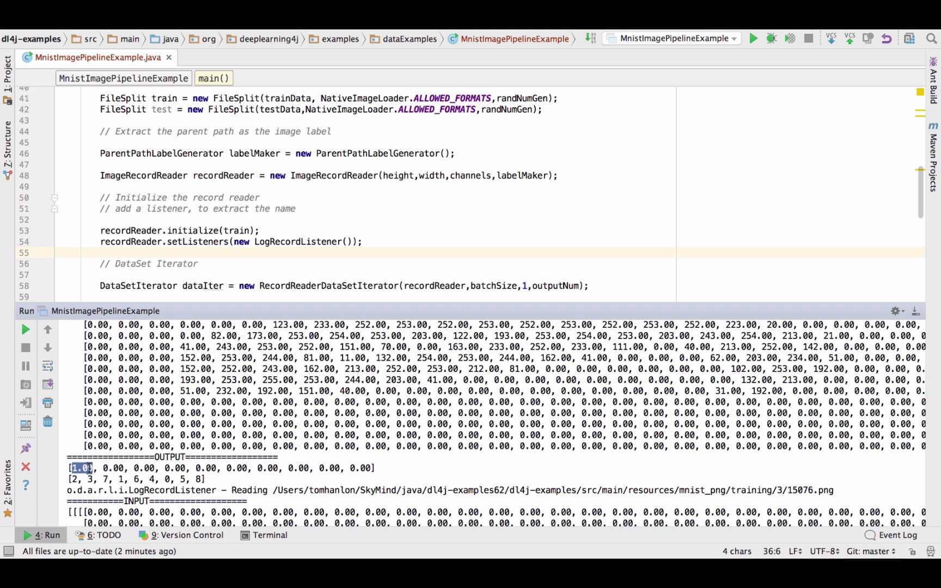
pyautogui.moveTo(261, 402)
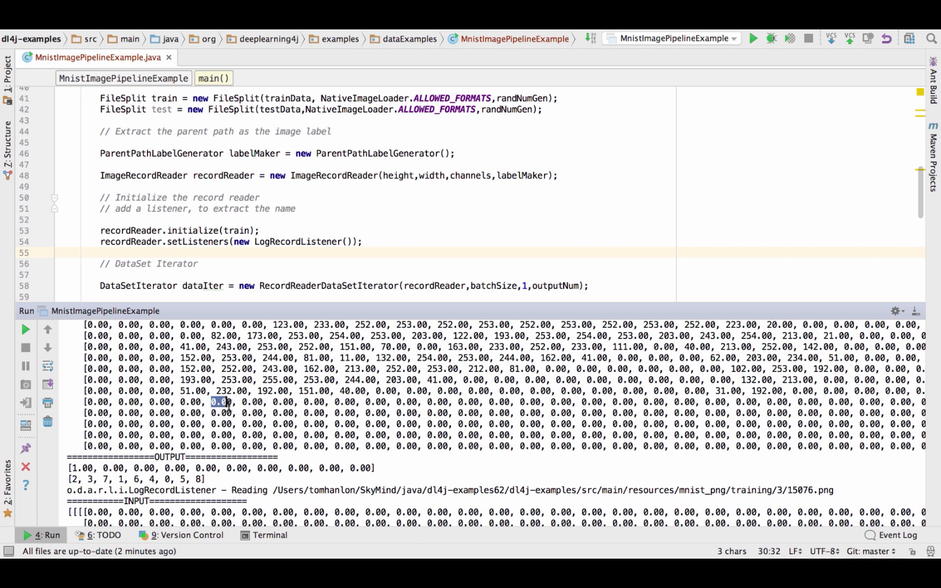
pyautogui.moveTo(220, 402); pyautogui.dragTo(272, 424)
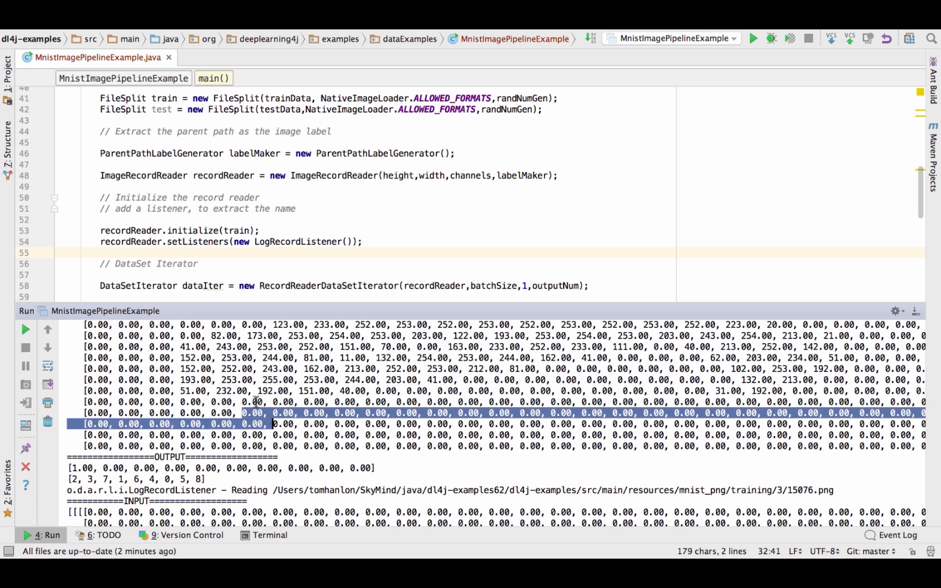
pyautogui.doubleClick(230, 390)
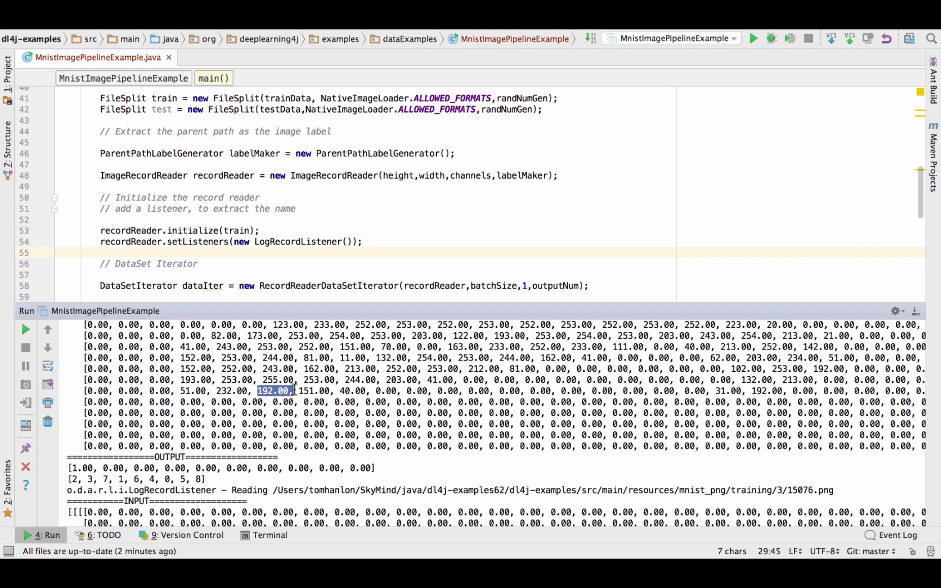
pyautogui.moveTo(350, 418)
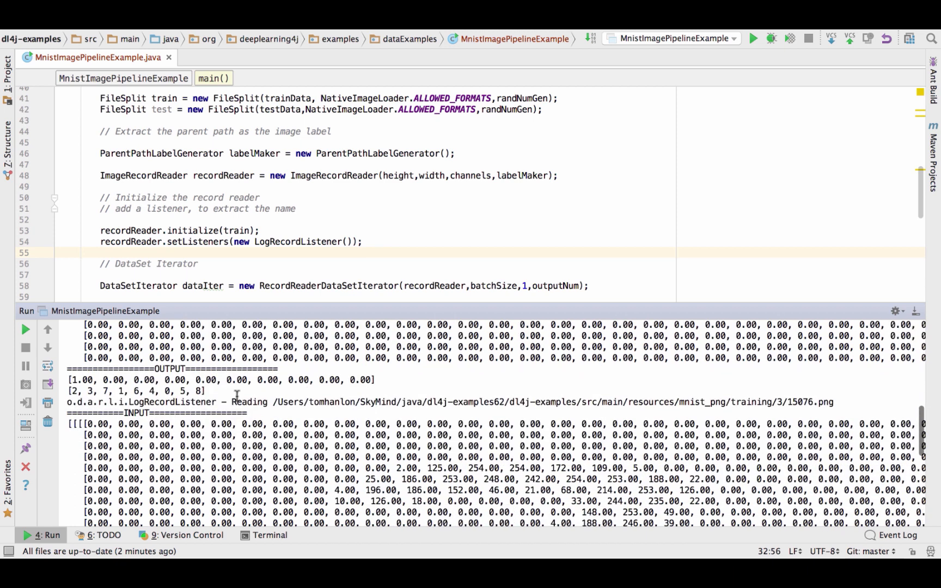
pyautogui.moveTo(774, 402)
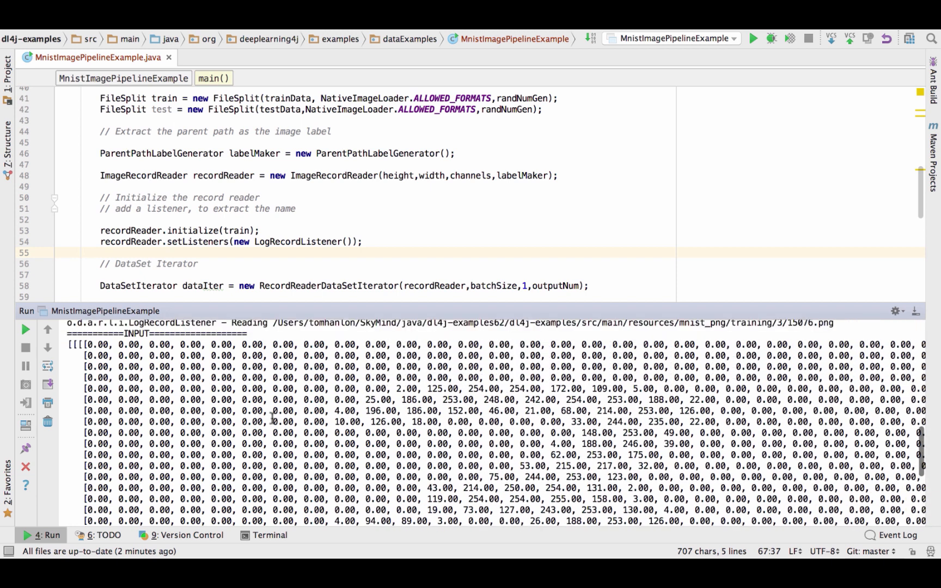
# Scroll the Run console to inspect the logged folder-2 image and its INPUT pixel array.
pyautogui.scroll(-3)
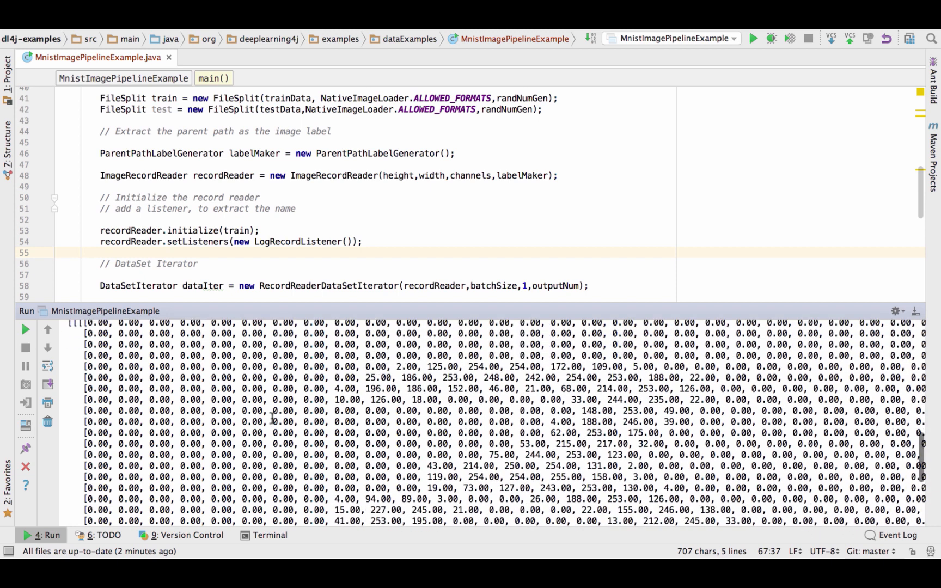
pyautogui.moveTo(366, 382)
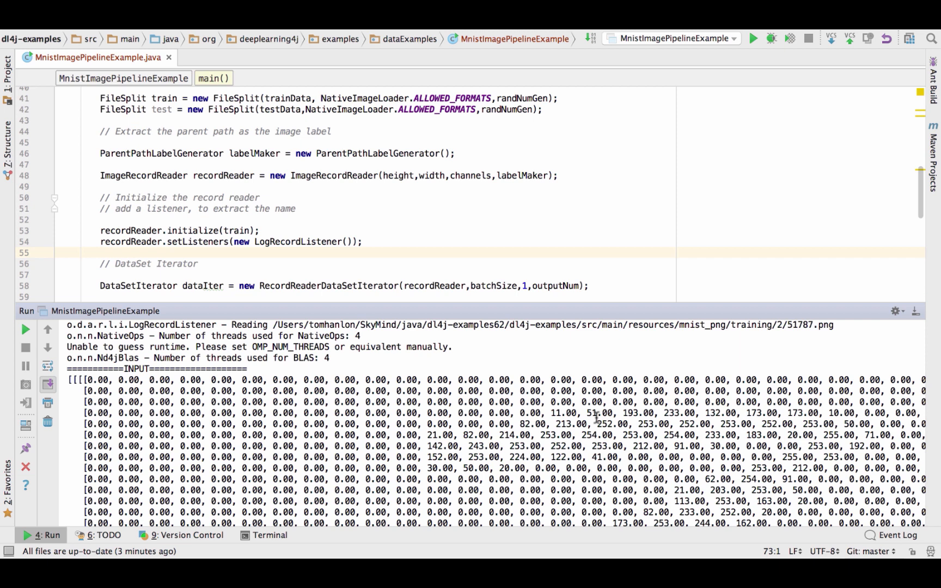
pyautogui.moveTo(395, 380)
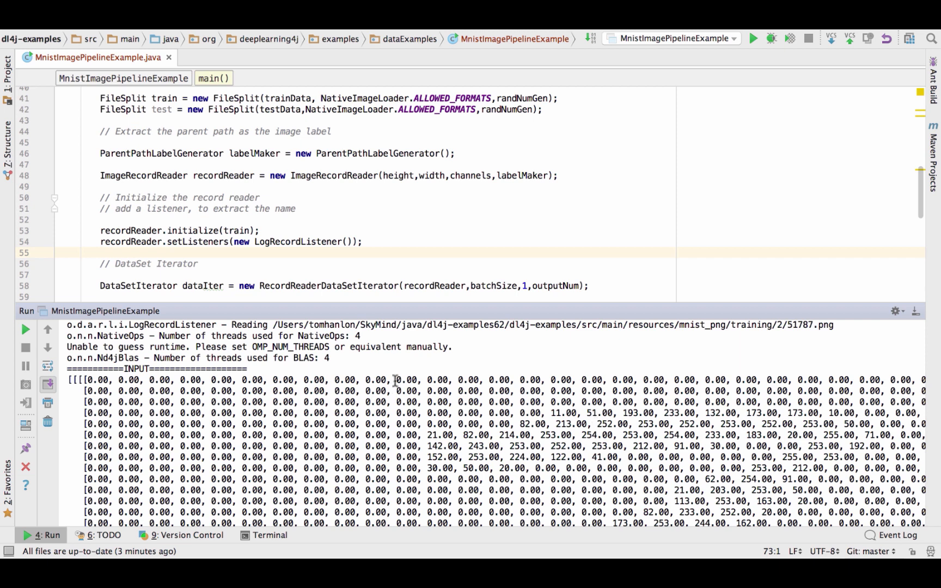
pyautogui.moveTo(395, 379); pyautogui.dragTo(423, 391)
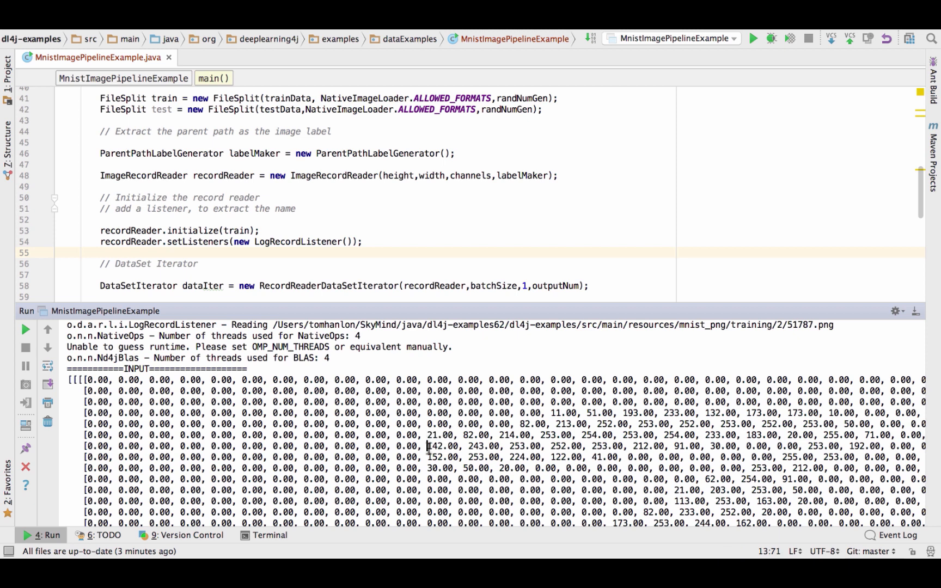
pyautogui.doubleClick(441, 447)
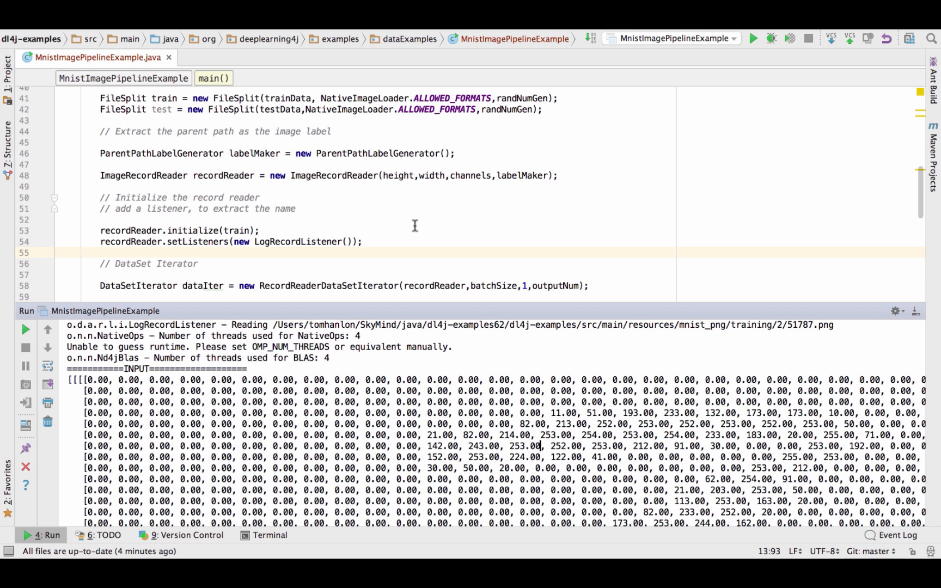
pyautogui.moveTo(509, 236)
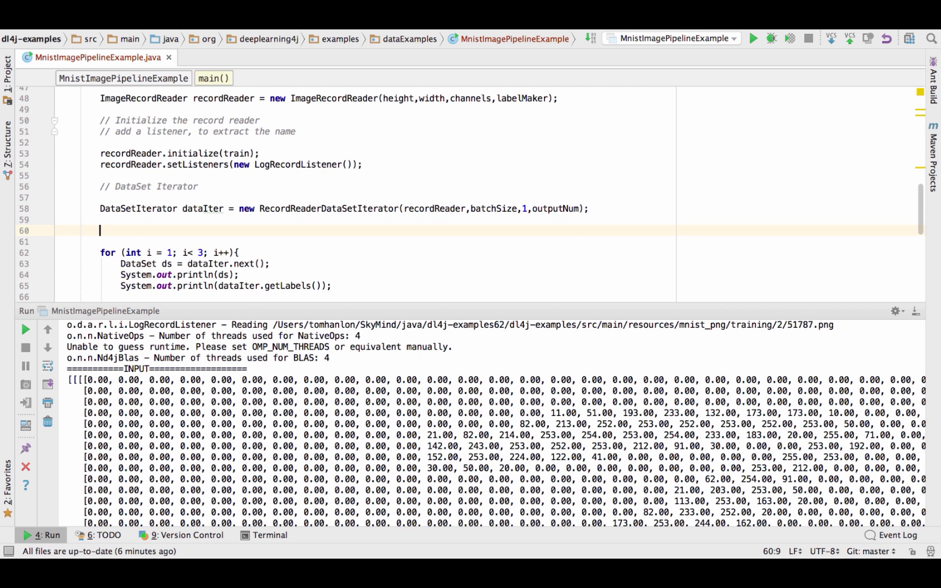
# Add a '// Scale pixel values to 0-1' comment and create DataNormalization scaler = new ImagePreProcessingScaler(0,1).
pyautogui.write('// S')
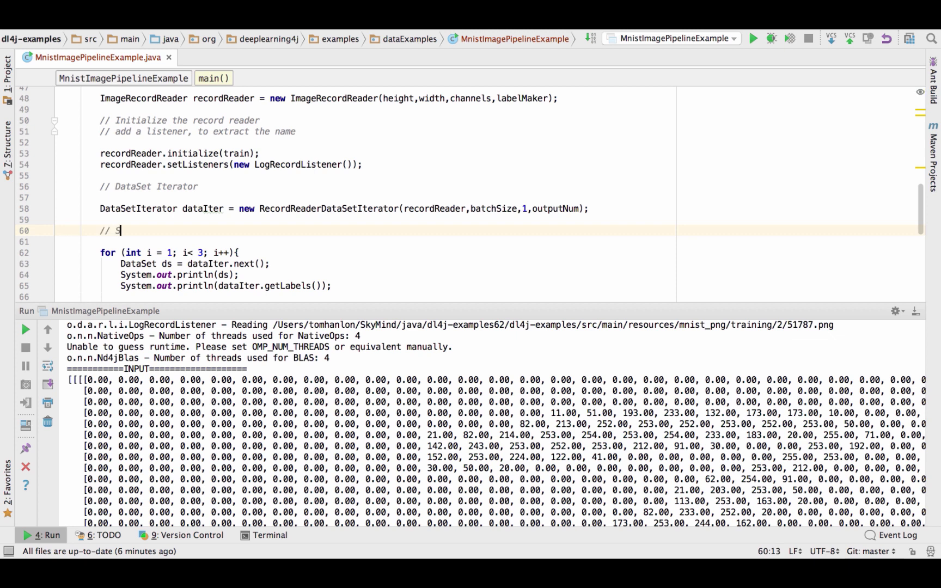
pyautogui.write('cale pixel')
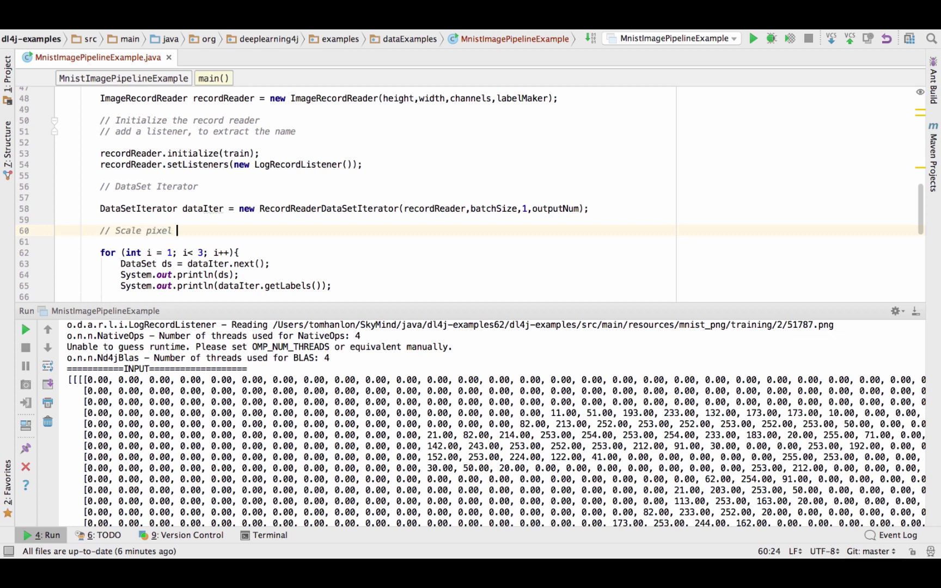
pyautogui.write('values to')
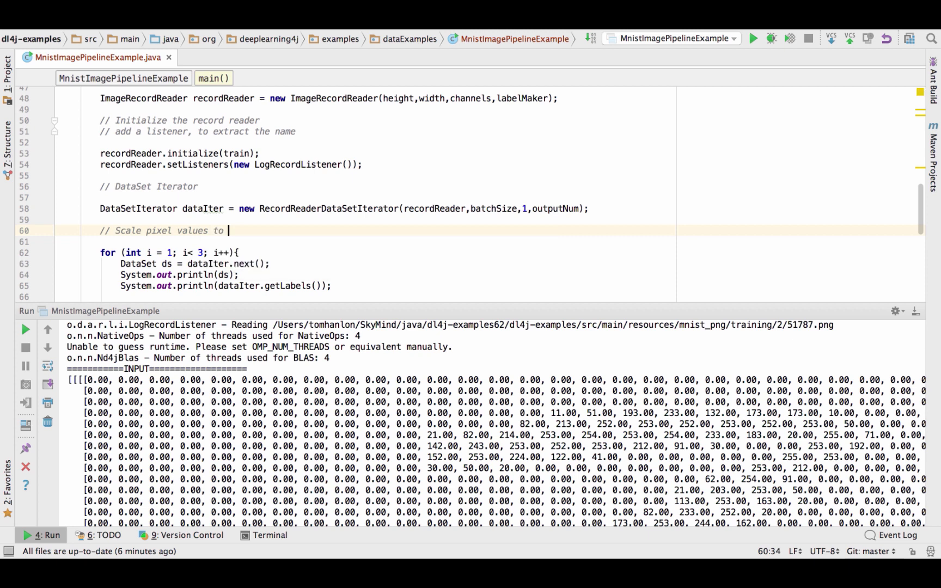
pyautogui.write('0-1')
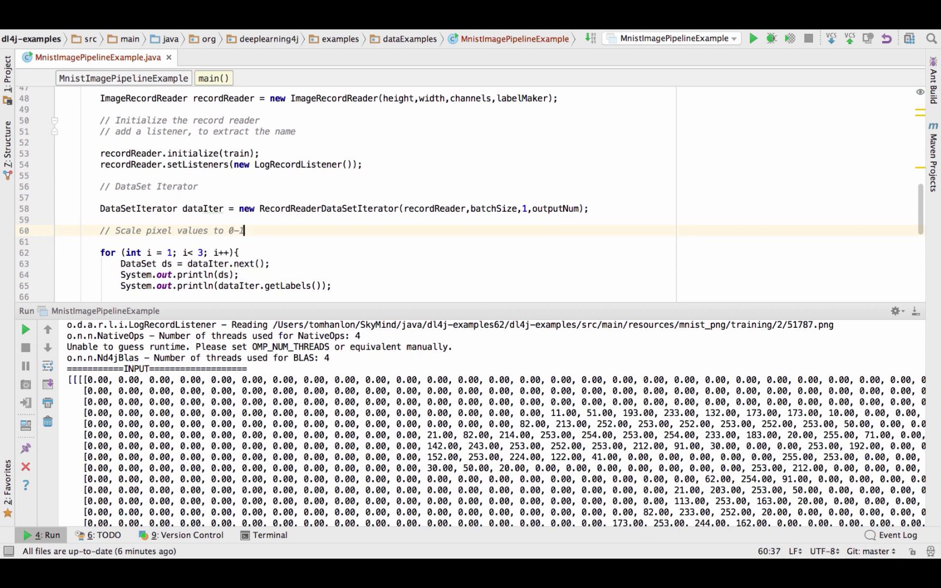
pyautogui.write('DataNormalization')
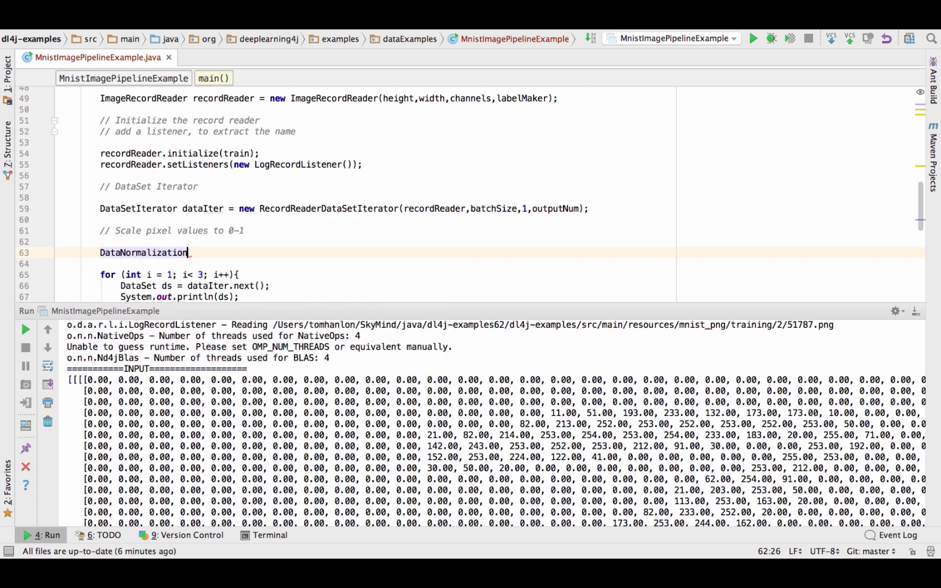
pyautogui.write('scaler')
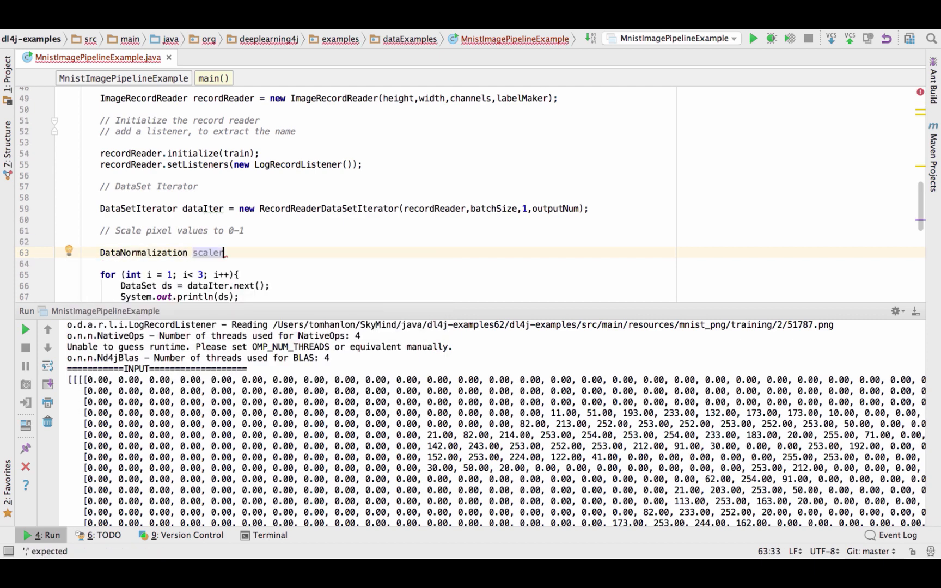
pyautogui.write('= new ImagePreProcessingScaler(0,1);')
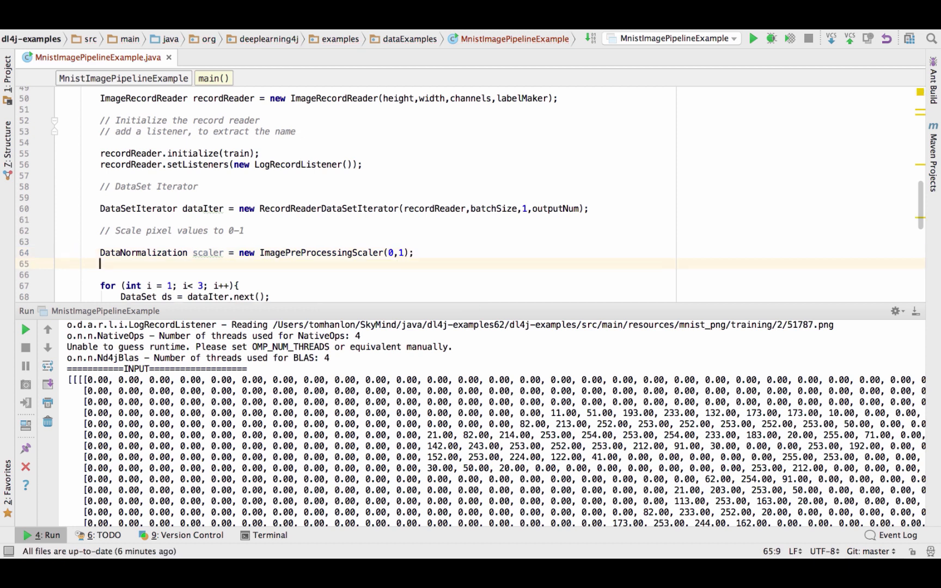
# Fit the scaler on dataIter and set it as dataIter's pre-processor.
pyautogui.write('scaler.fit(dataIter);')
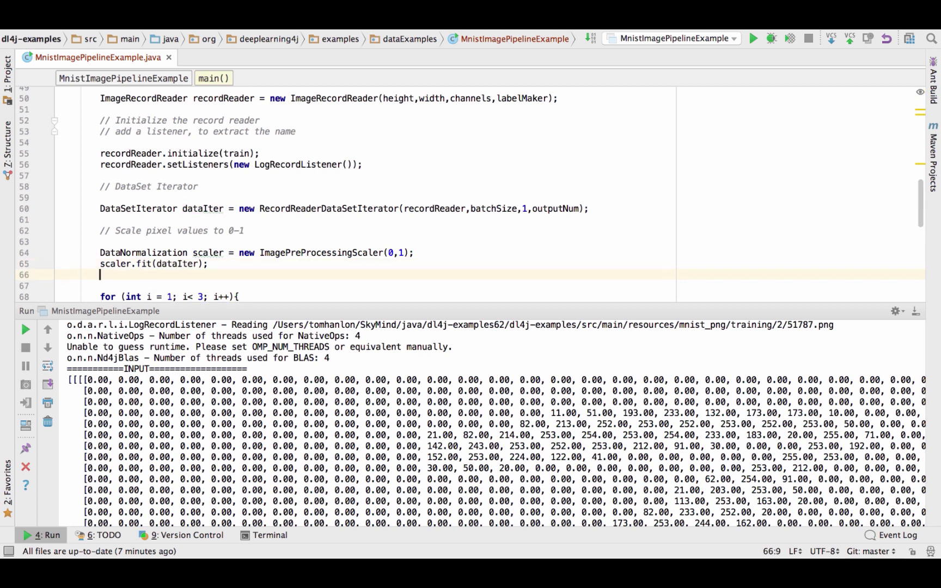
pyautogui.write('dataIter')
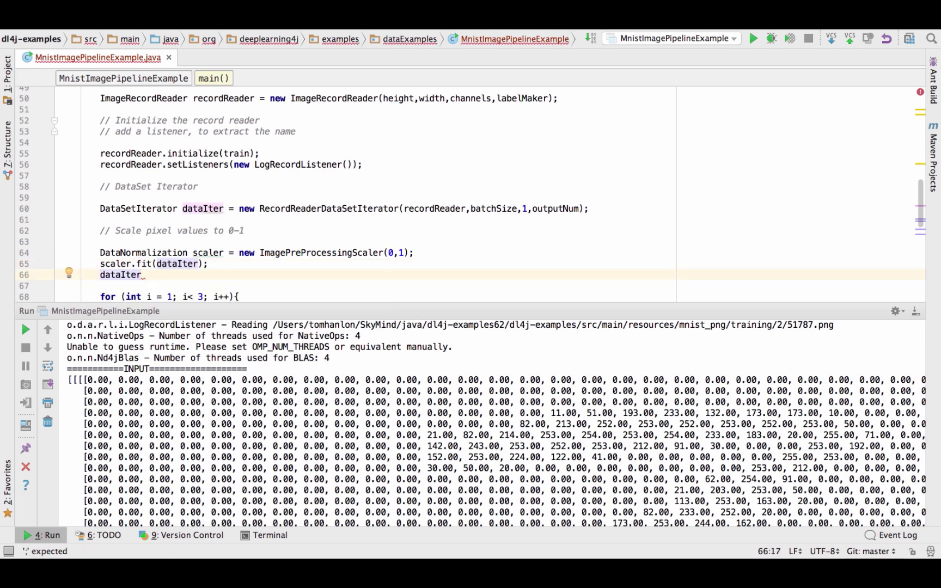
pyautogui.write('.setPreProcessor(scaler);')
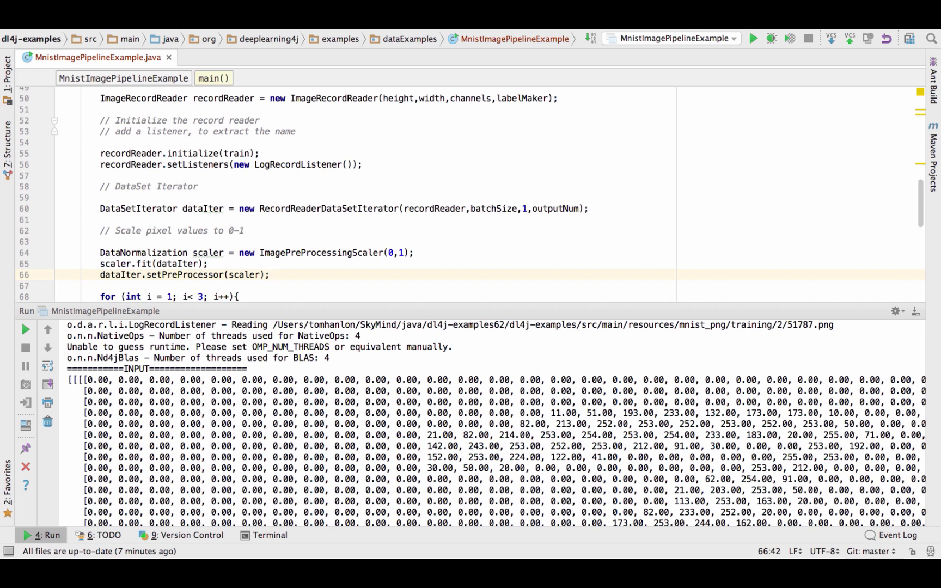
pyautogui.moveTo(607, 295)
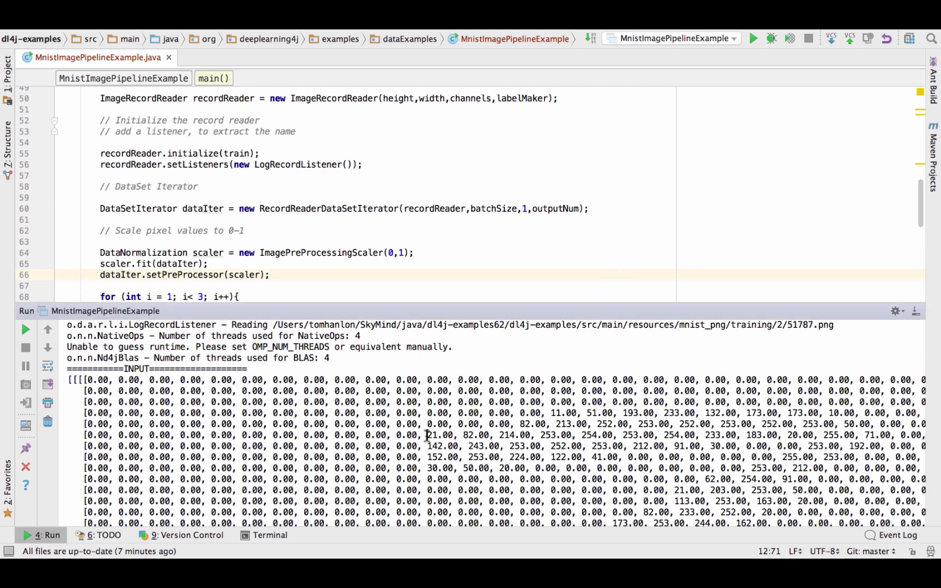
pyautogui.doubleClick(438, 435)
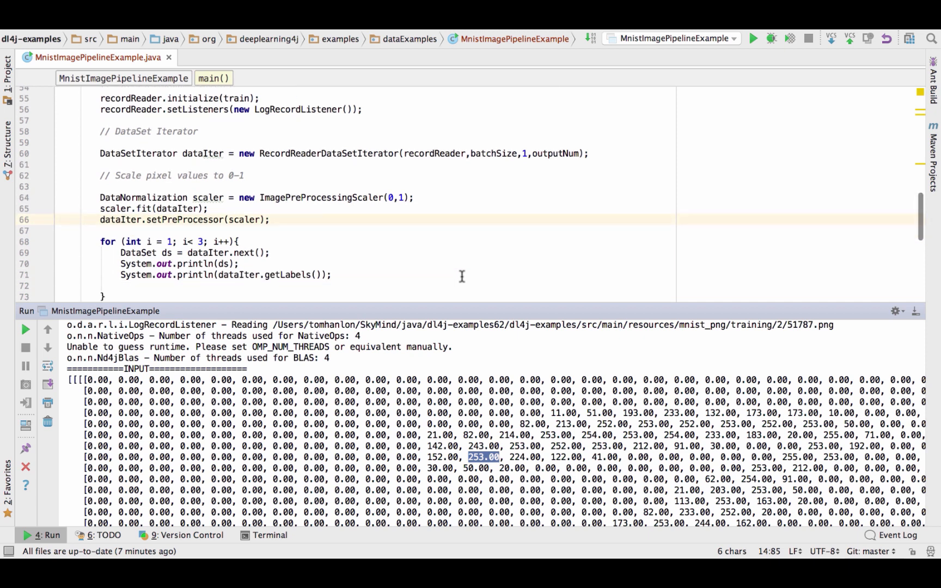
# Rerun the example and inspect scaled pixel values such as 0.29 and 0.96 in the console.
pyautogui.click(25, 330)
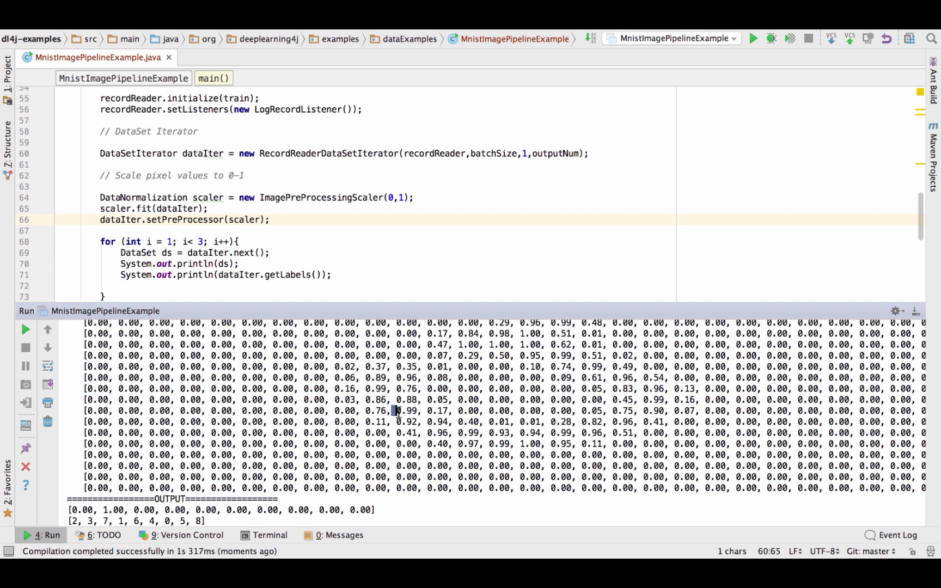
pyautogui.doubleClick(405, 411)
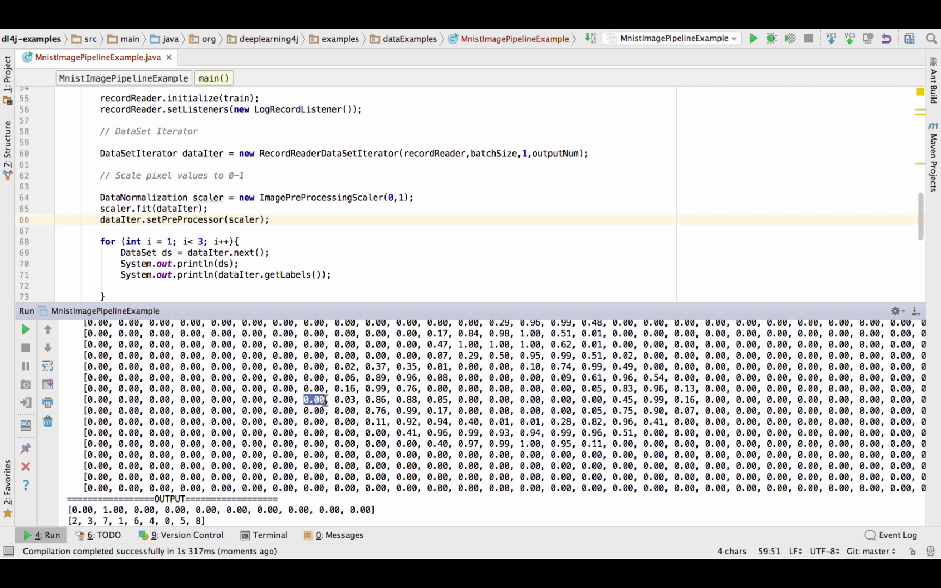
pyautogui.moveTo(447, 414)
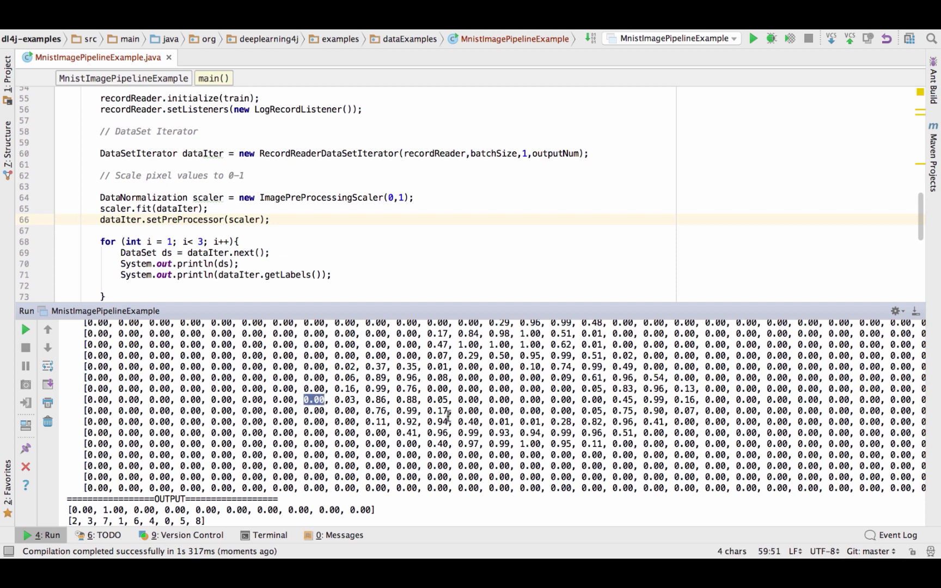